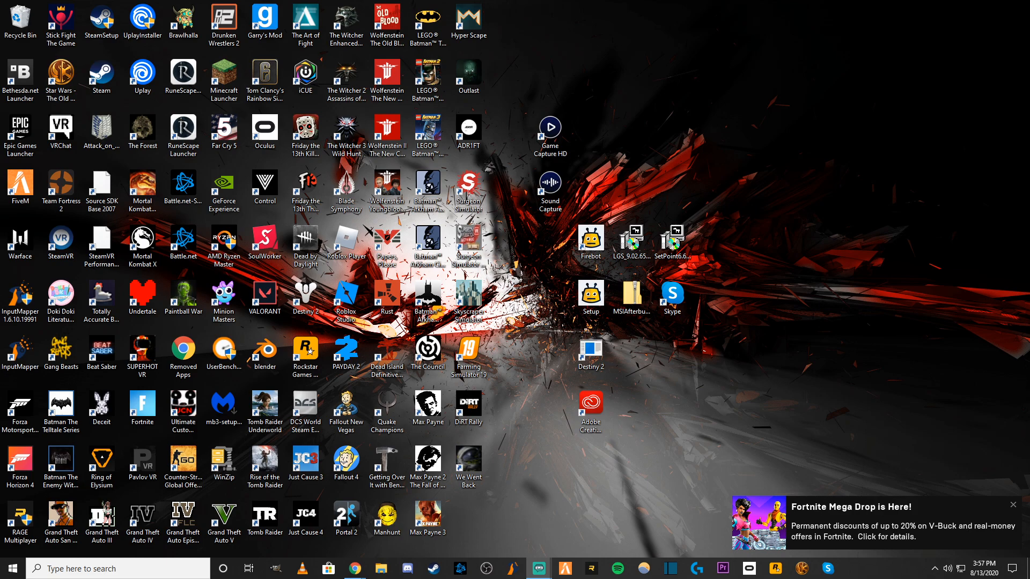
mouse_move(530, 523)
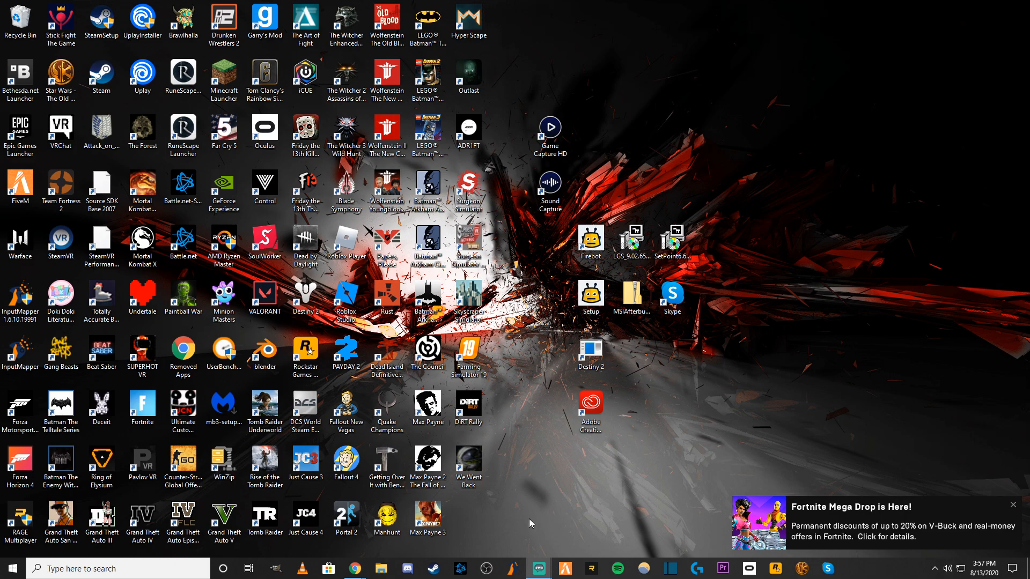
mouse_move(939, 319)
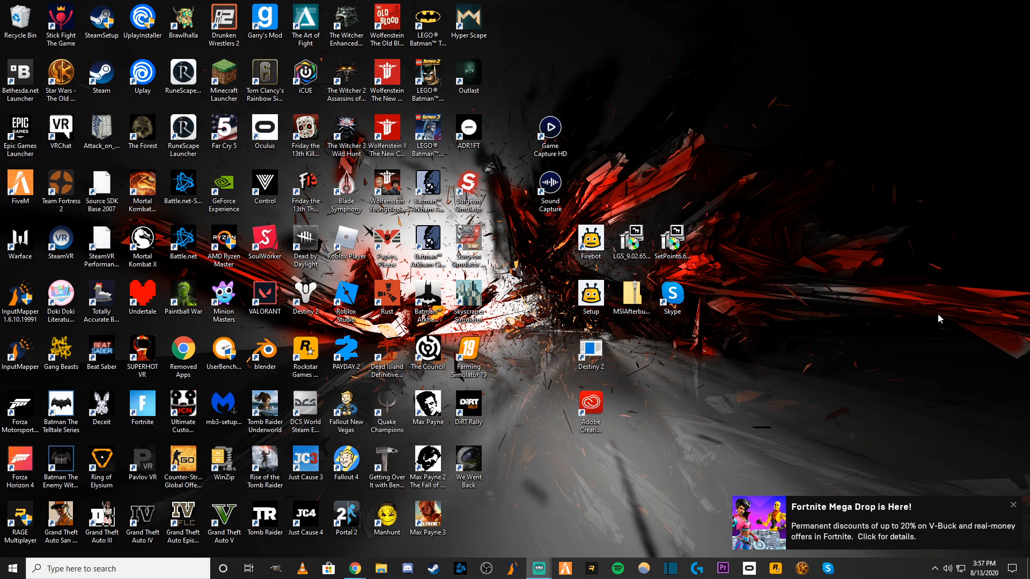
mouse_move(401, 391)
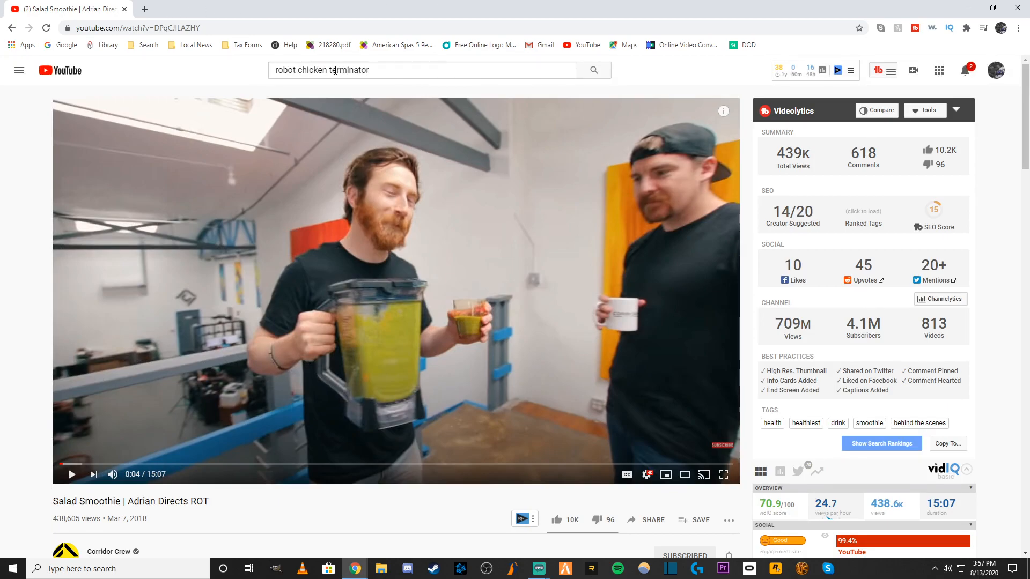
- Open YouTube Studio from the account menu and scroll through the older channel uploads
left_click(995, 70)
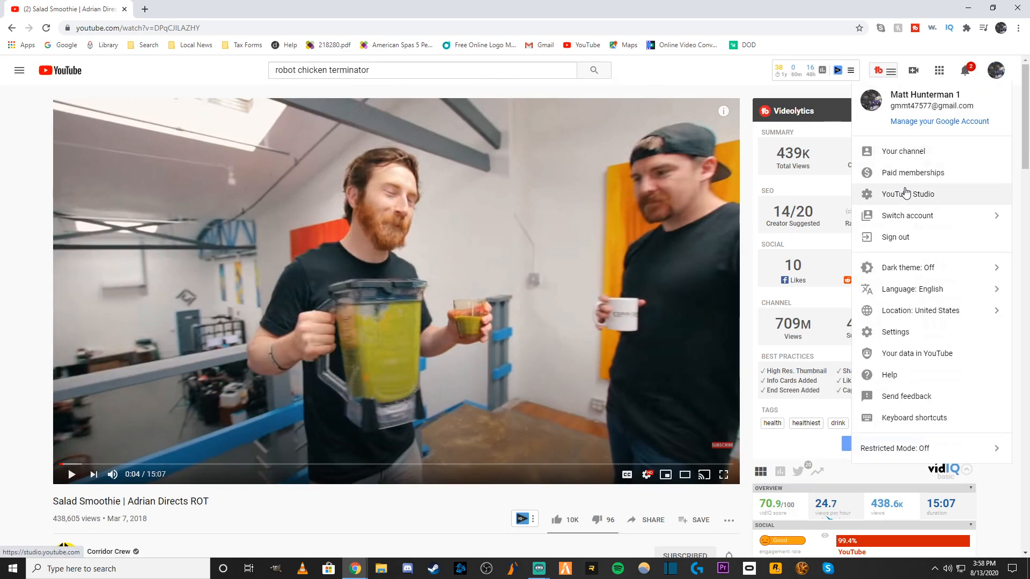
left_click(913, 194)
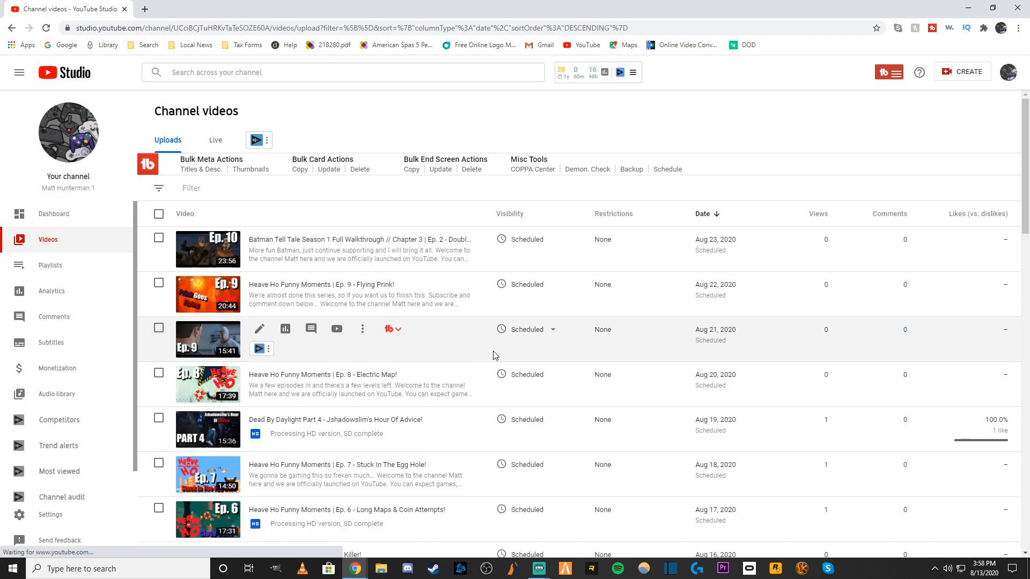
scroll("down", 3)
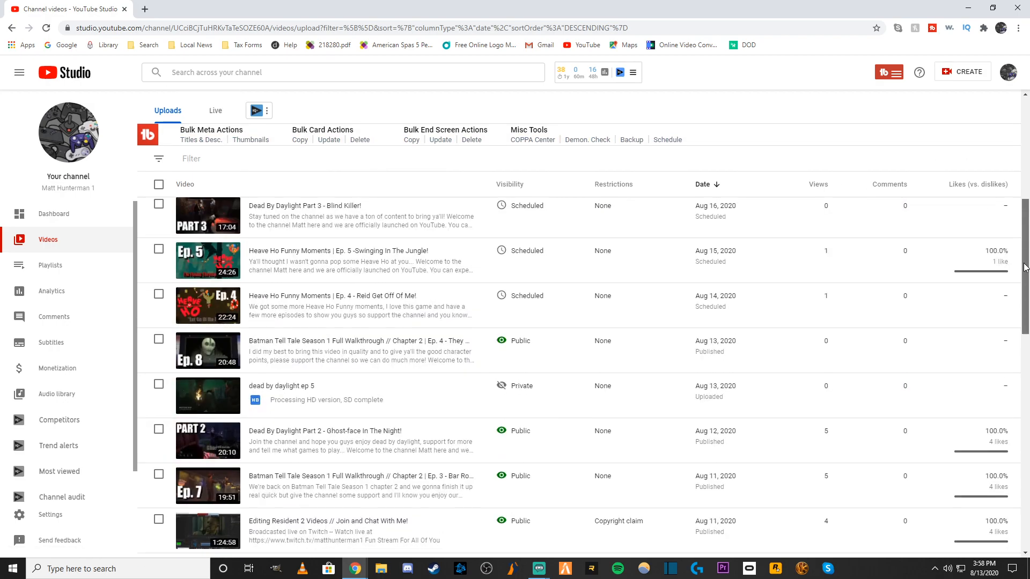
scroll("down", 3)
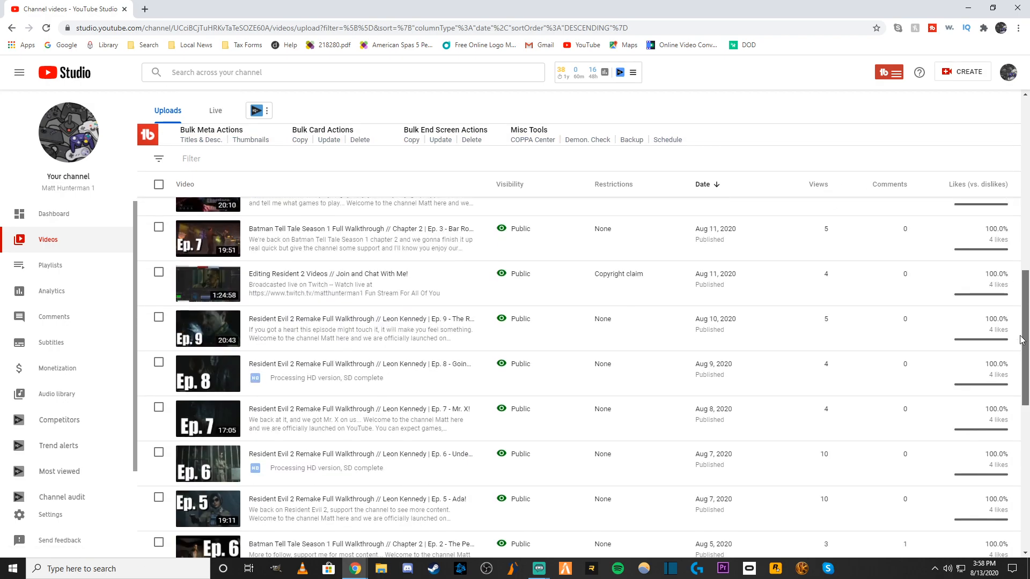
scroll("down", 3)
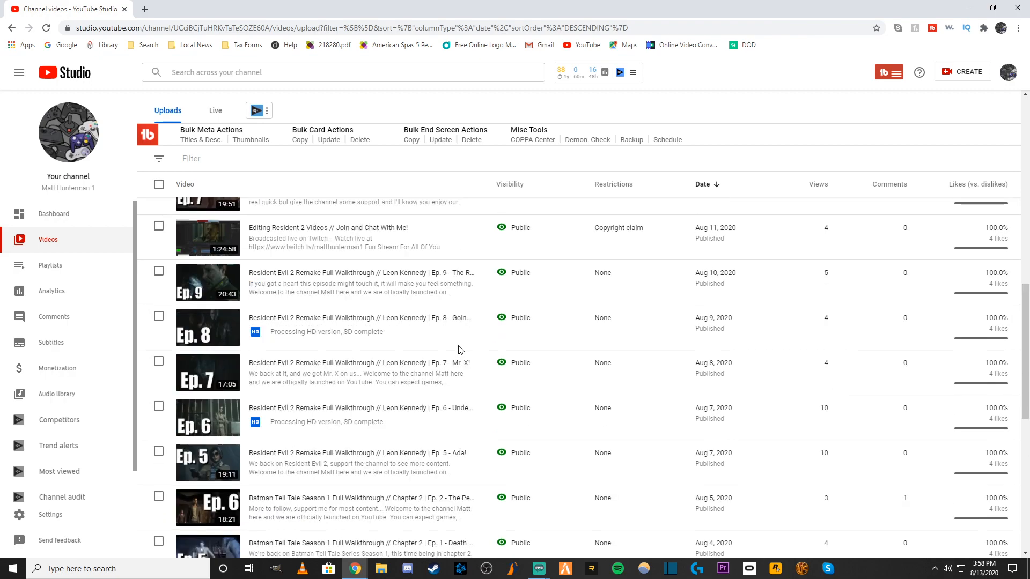
scroll("up", 3)
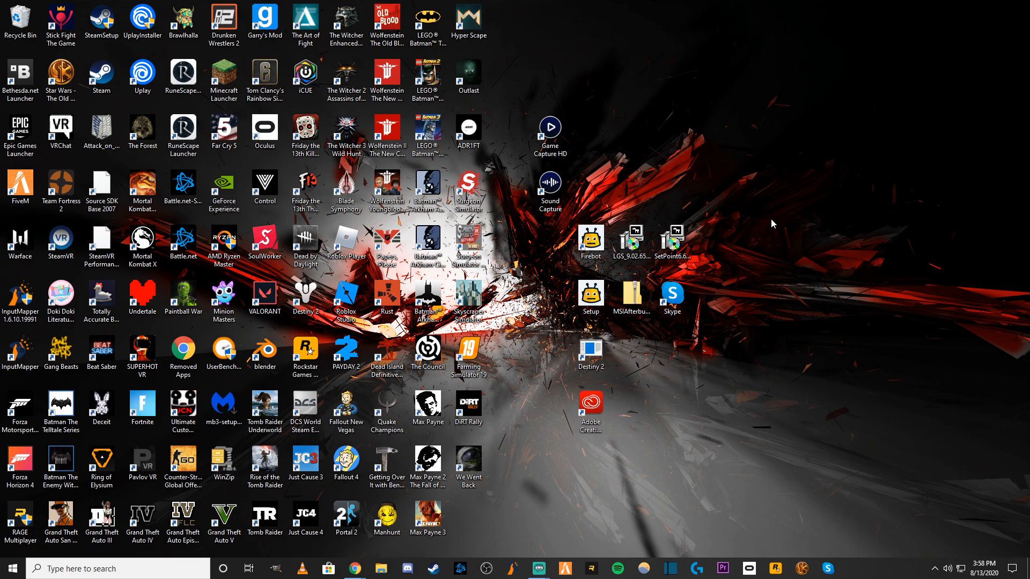
mouse_move(658, 192)
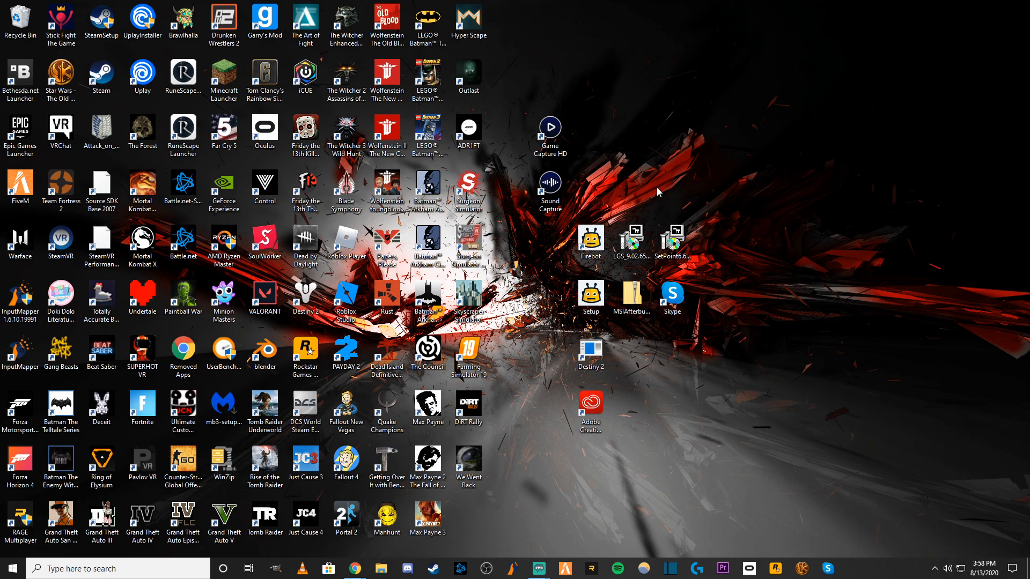
mouse_move(672, 187)
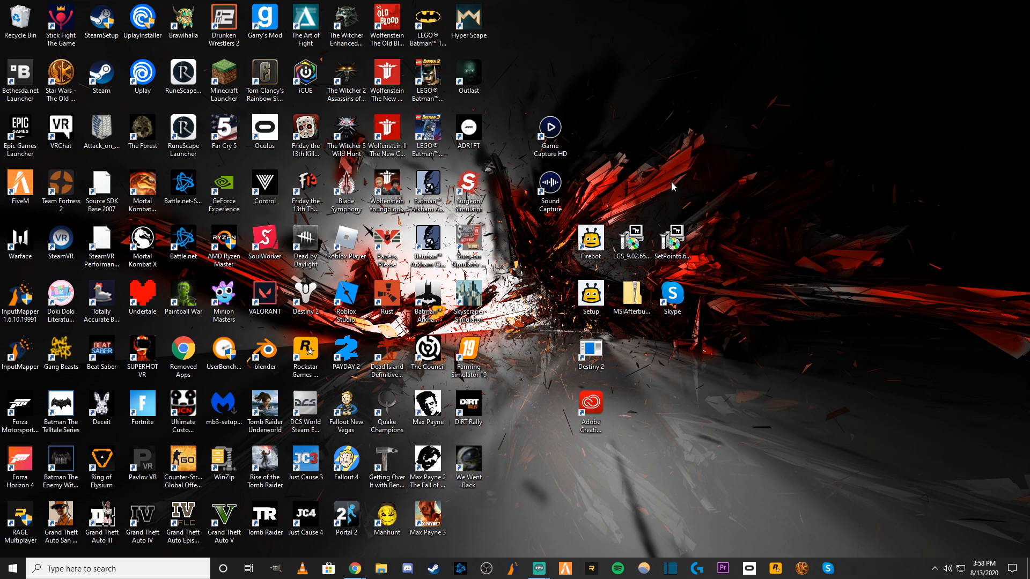
mouse_move(573, 220)
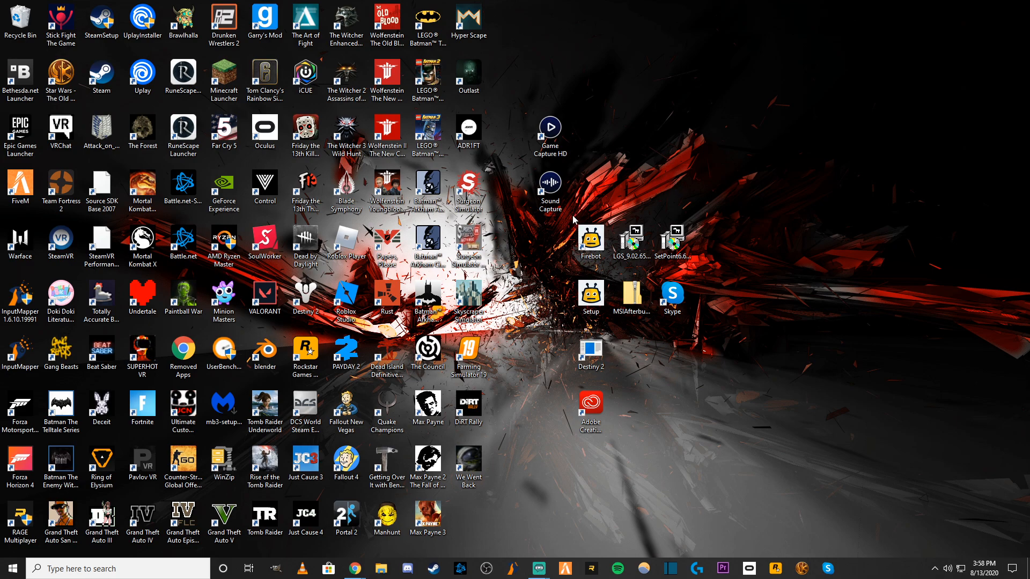
mouse_move(885, 5)
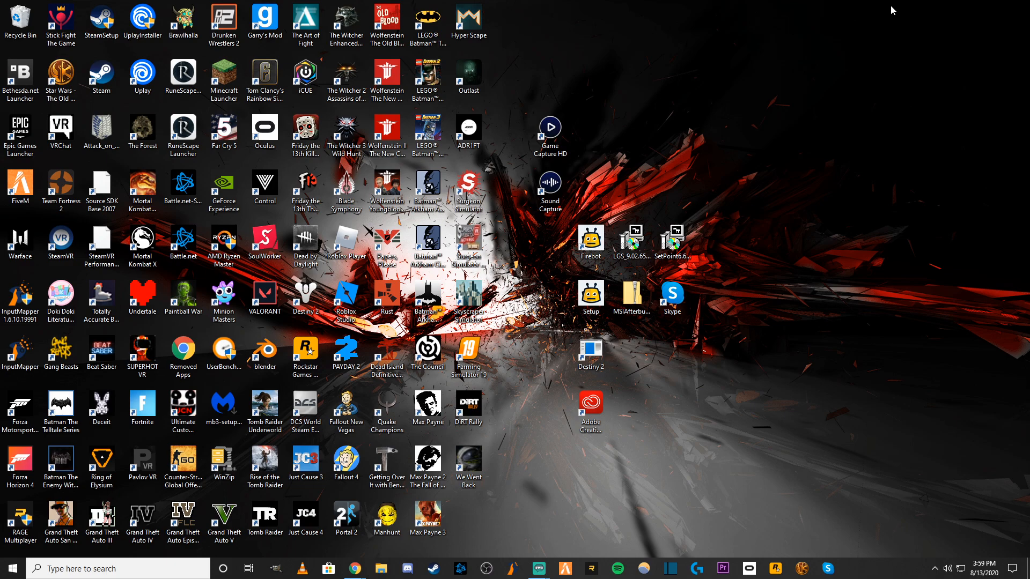
mouse_move(666, 170)
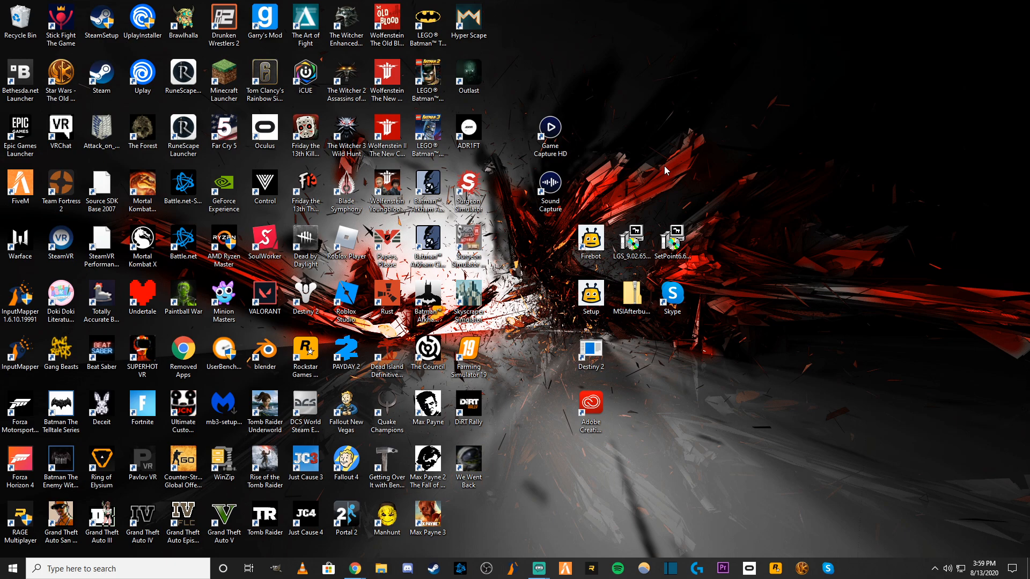
mouse_move(761, 471)
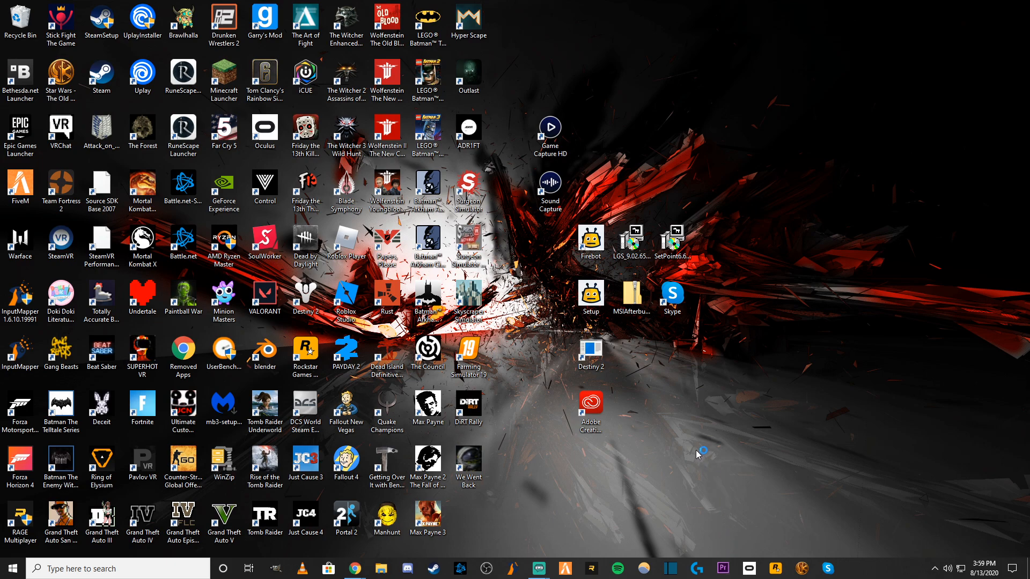
- Minimize the Chrome browser so the desktop and its shortcuts show
left_click(722, 568)
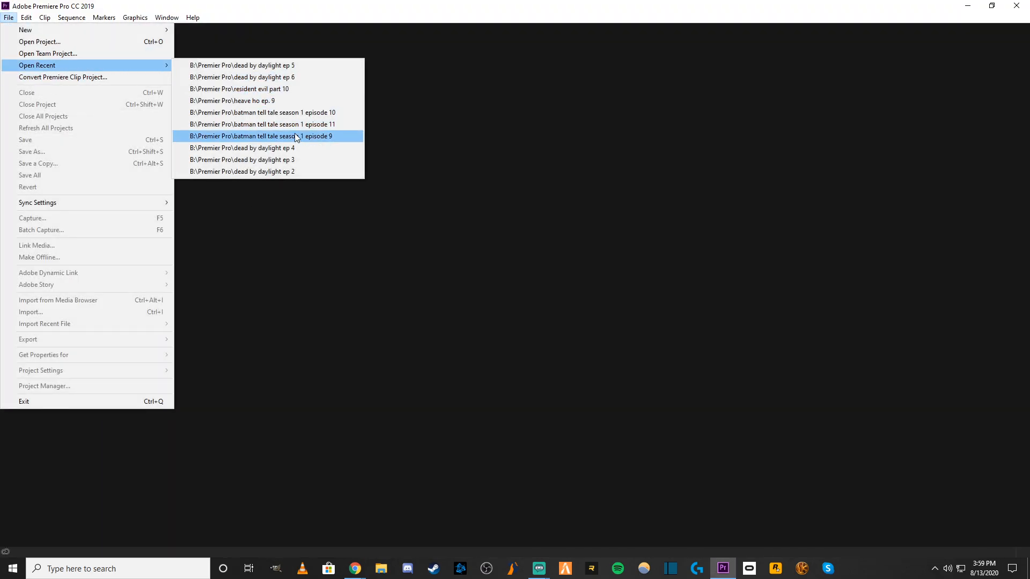
mouse_move(281, 112)
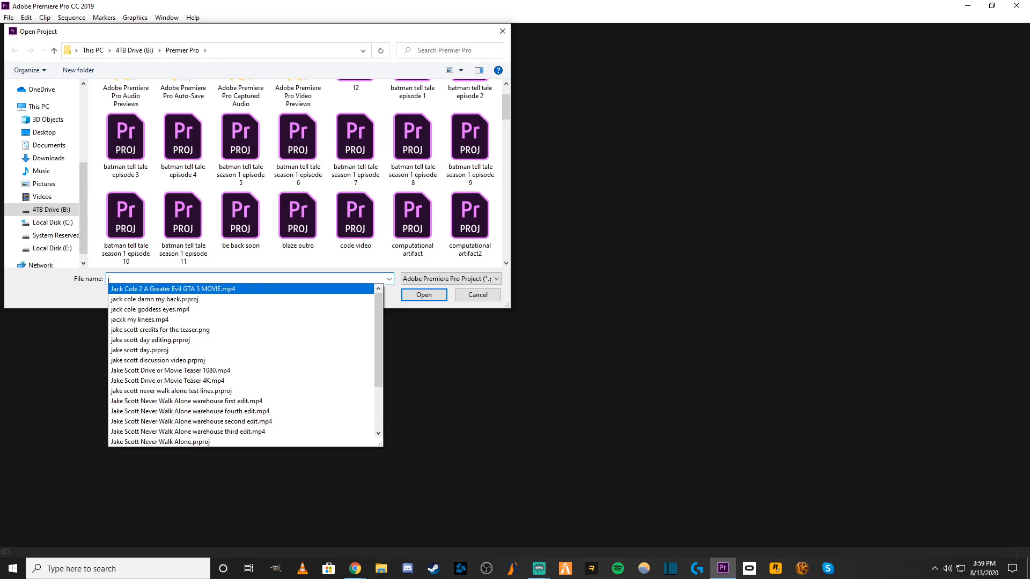
- Open 'Jake Scott Never Walk Alone.prproj' by searching 'jake' in the Open Project dialog
type("jake")
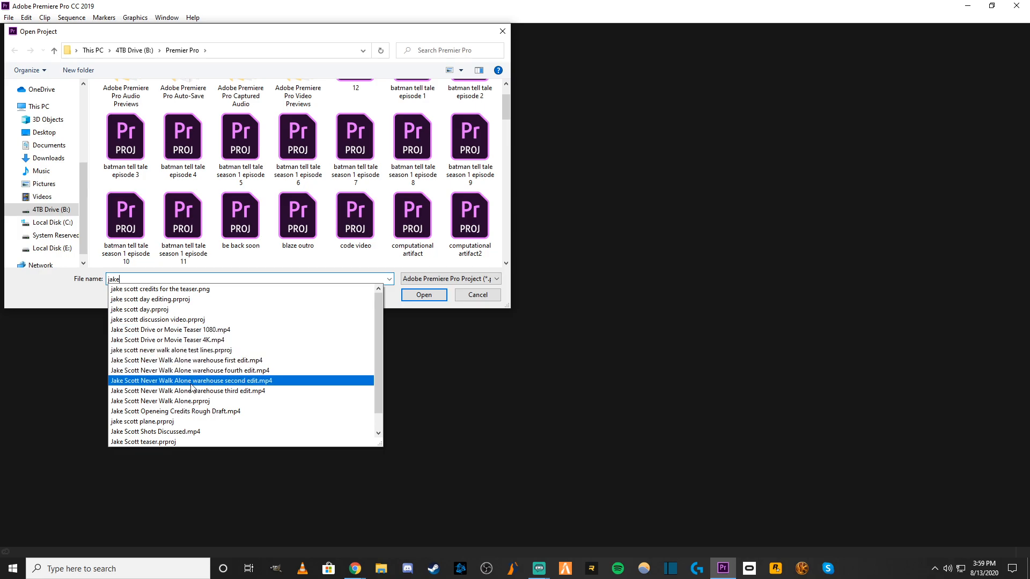
left_click(159, 401)
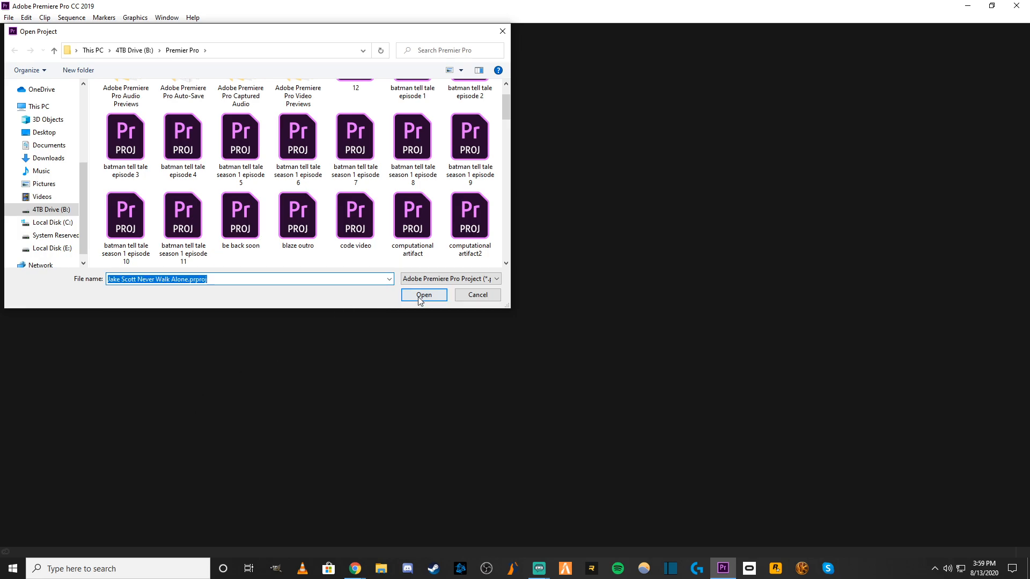
left_click(423, 295)
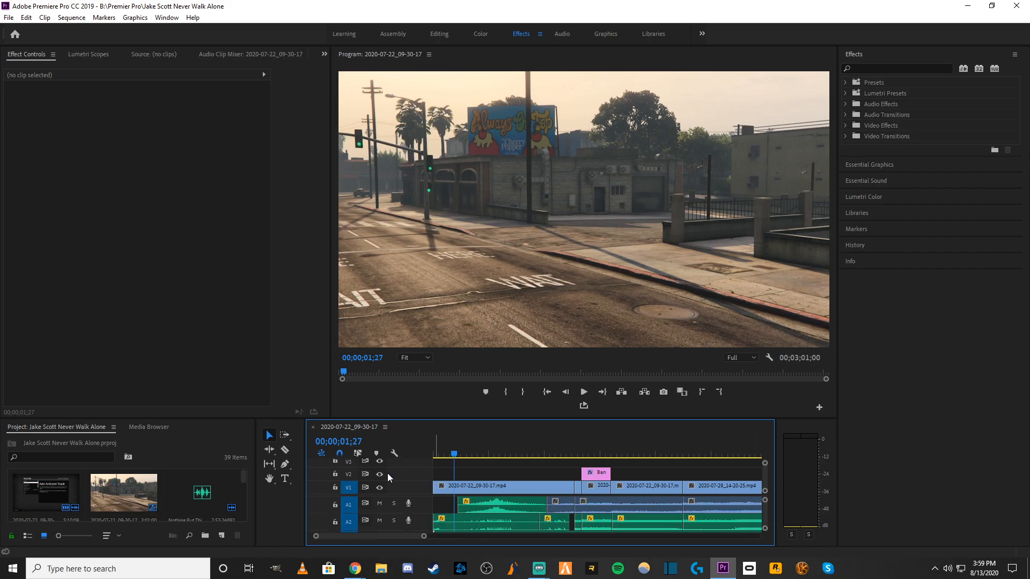
- Move the playhead to the end of the Jake Scott sequence in the time ruler
left_click(589, 458)
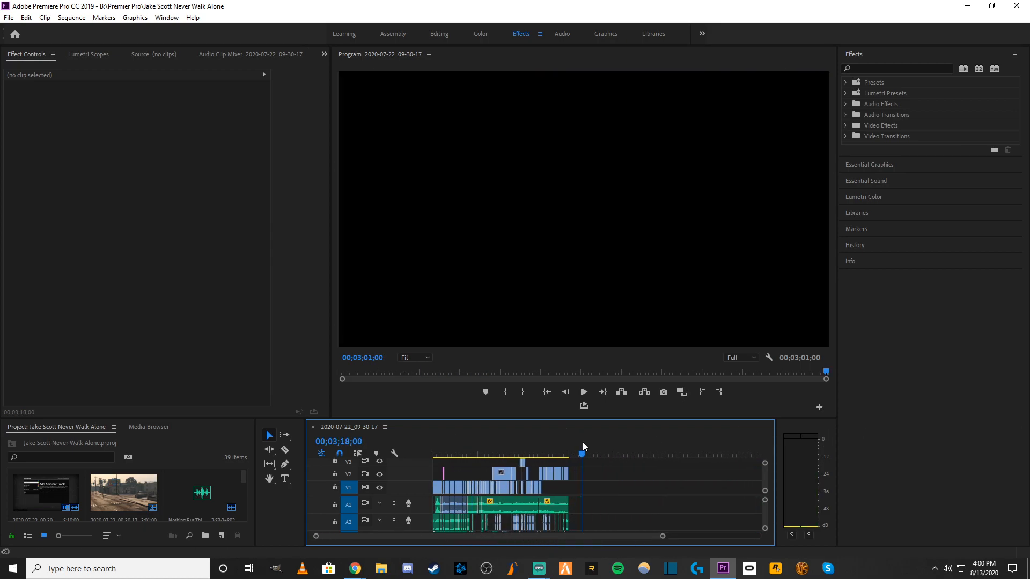
left_click(572, 454)
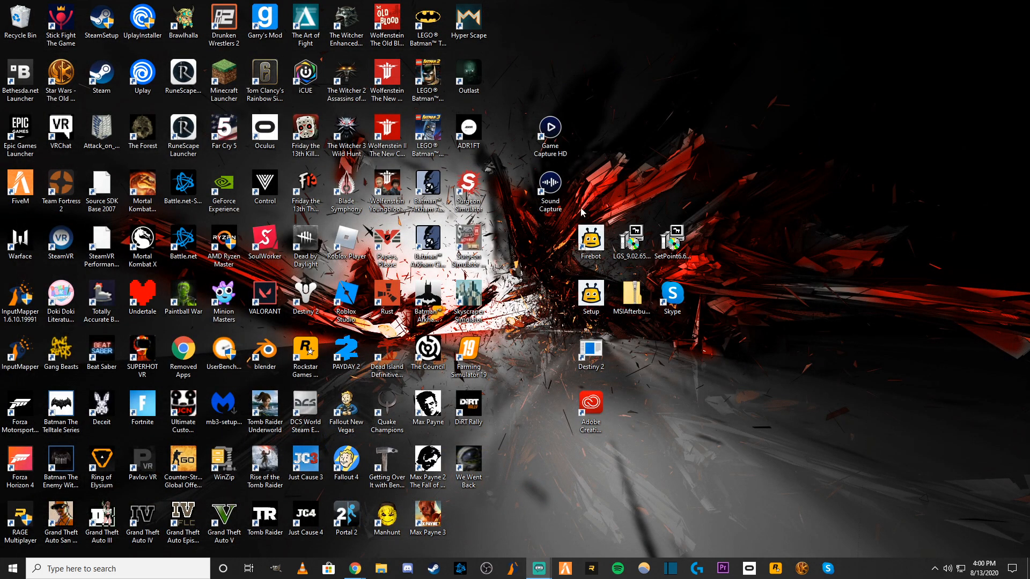
mouse_move(730, 84)
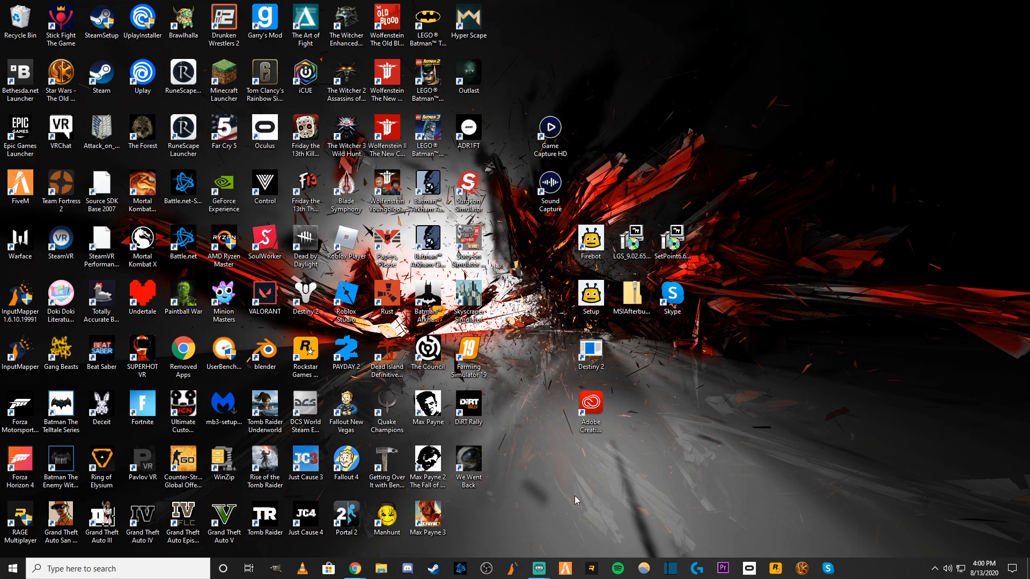
mouse_move(518, 510)
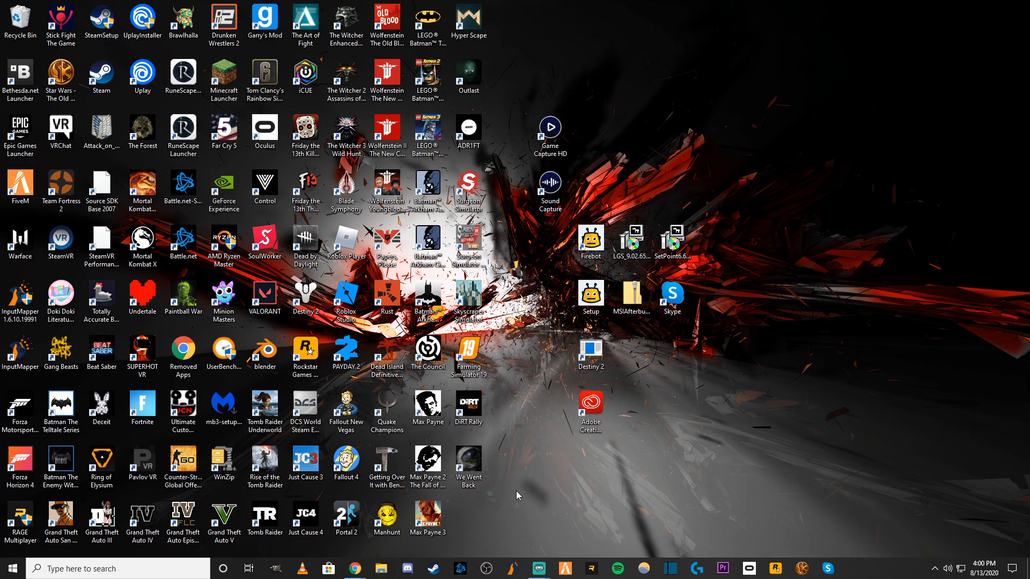
left_click(591, 405)
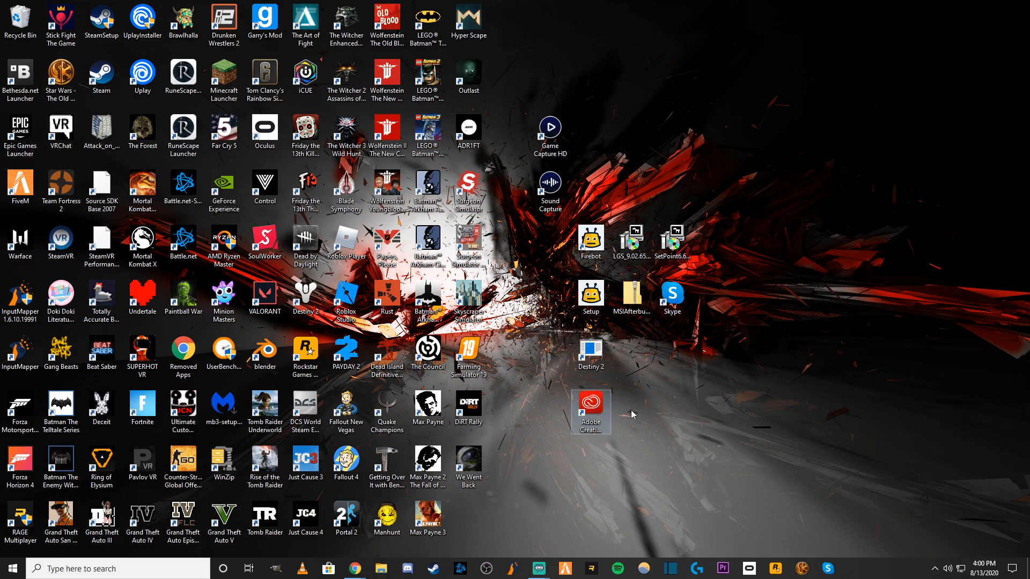
mouse_move(874, 429)
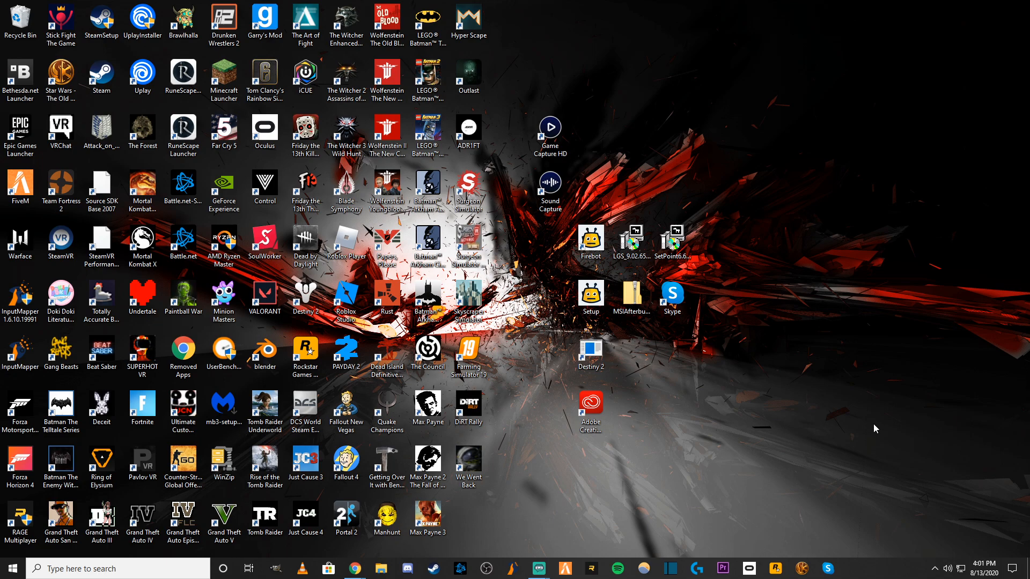
mouse_move(812, 245)
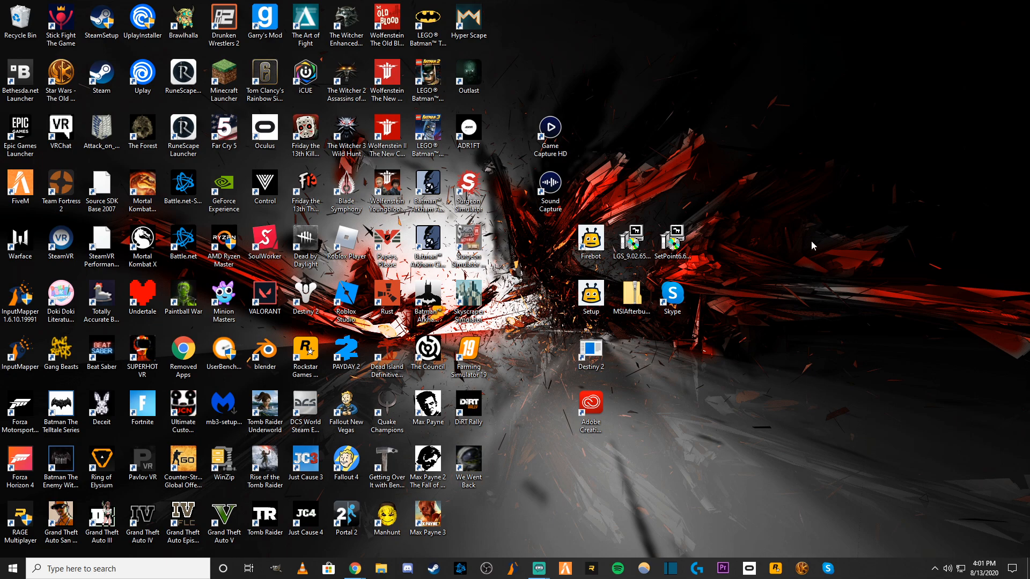
mouse_move(792, 227)
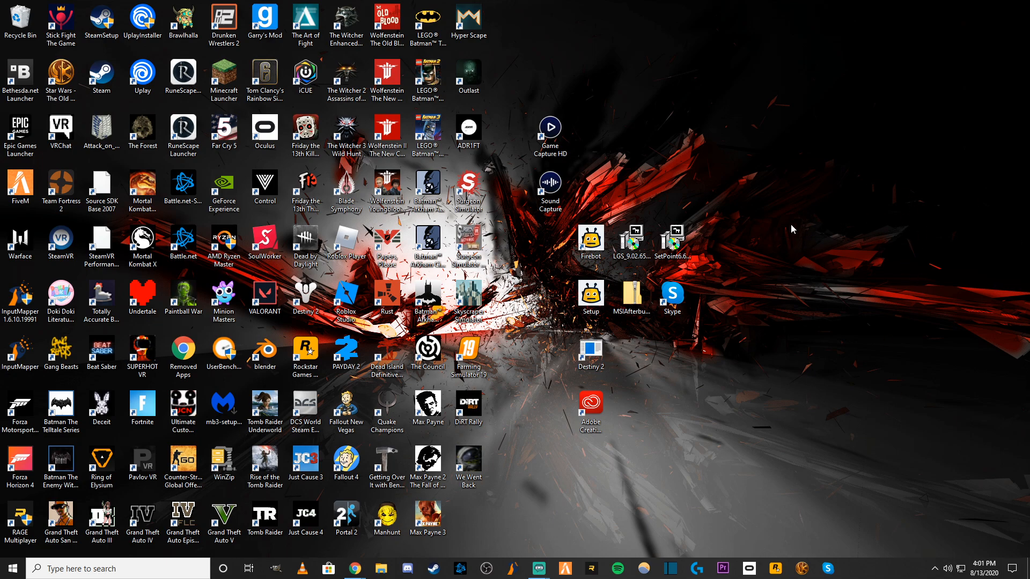
mouse_move(793, 192)
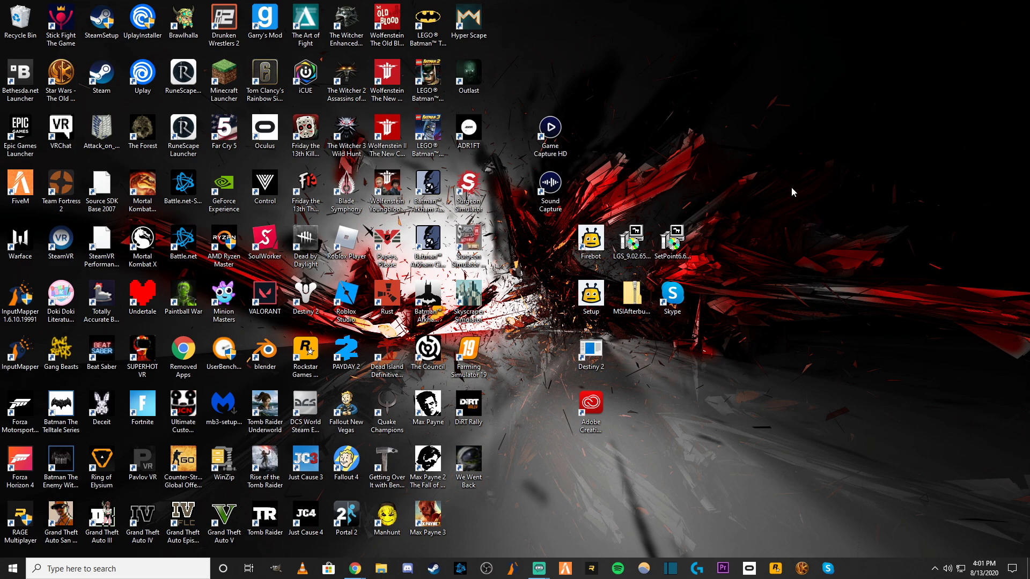
mouse_move(704, 48)
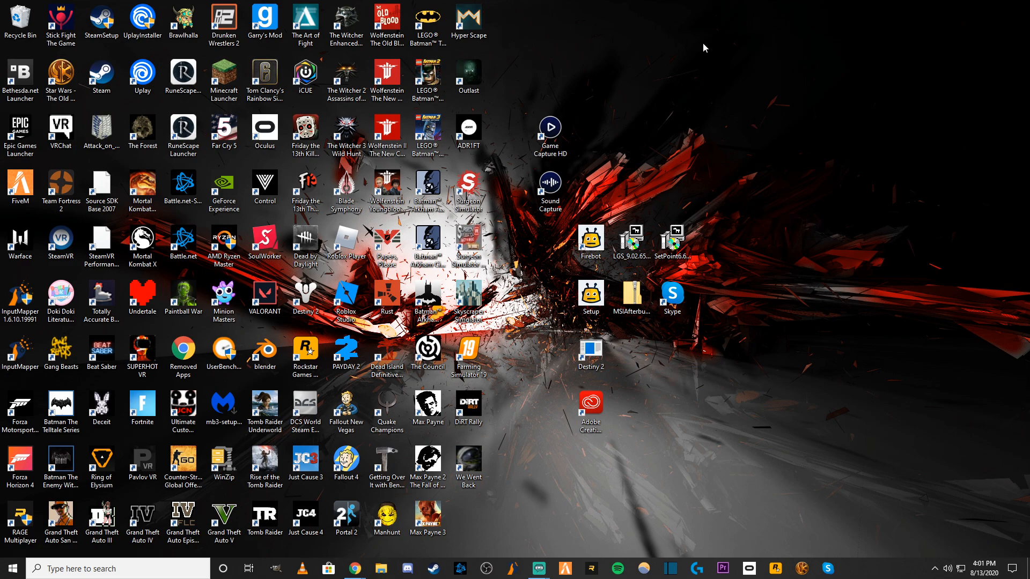
mouse_move(643, 102)
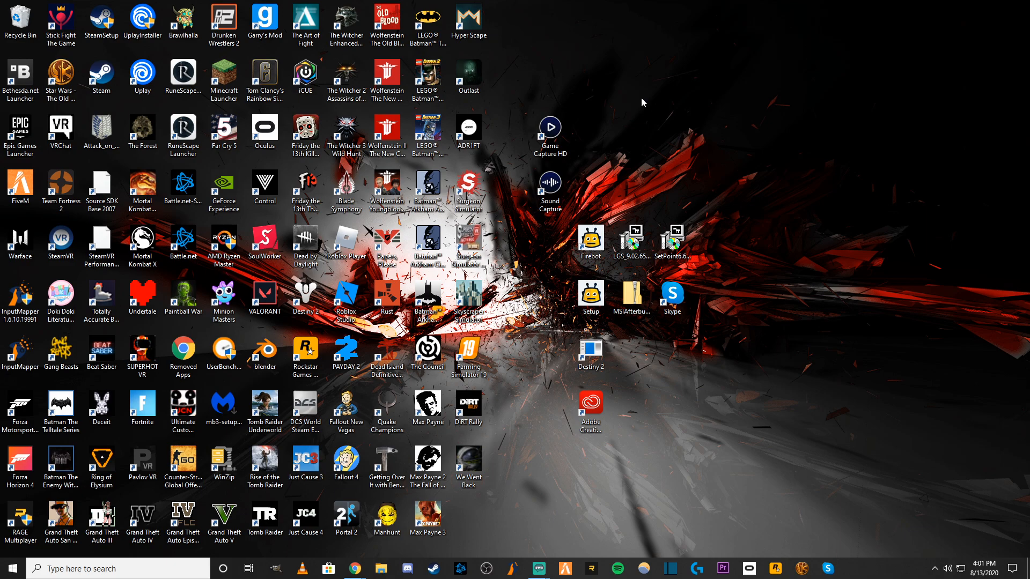
mouse_move(638, 97)
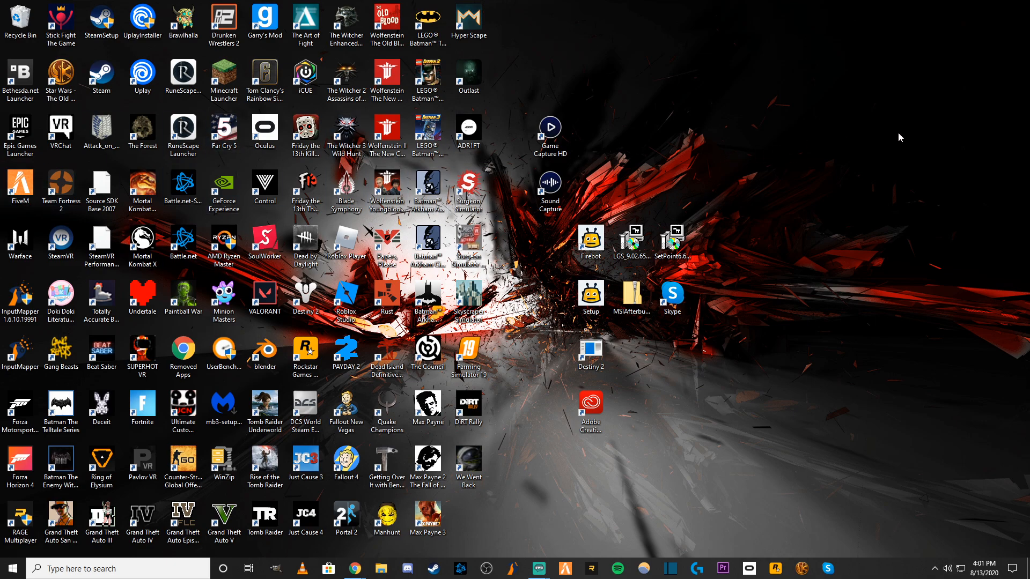
left_click(142, 186)
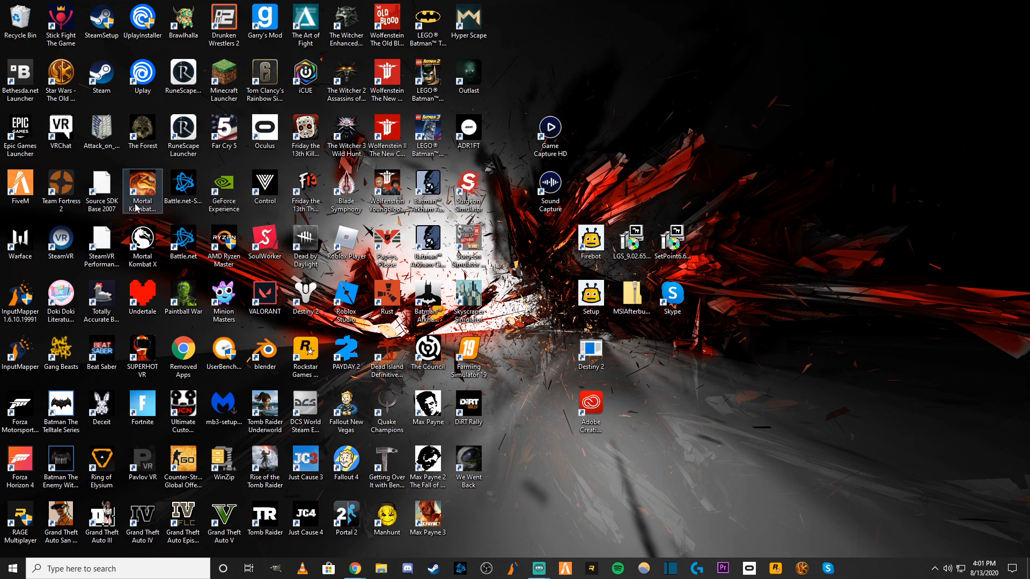
mouse_move(709, 130)
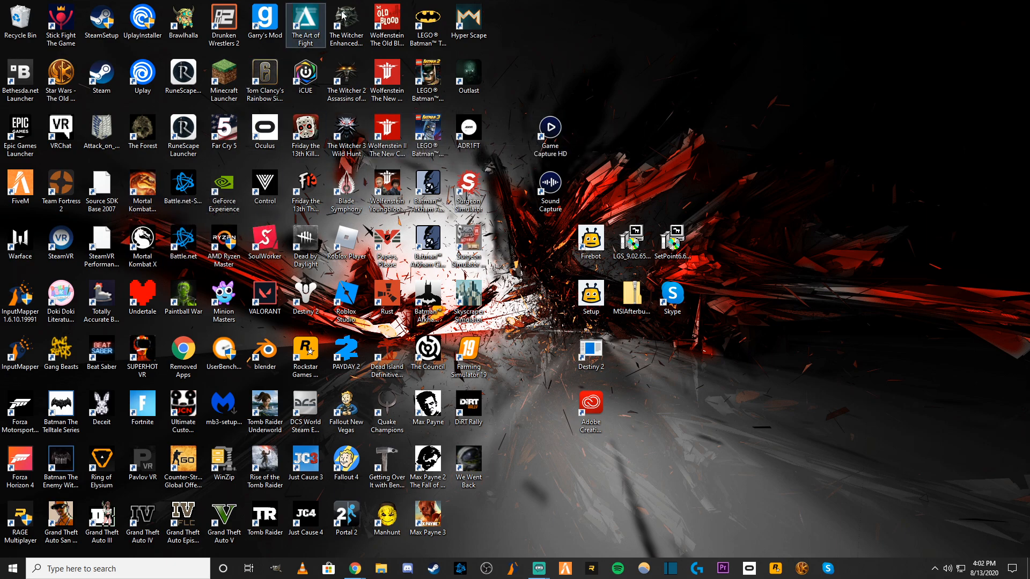
mouse_move(428, 129)
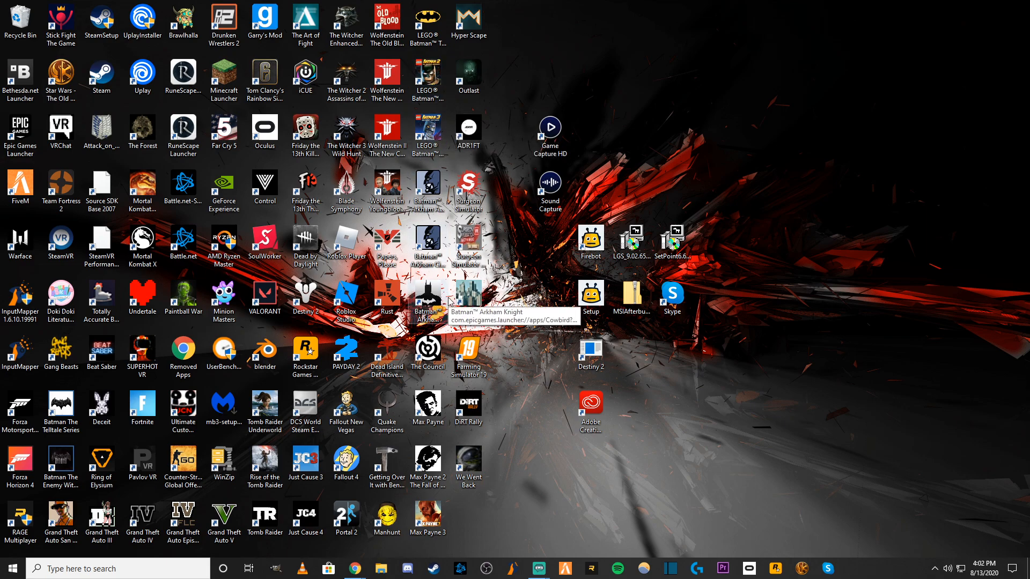
mouse_move(385, 460)
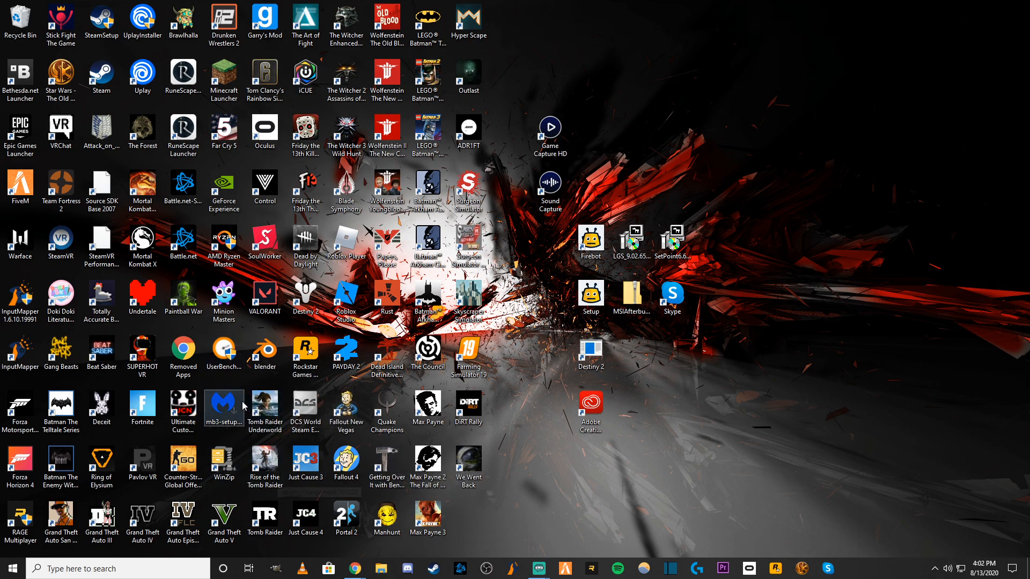
left_click(264, 406)
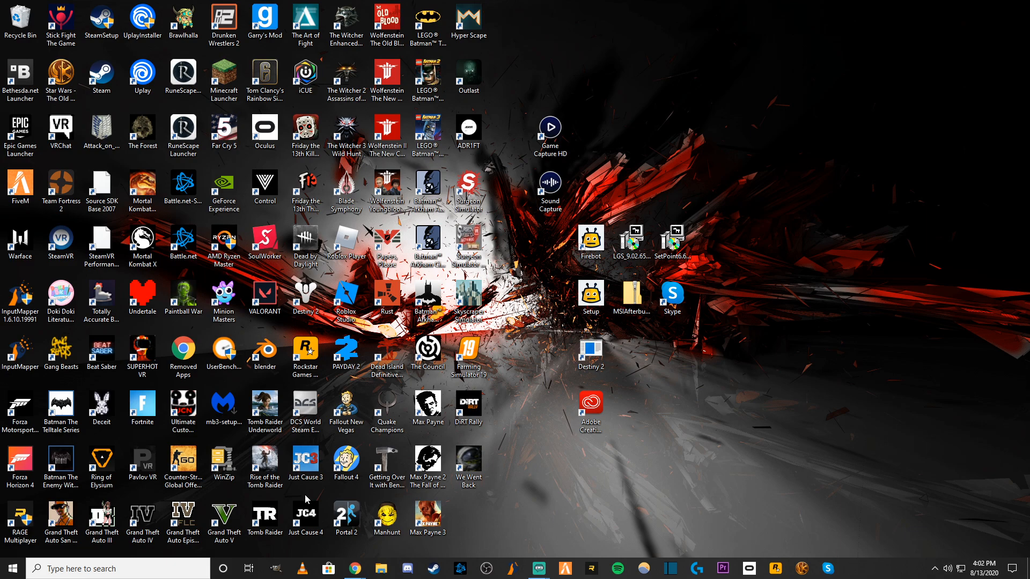
left_click(387, 74)
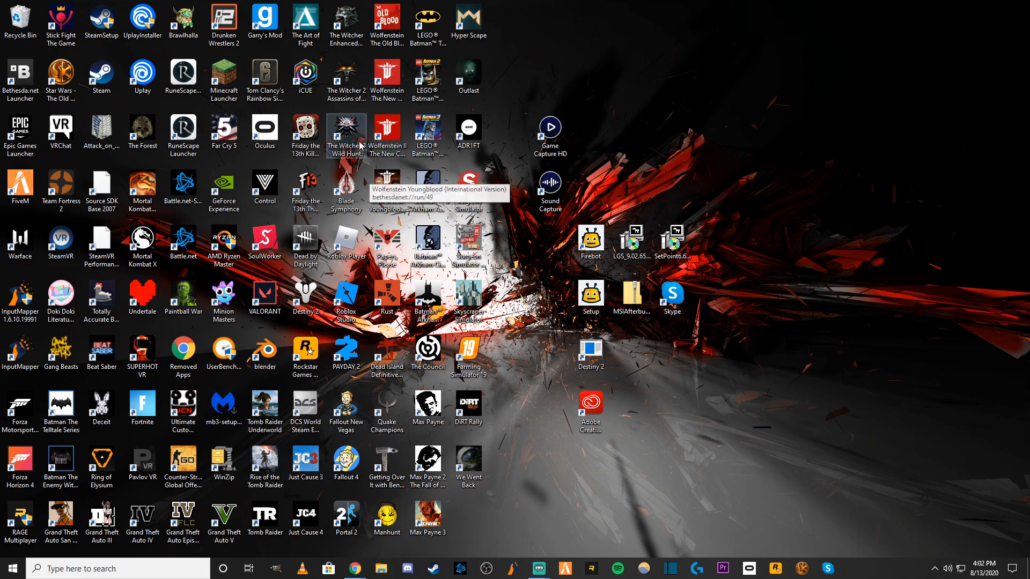
mouse_move(96, 193)
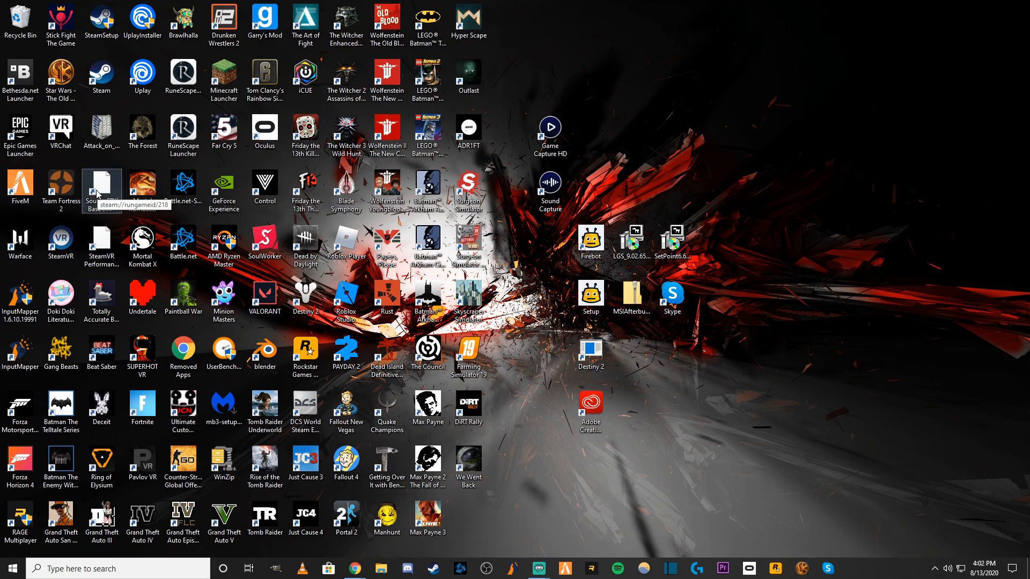
mouse_move(503, 156)
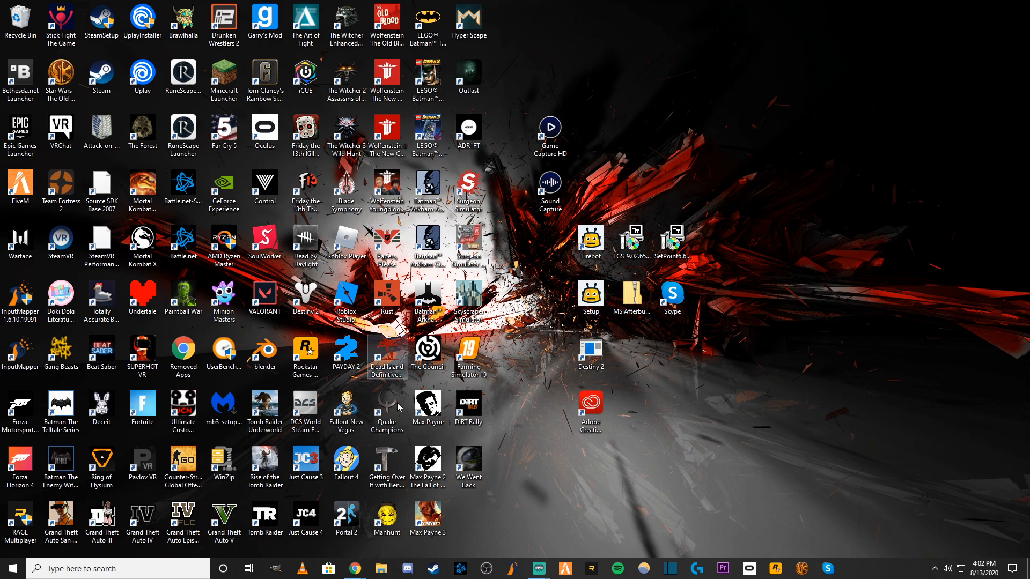
- Bring Chrome back to YouTube Studio's Channel videos and scroll down the uploads
left_click(352, 568)
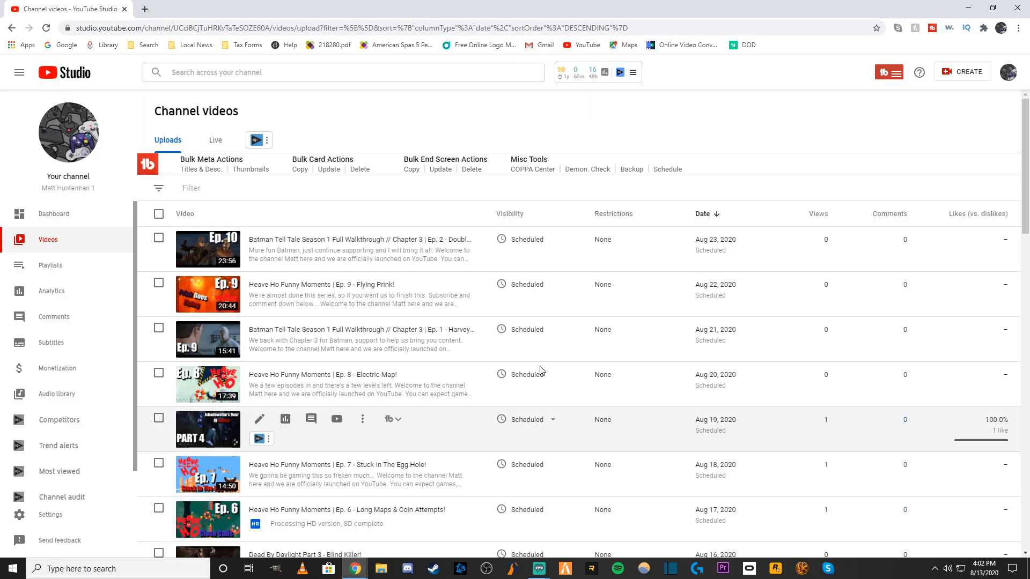
scroll("down", 3)
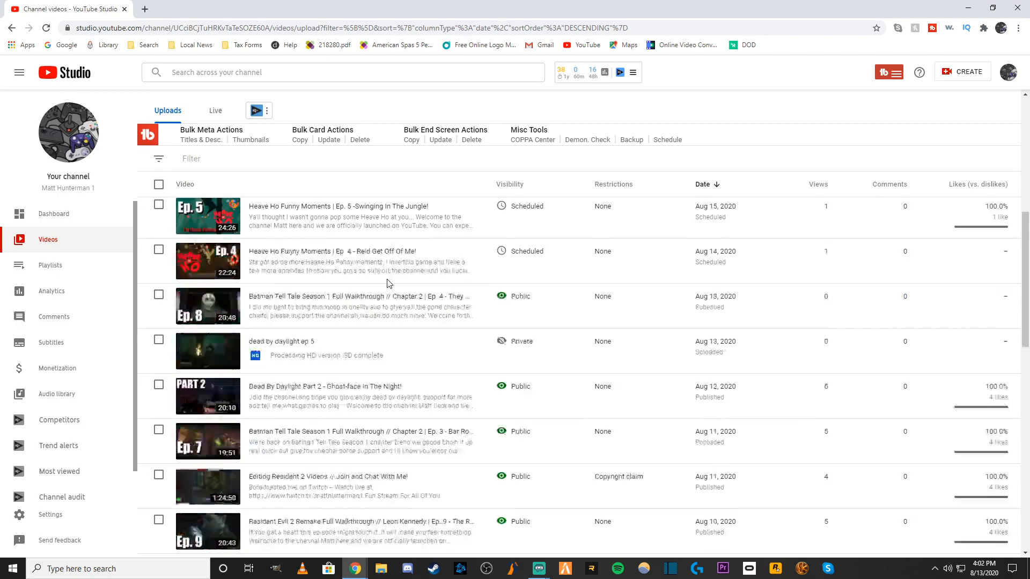
scroll("down", 3)
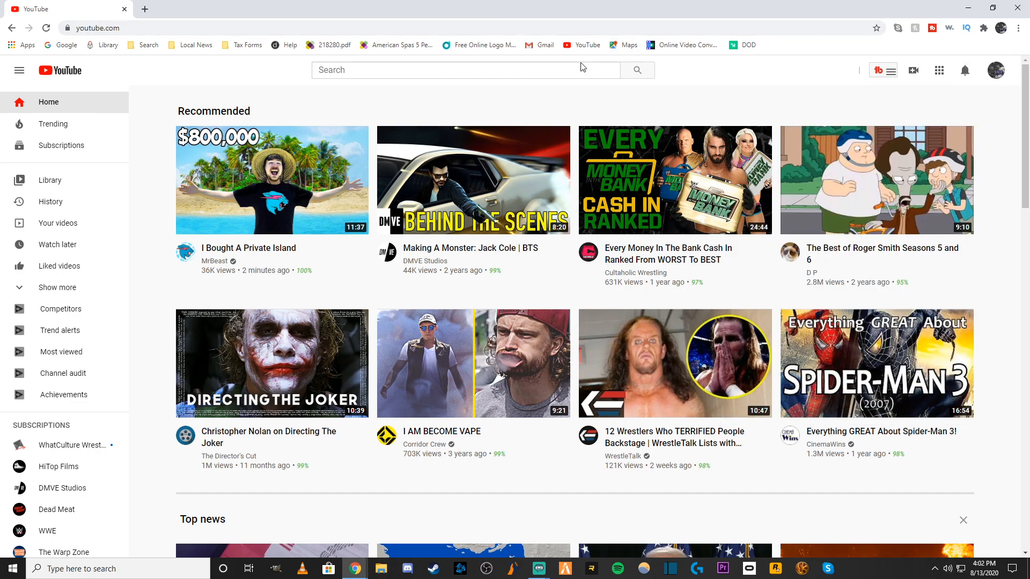
- Scroll far down the YouTube Home recommendations, then open the profile account menu
scroll("down", 3)
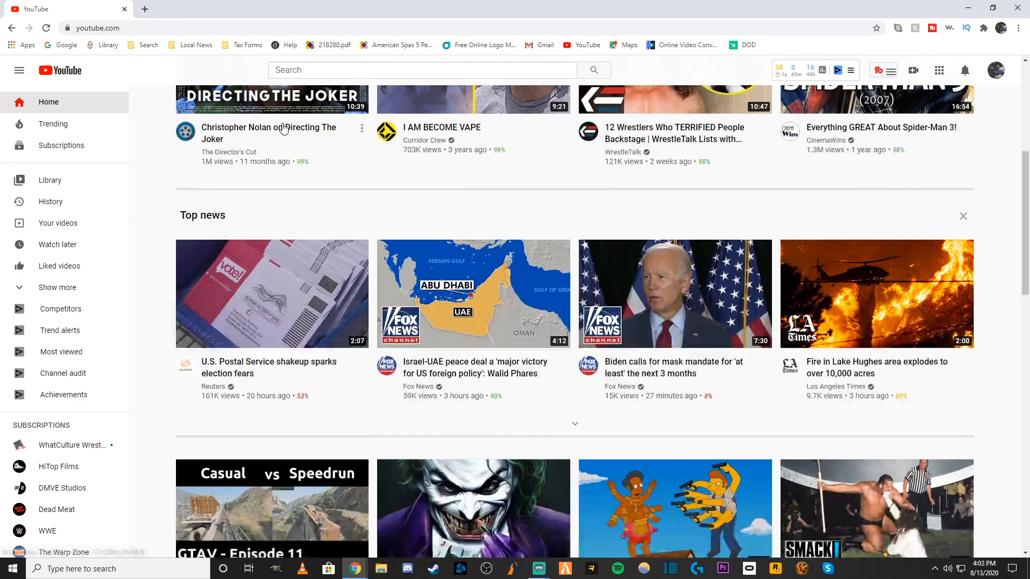
scroll("down", 3)
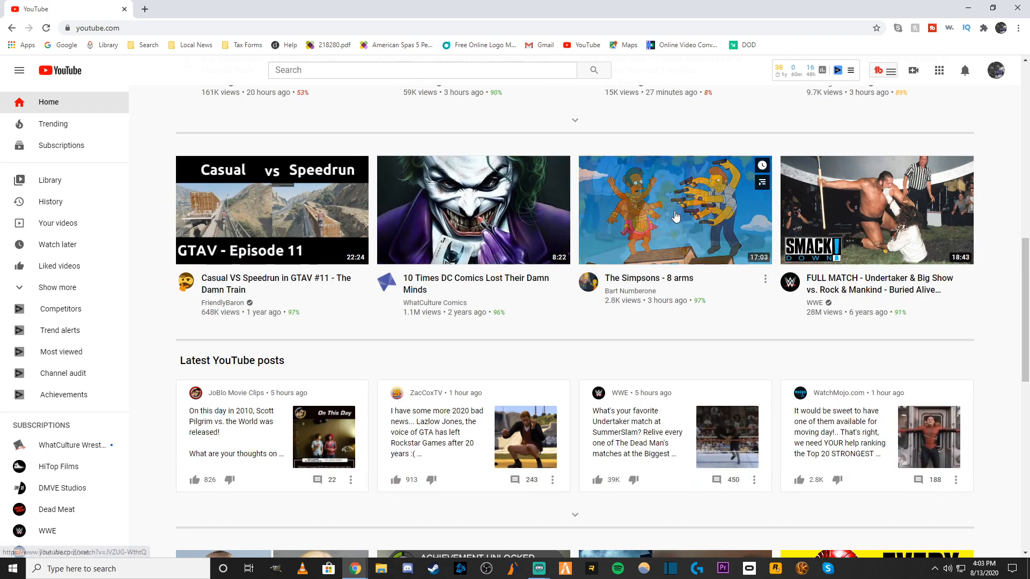
mouse_move(985, 244)
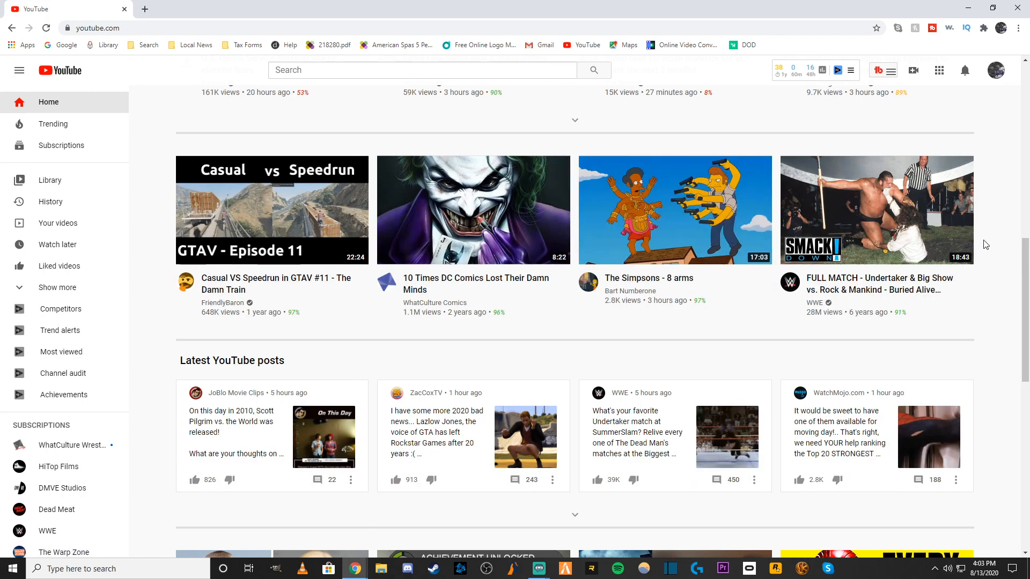
scroll("down", 3)
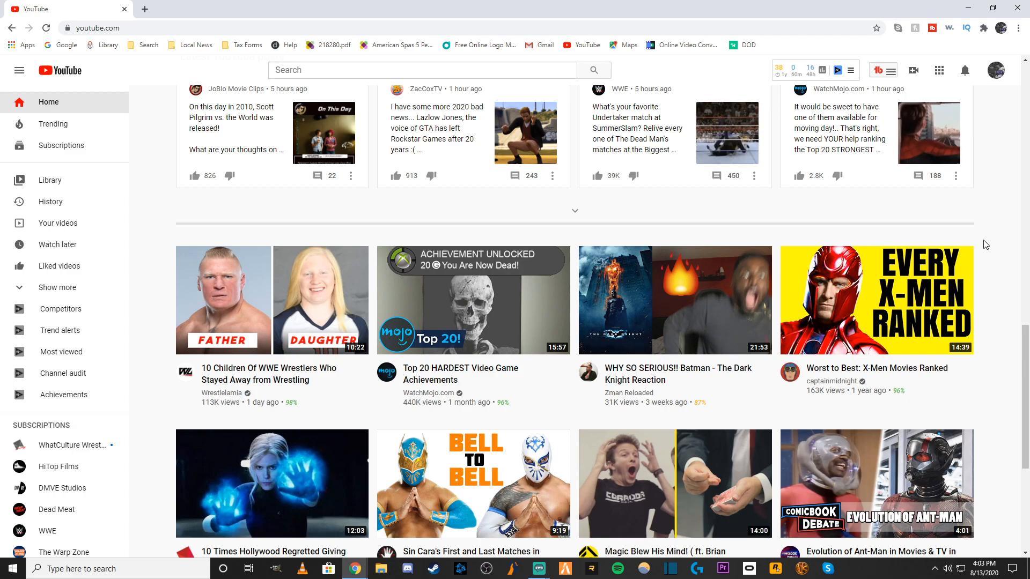
scroll("down", 3)
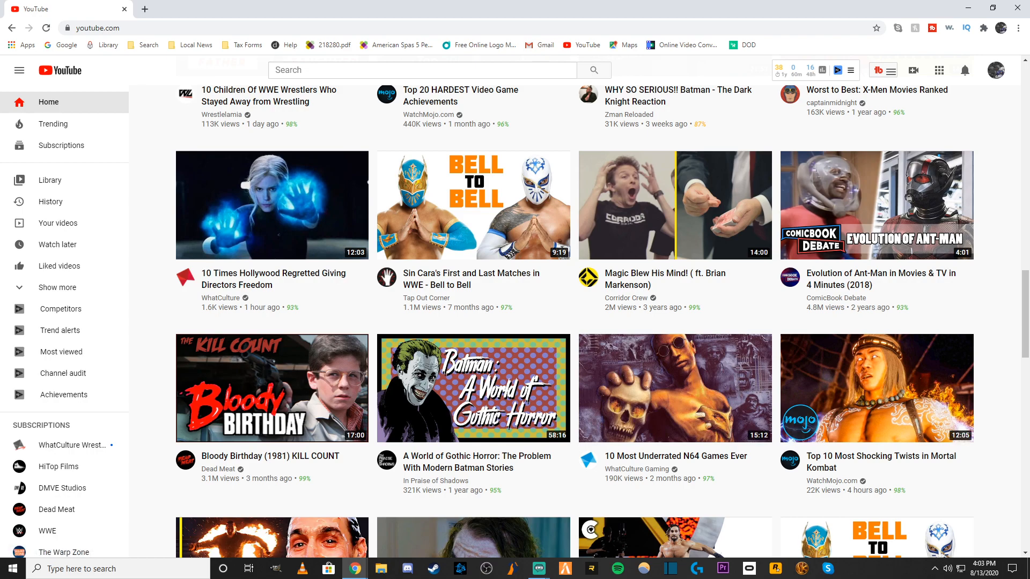
scroll("down", 3)
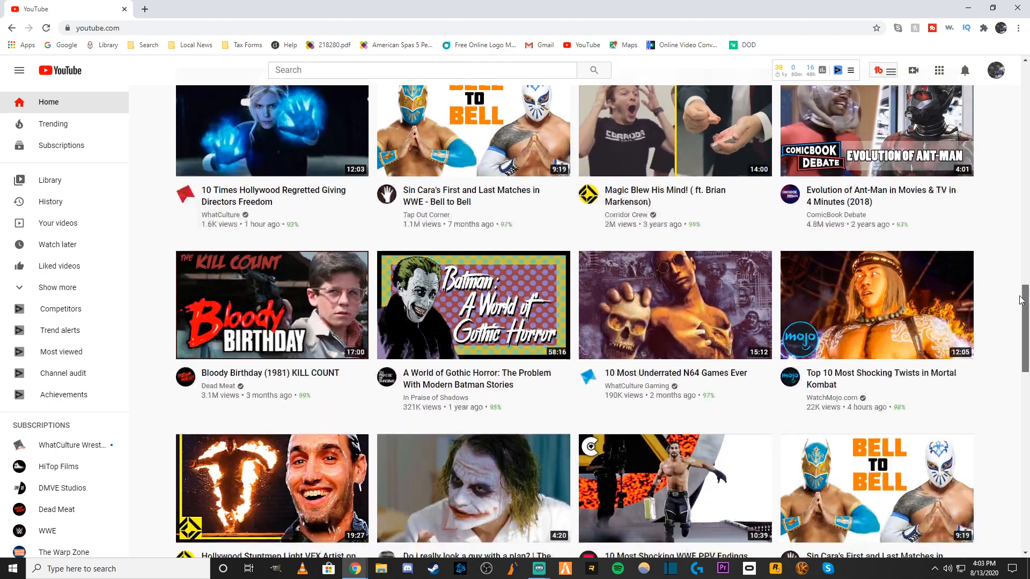
scroll("down", 3)
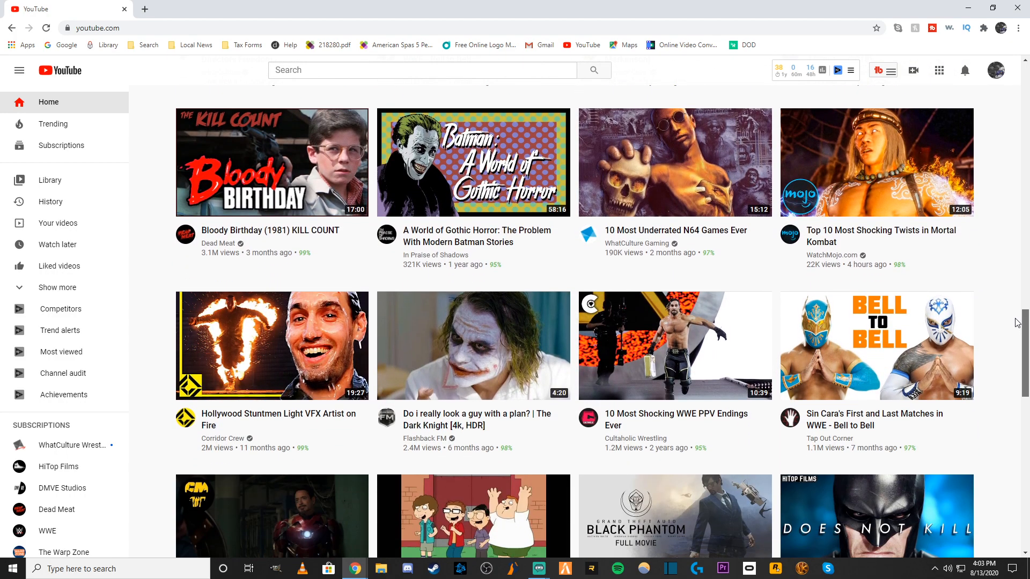
scroll("down", 3)
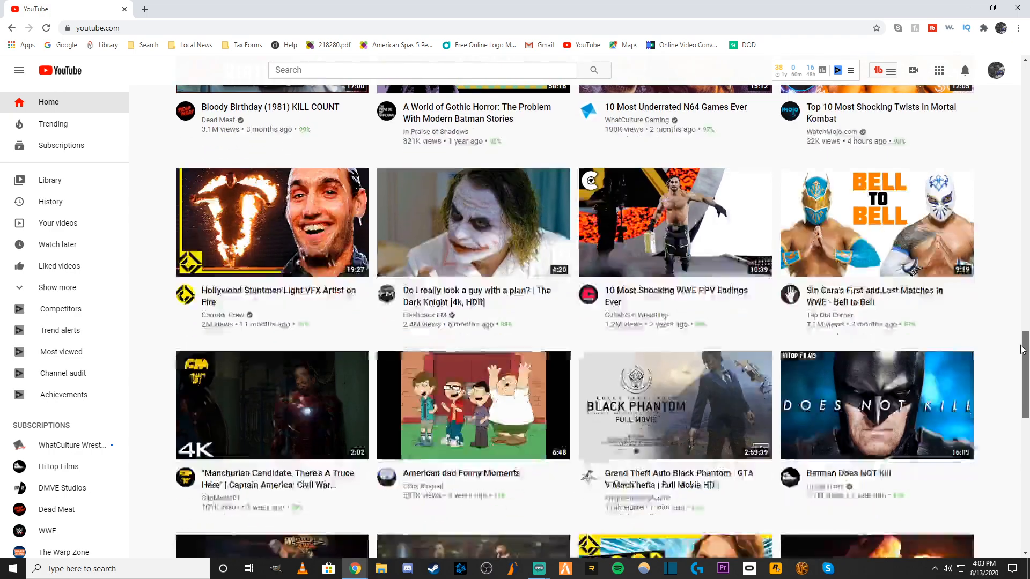
scroll("down", 3)
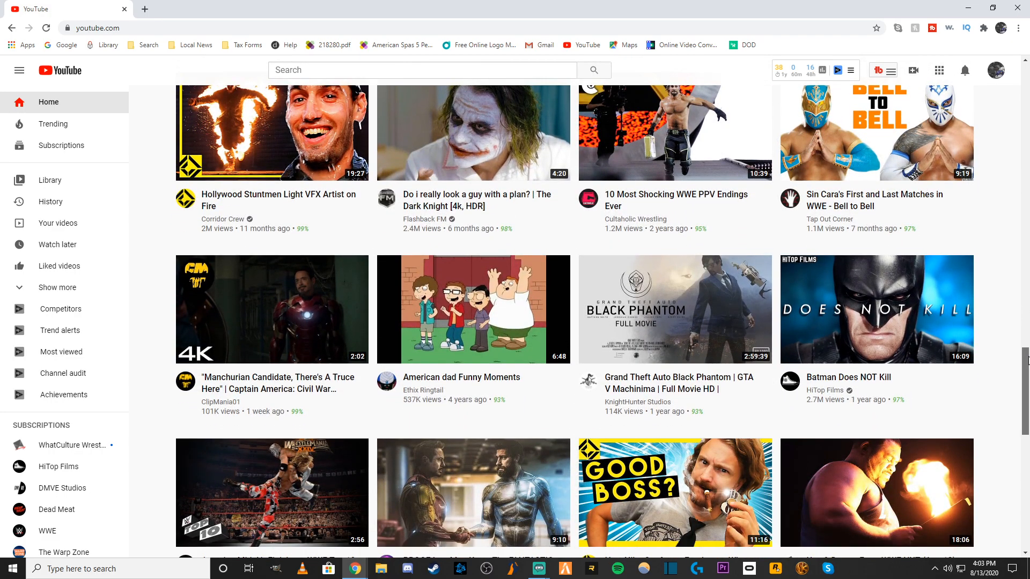
scroll("down", 3)
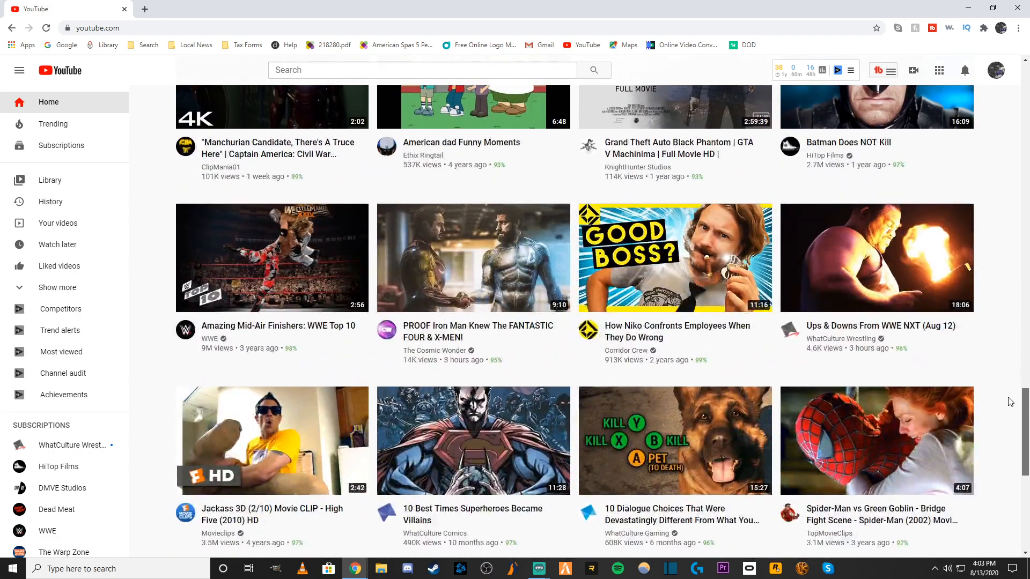
scroll("down", 3)
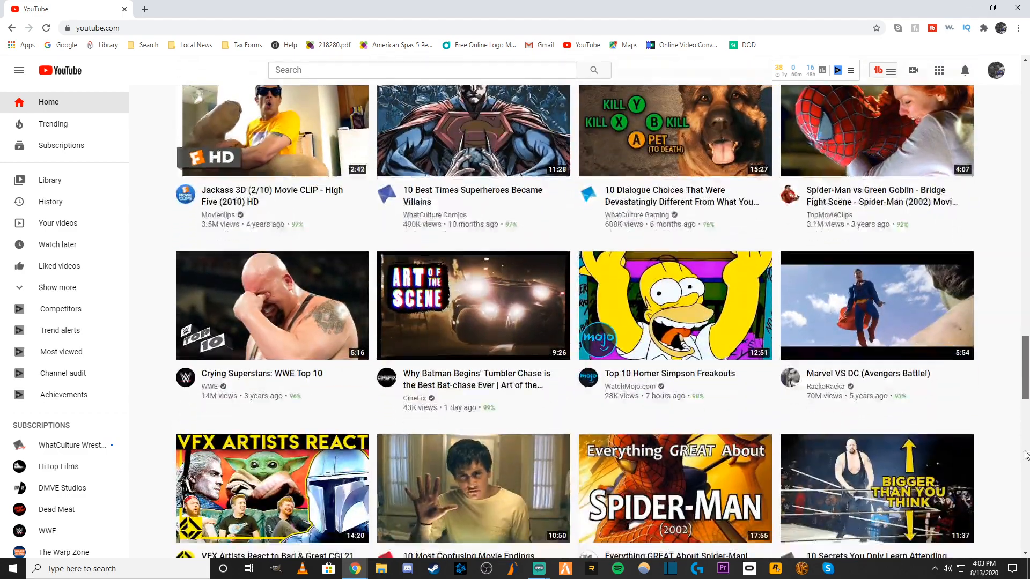
scroll("down", 3)
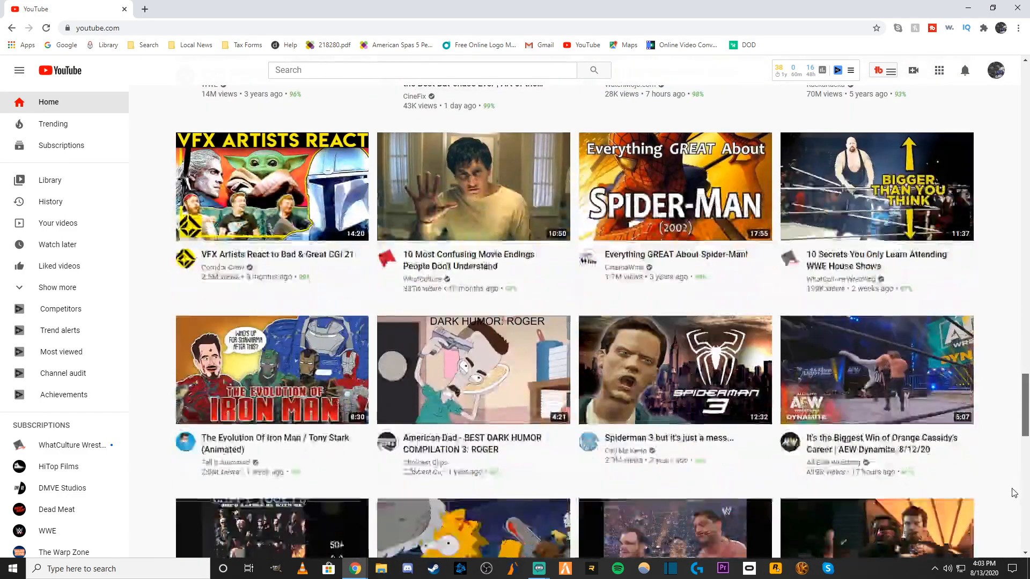
scroll("down", 3)
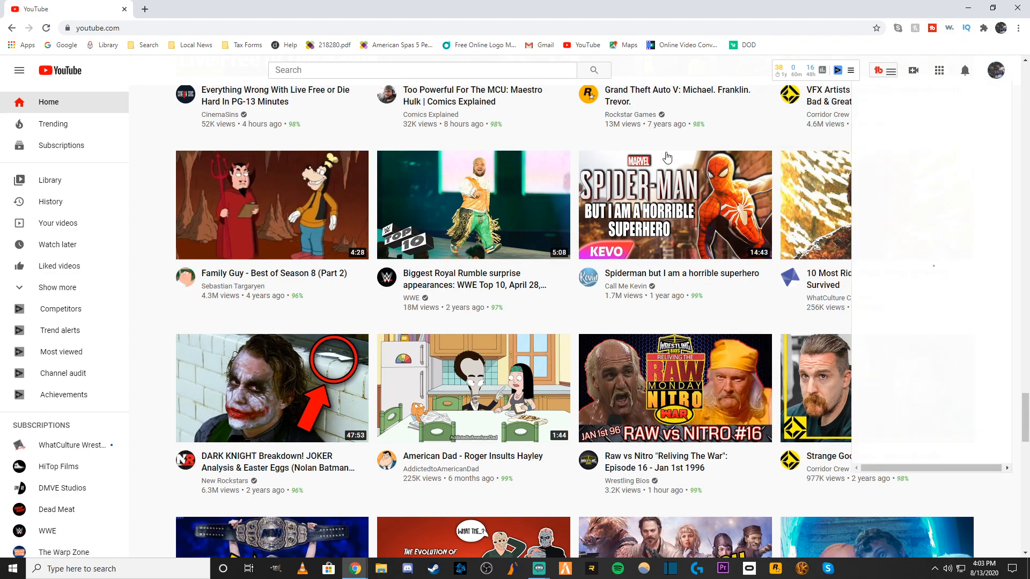
left_click(995, 71)
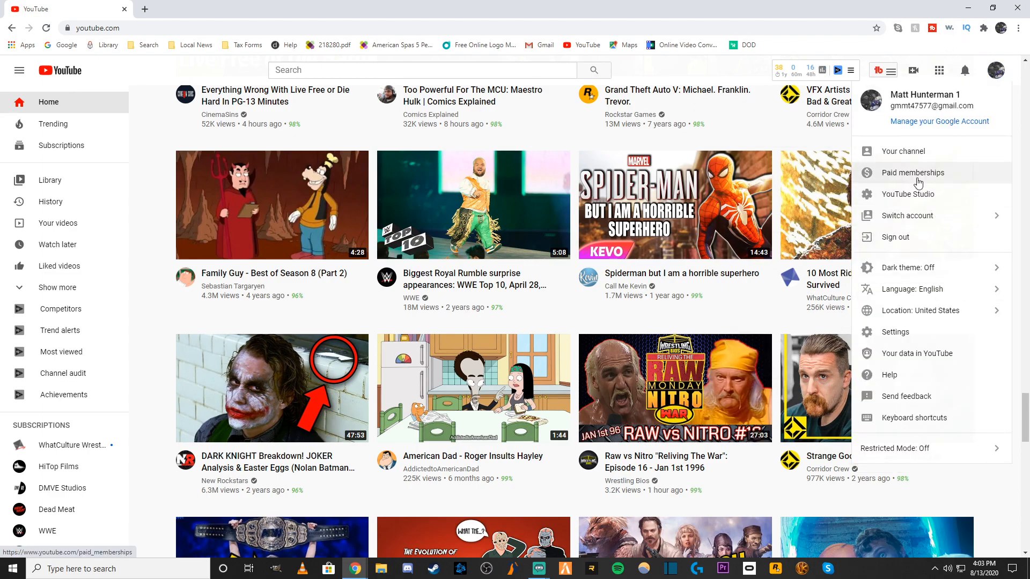
left_click(902, 152)
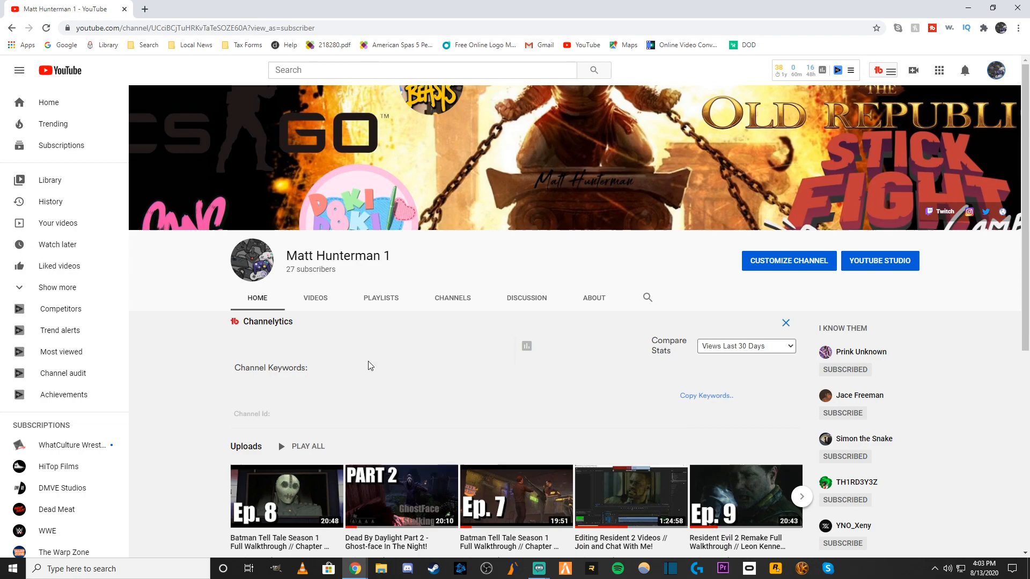
left_click(315, 297)
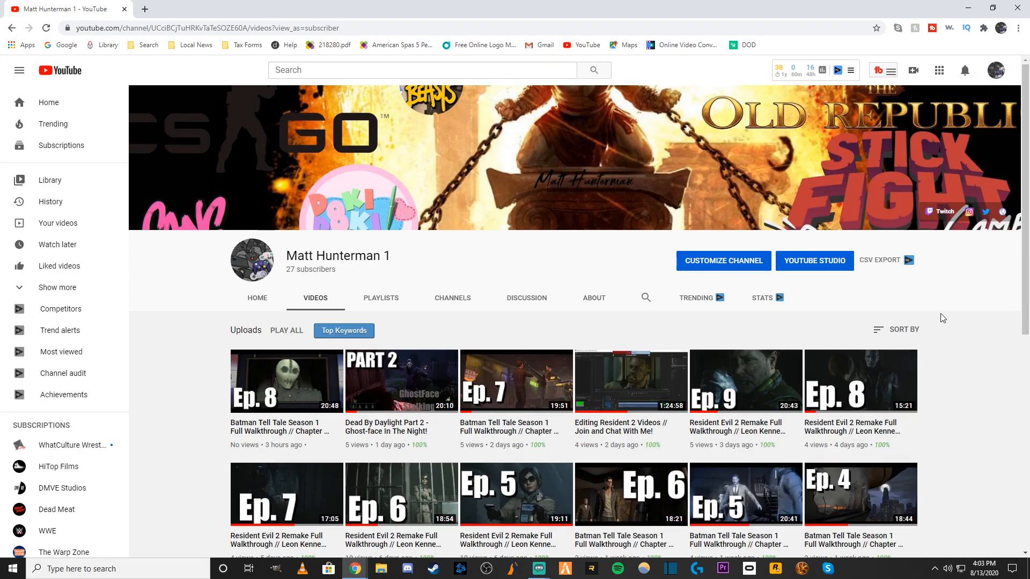
mouse_move(792, 376)
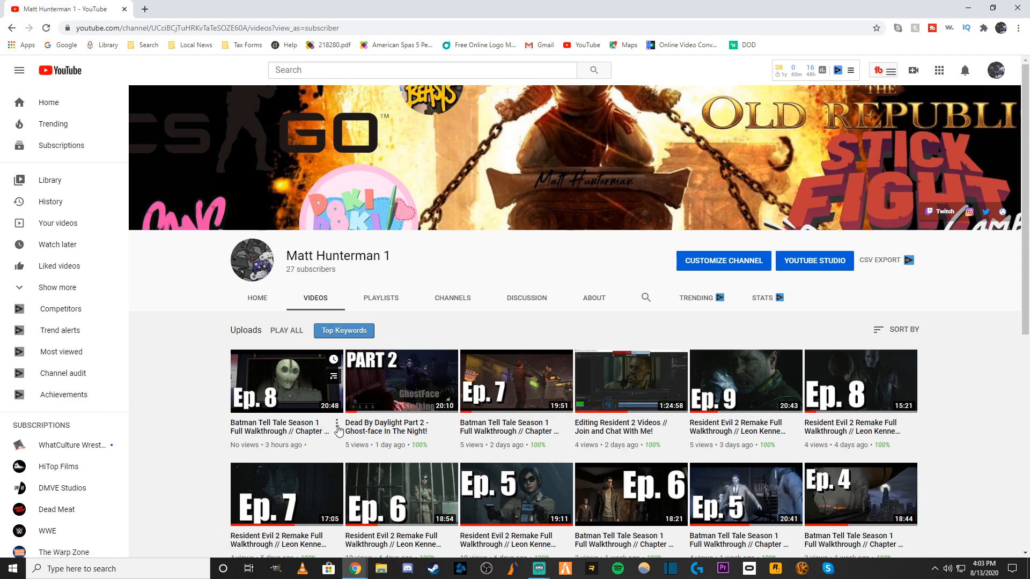
scroll("down", 3)
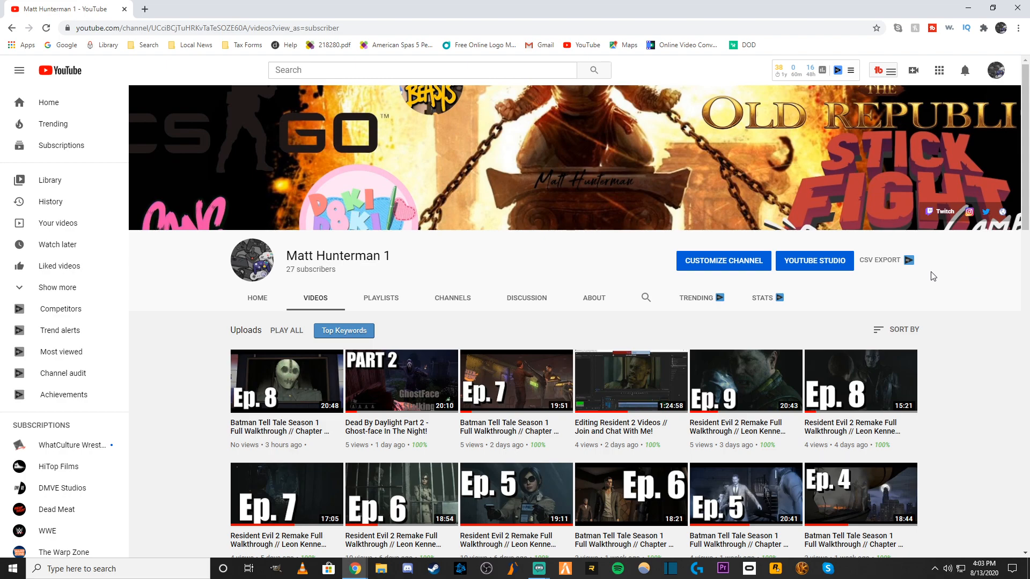
scroll("down", 3)
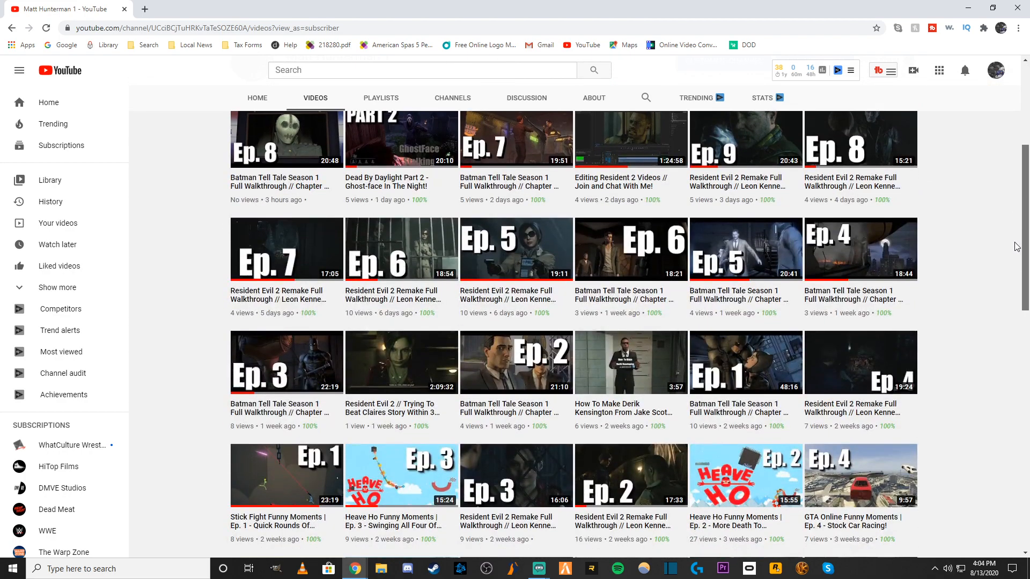
scroll("down", 3)
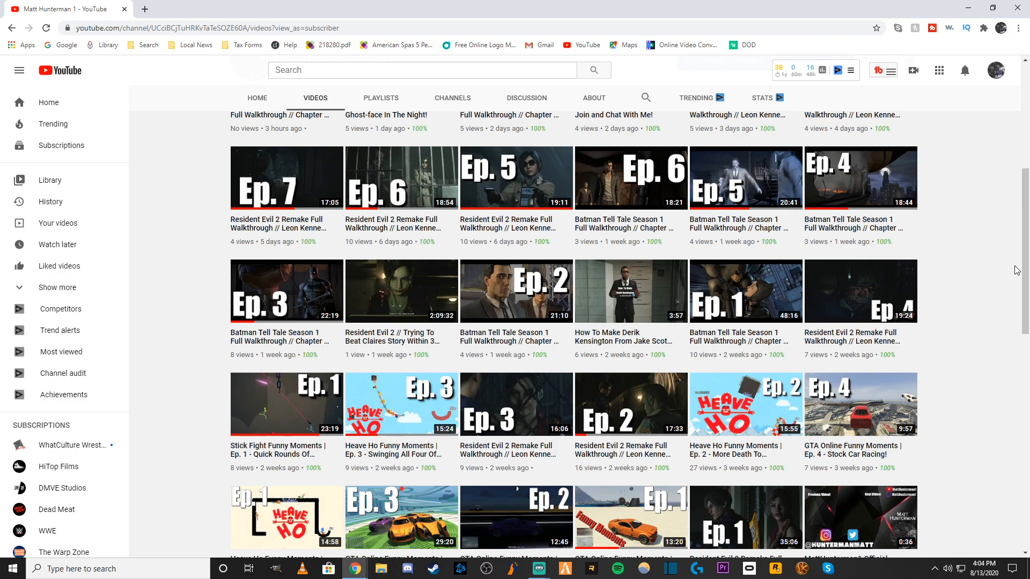
mouse_move(996, 230)
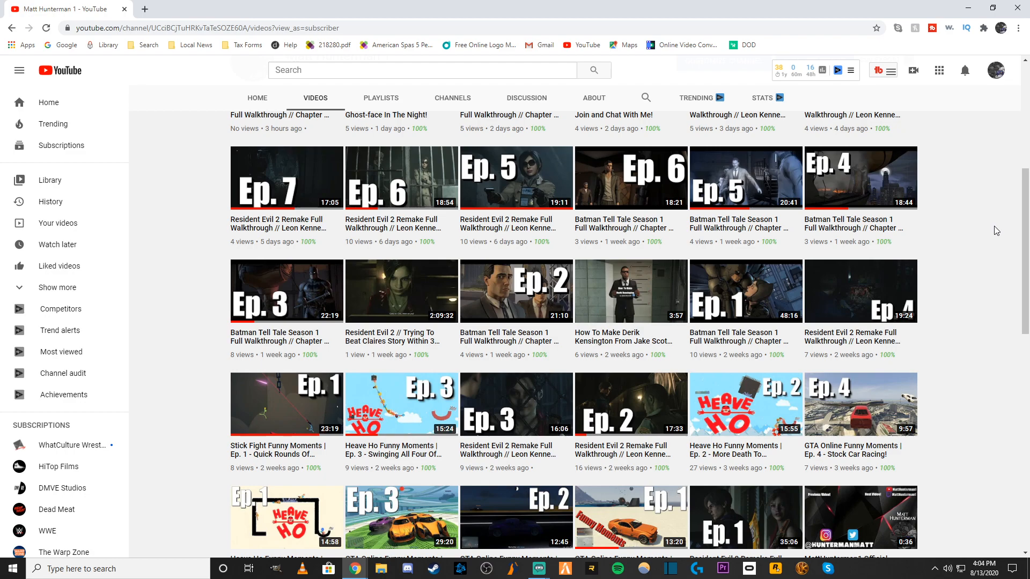
mouse_move(977, 230)
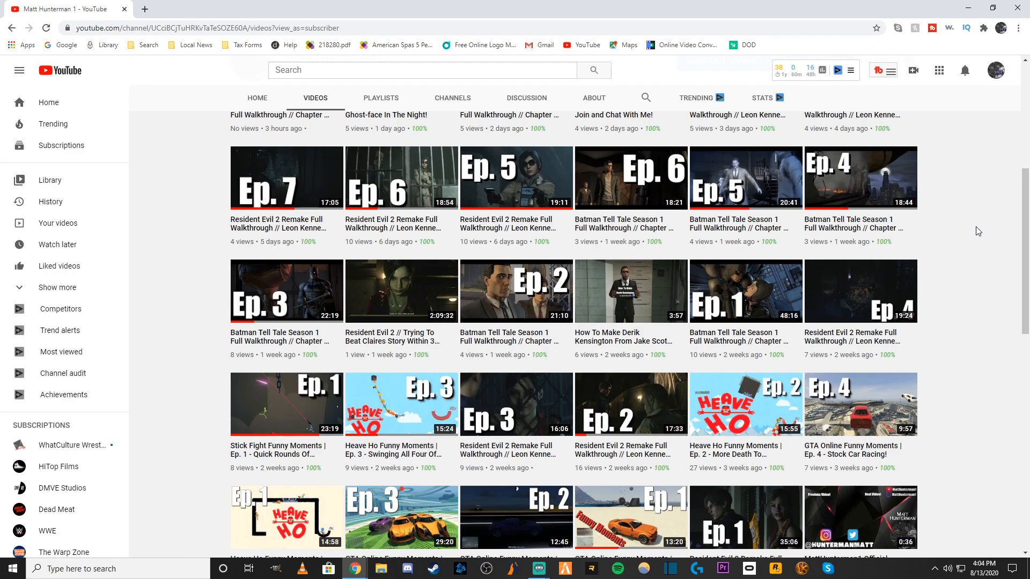
mouse_move(978, 270)
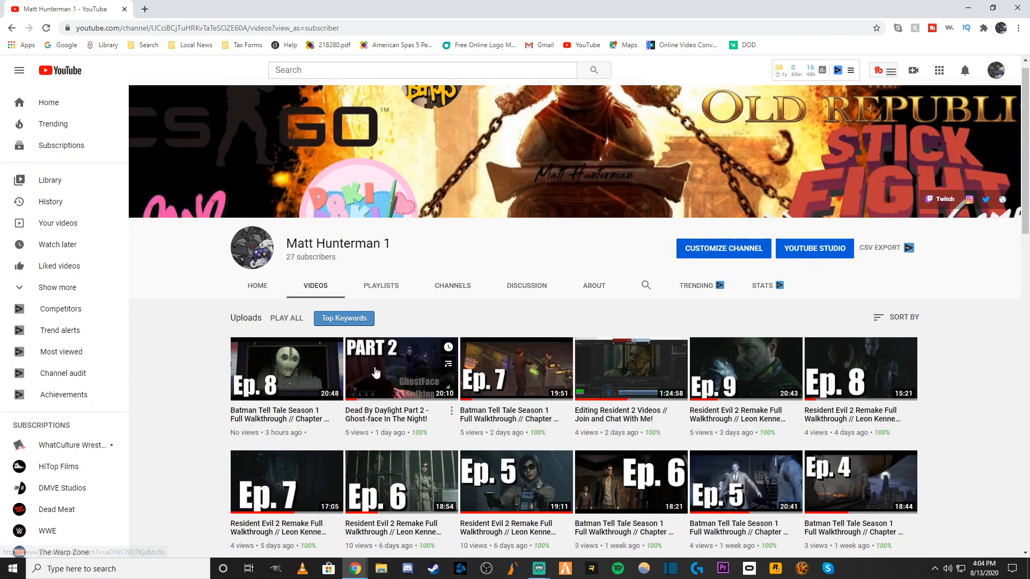
mouse_move(419, 433)
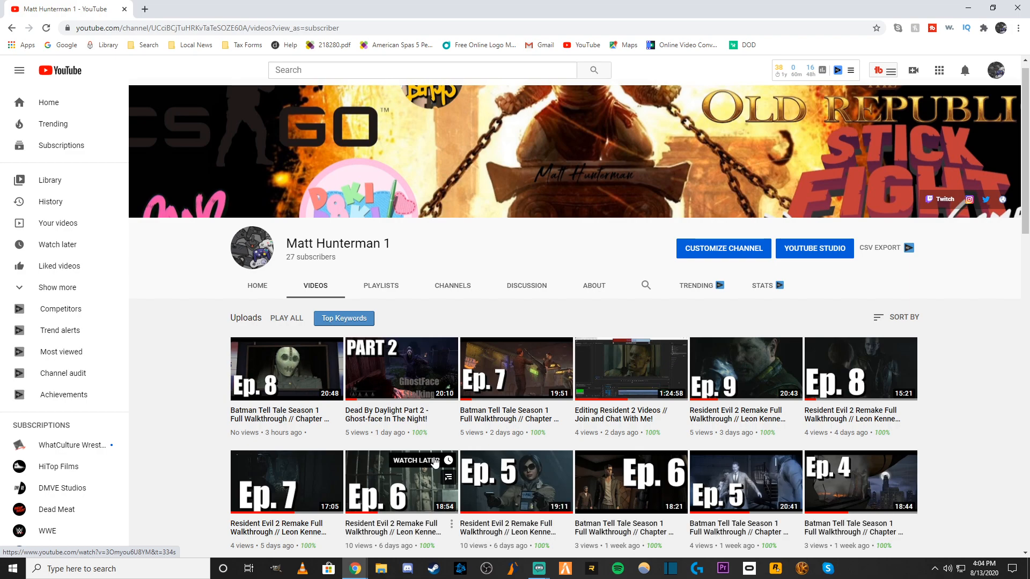
scroll("down", 3)
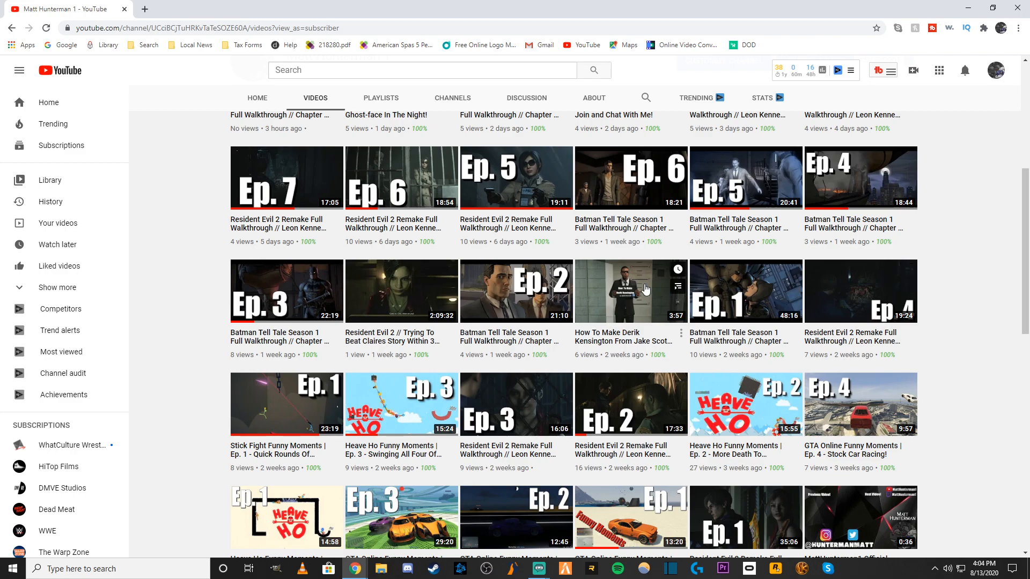
mouse_move(638, 334)
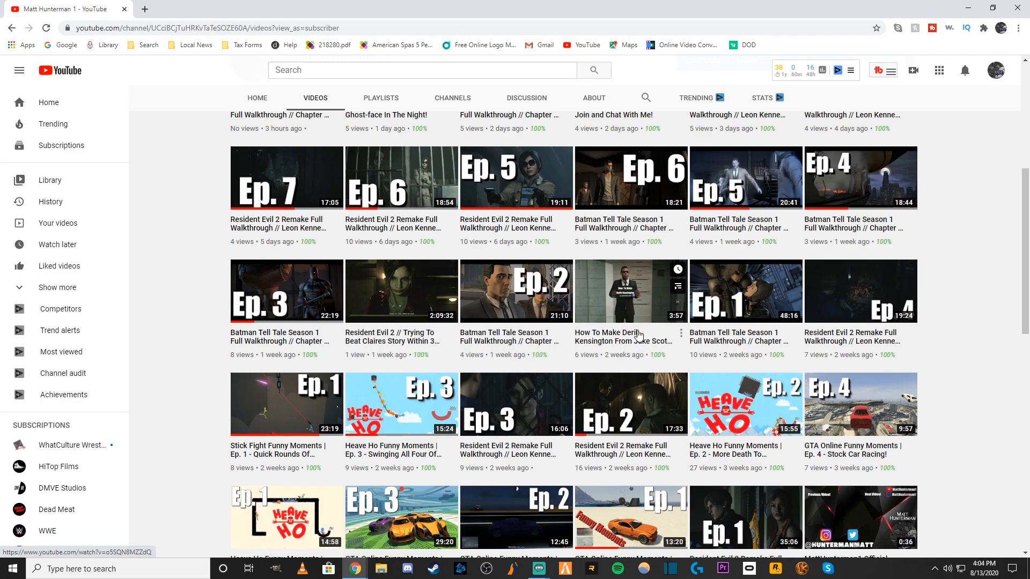
mouse_move(647, 322)
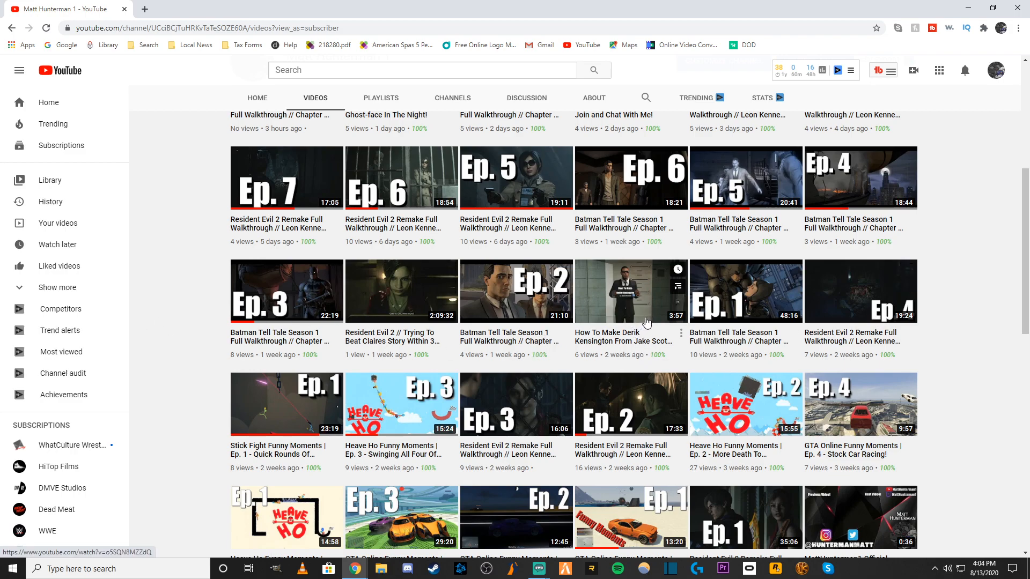
- Play part of 'How To Make Derik Kensington', then return to YouTube Home via the logo
left_click(630, 290)
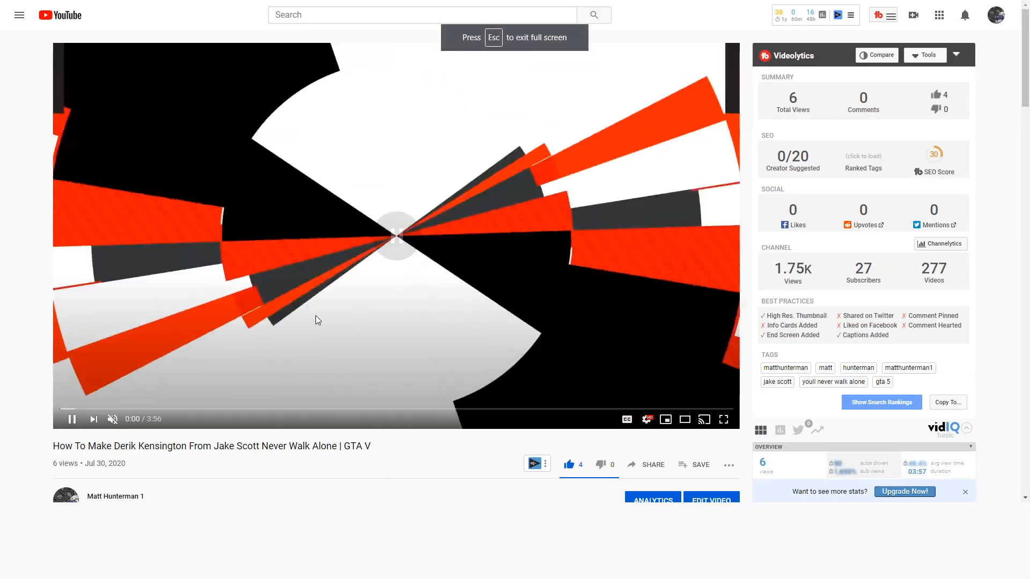
left_click(723, 420)
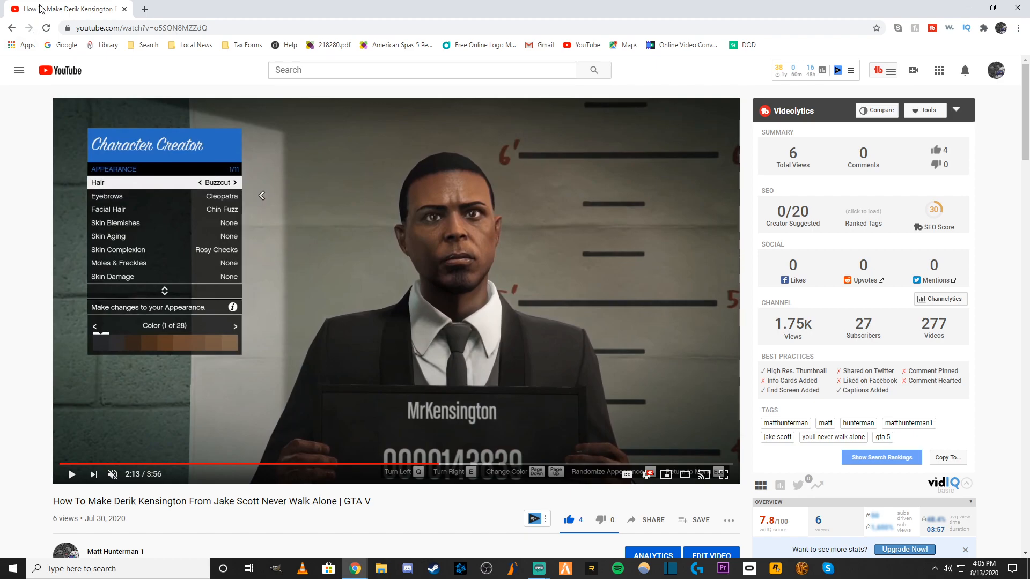
mouse_move(373, 195)
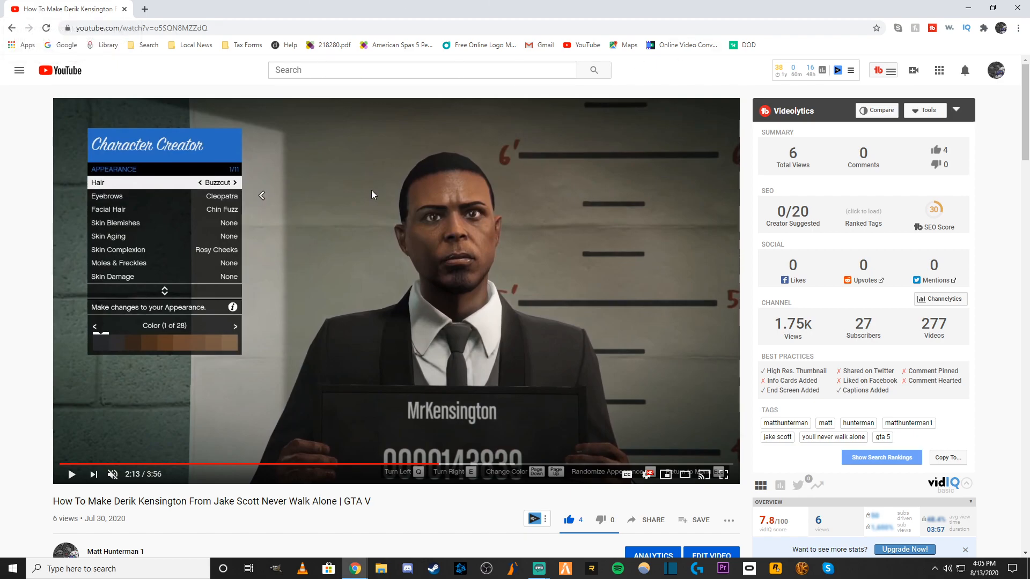
left_click(60, 70)
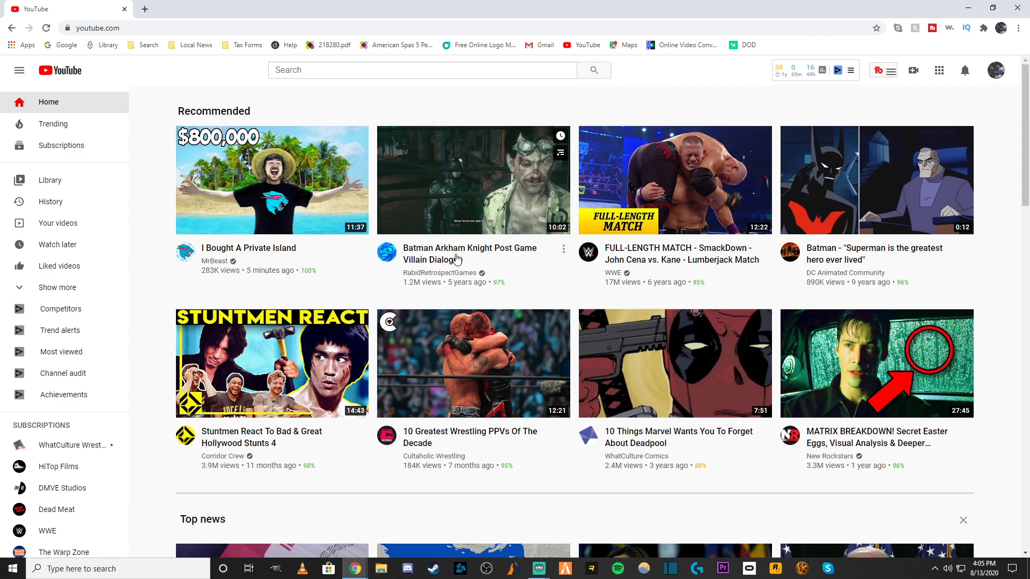
scroll("down", 3)
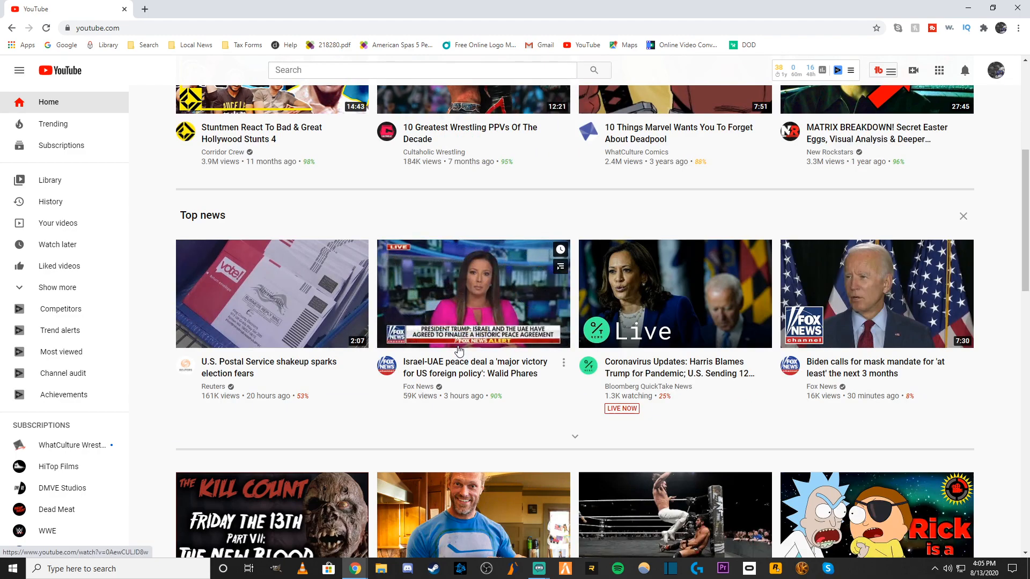
scroll("down", 3)
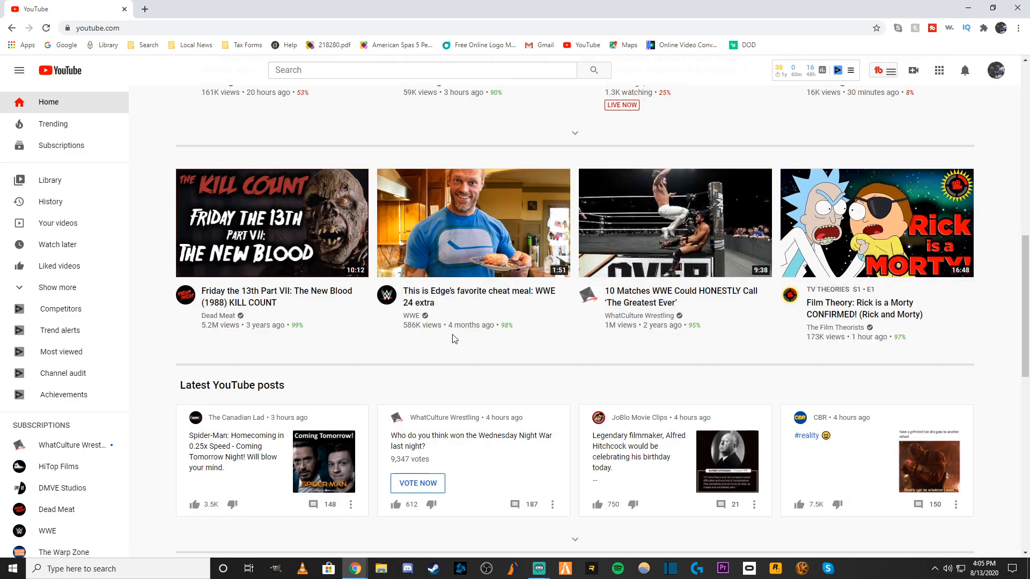
mouse_move(472, 321)
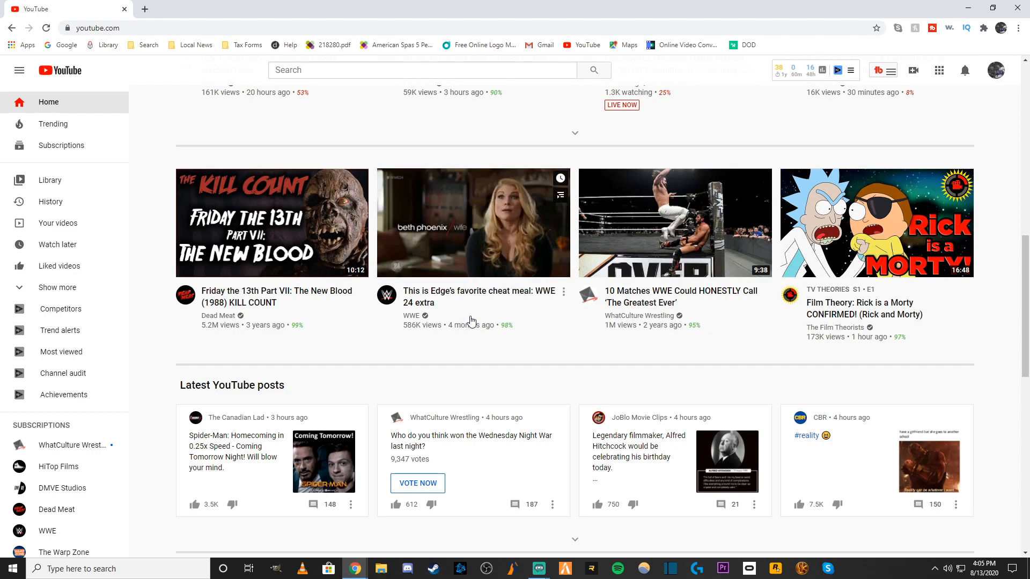
scroll("down", 3)
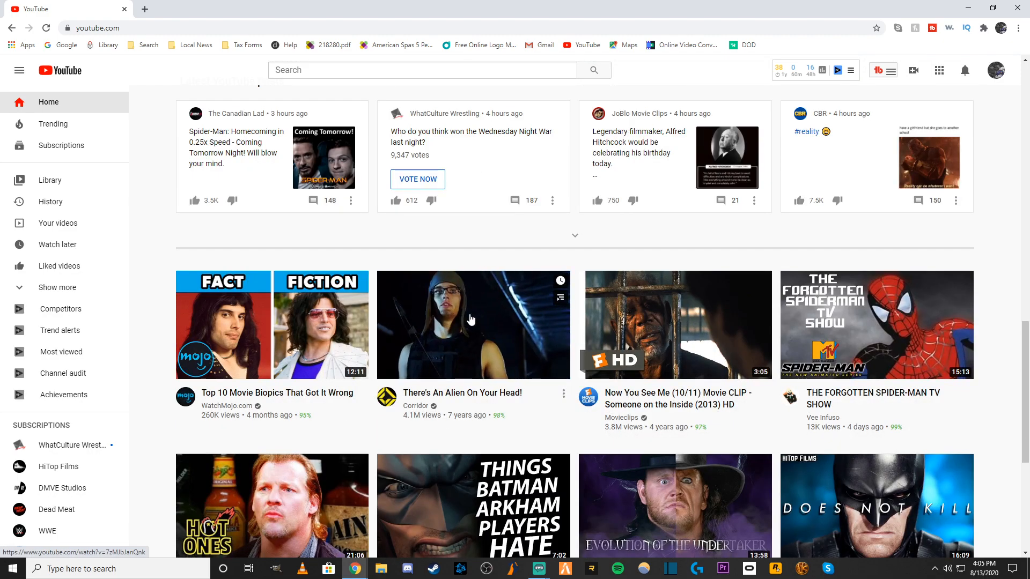
mouse_move(483, 303)
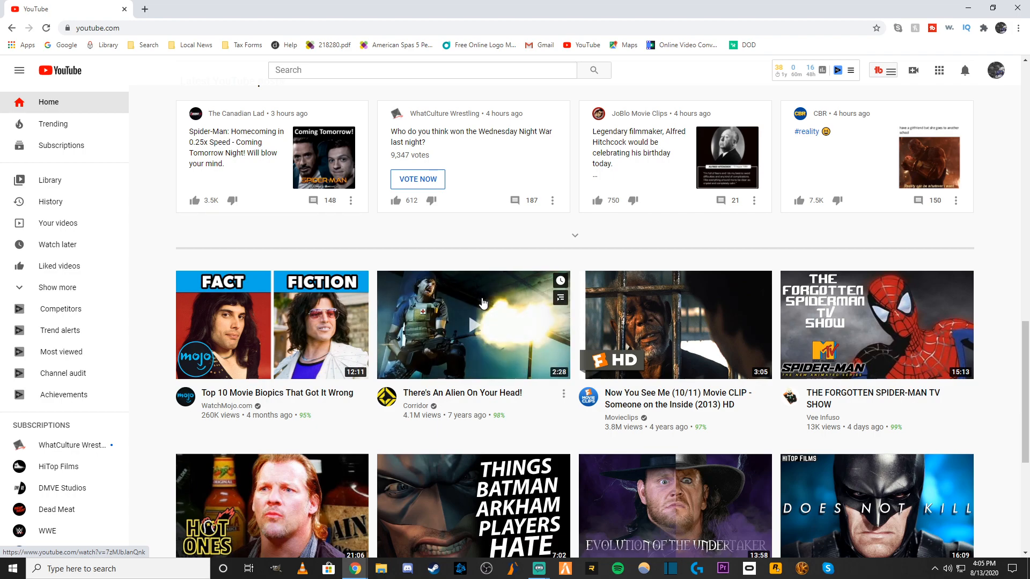
scroll("down", 3)
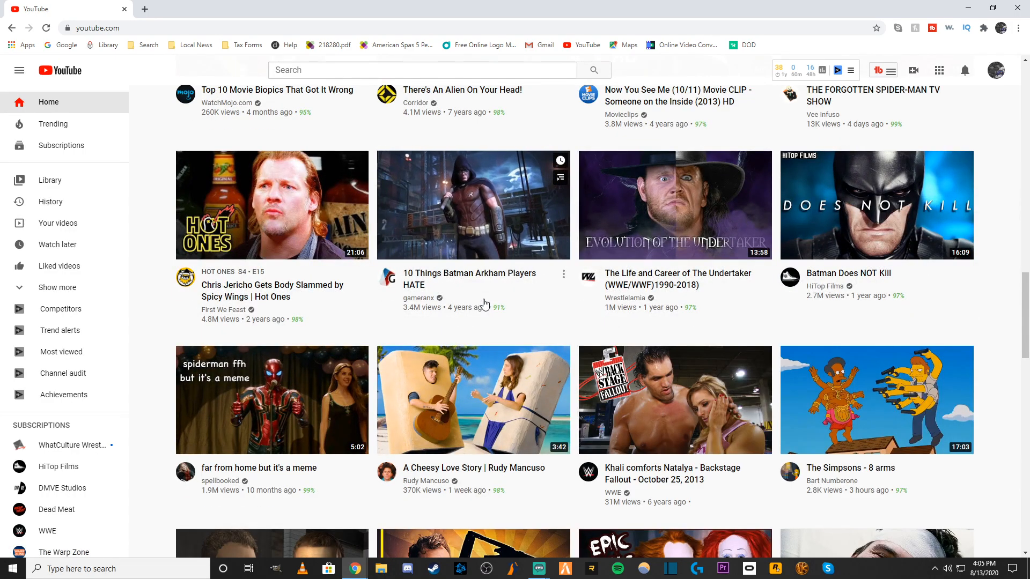
mouse_move(412, 374)
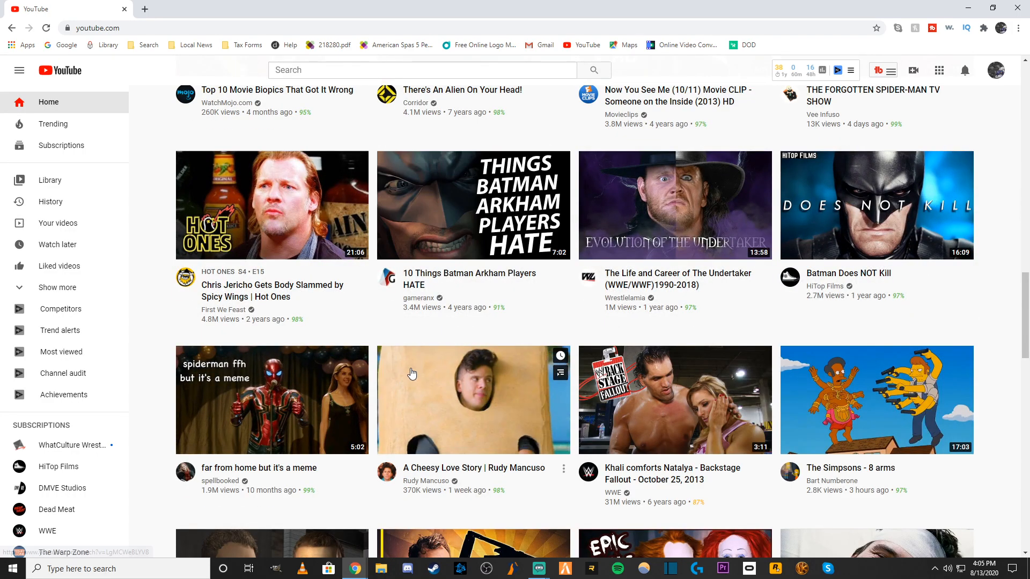
scroll("down", 3)
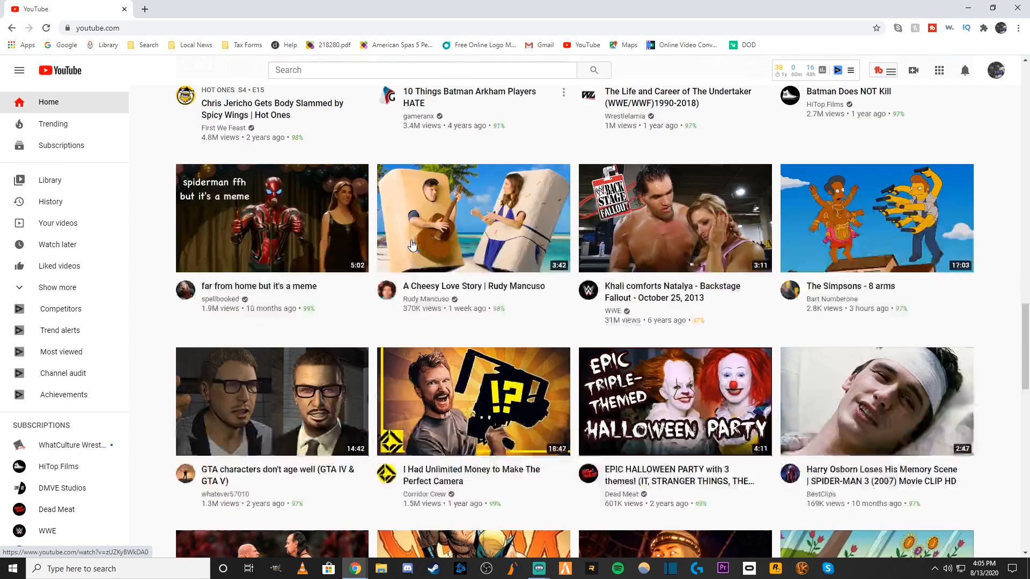
scroll("down", 3)
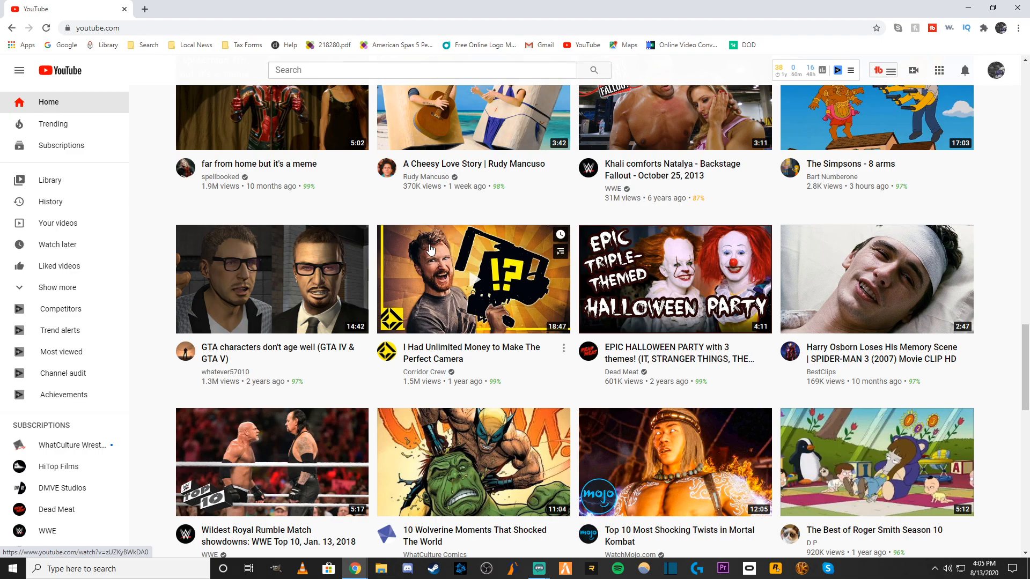
scroll("down", 3)
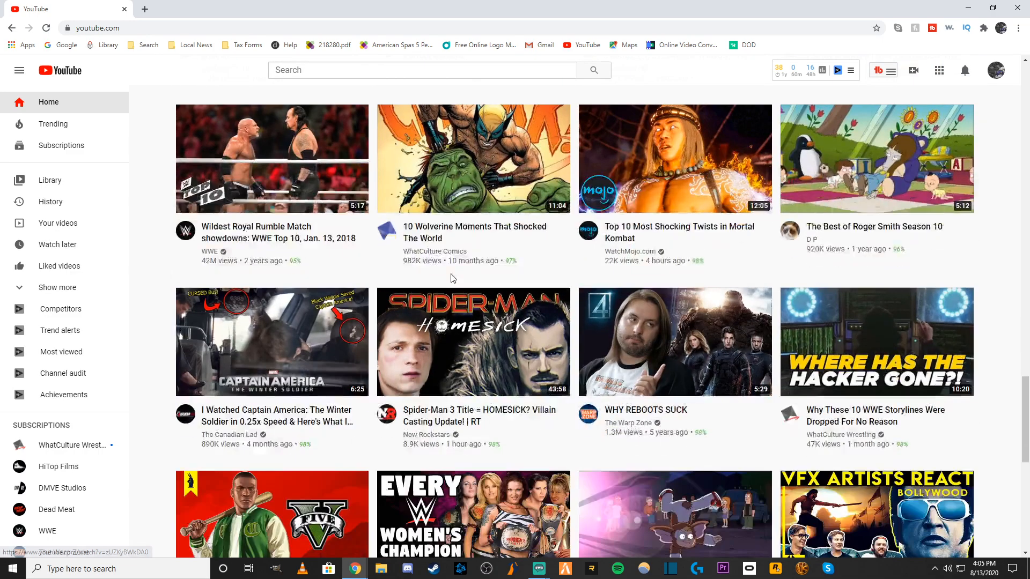
scroll("down", 3)
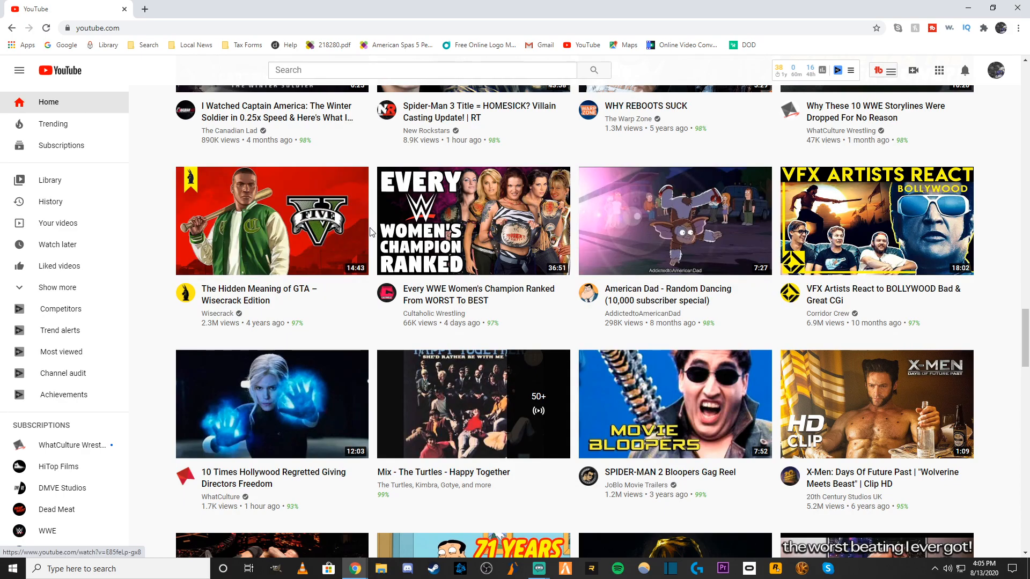
scroll("down", 3)
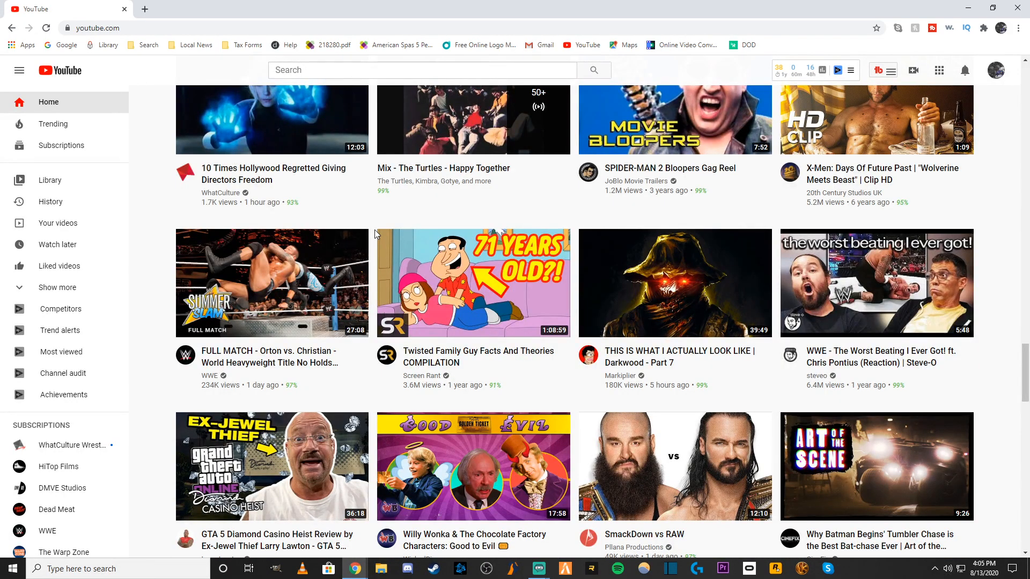
scroll("down", 3)
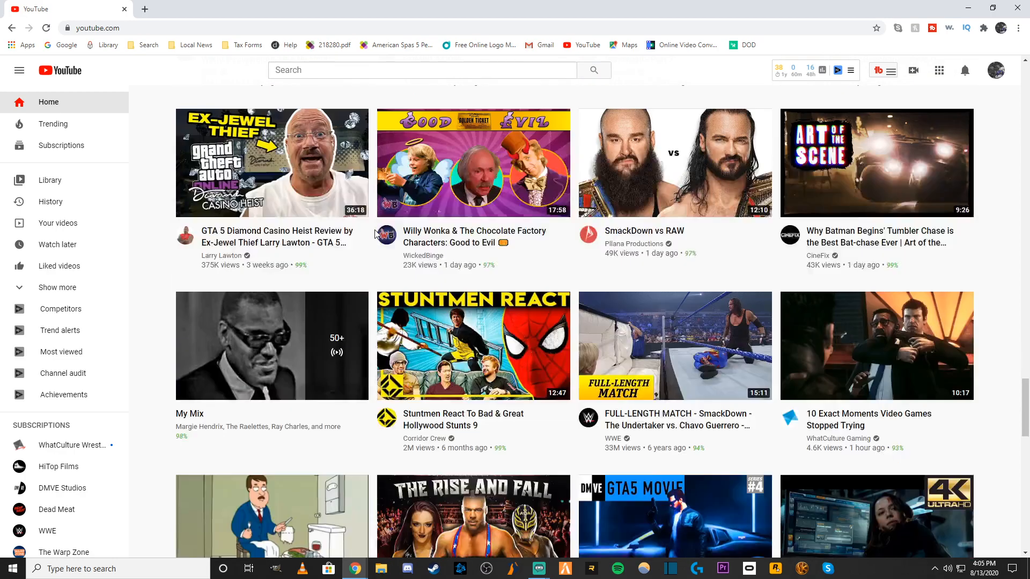
scroll("down", 3)
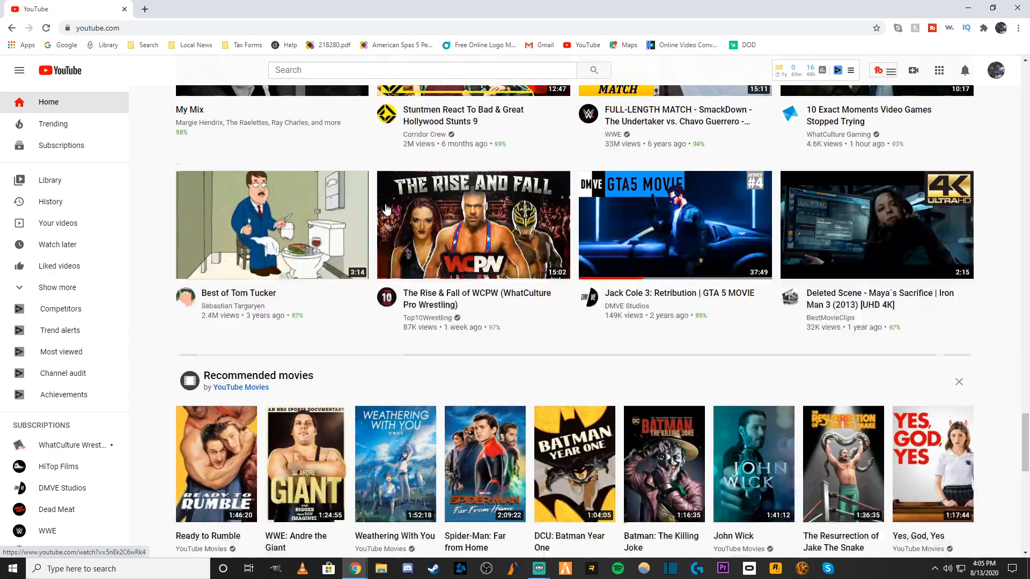
scroll("down", 3)
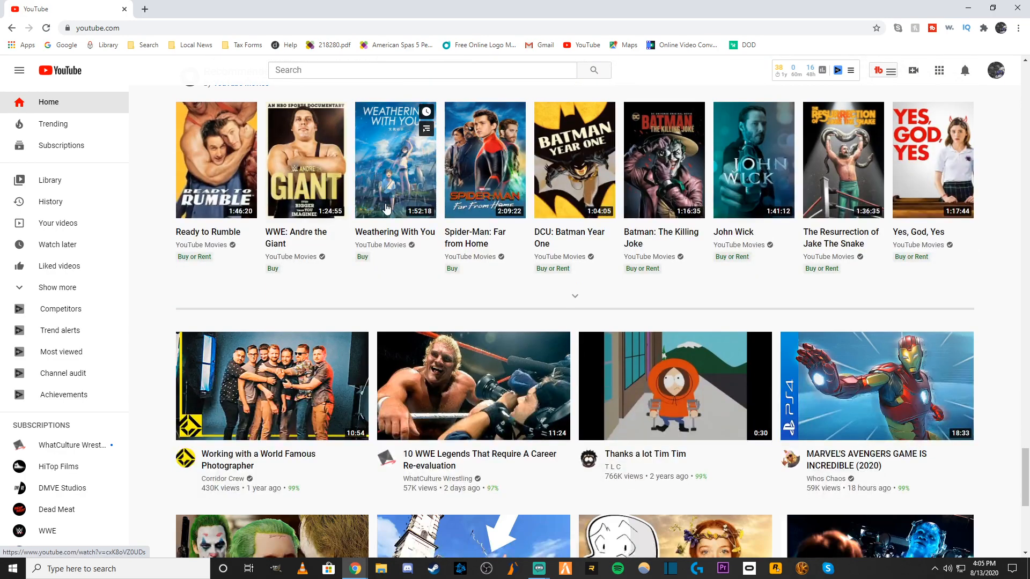
scroll("down", 3)
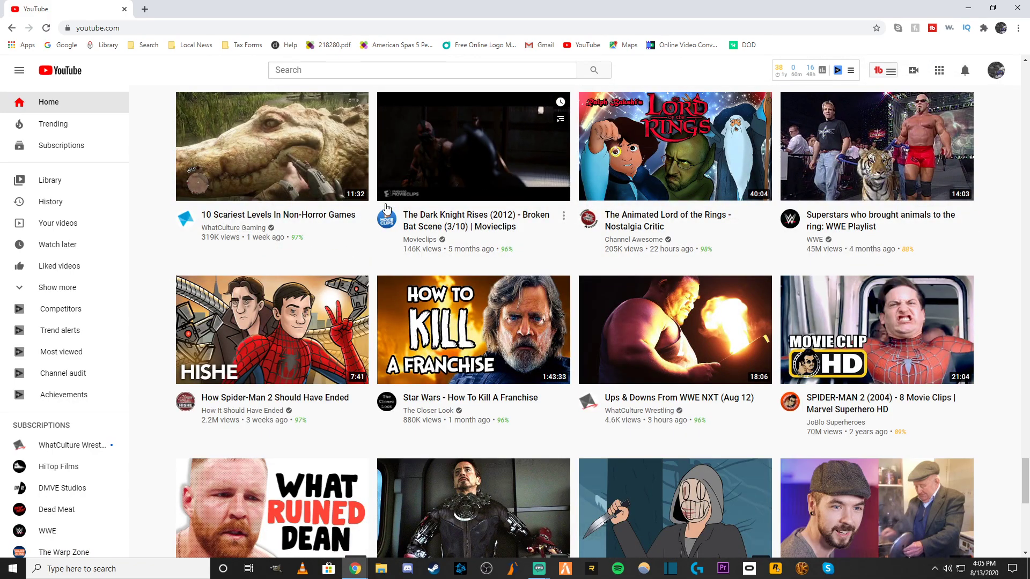
scroll("down", 3)
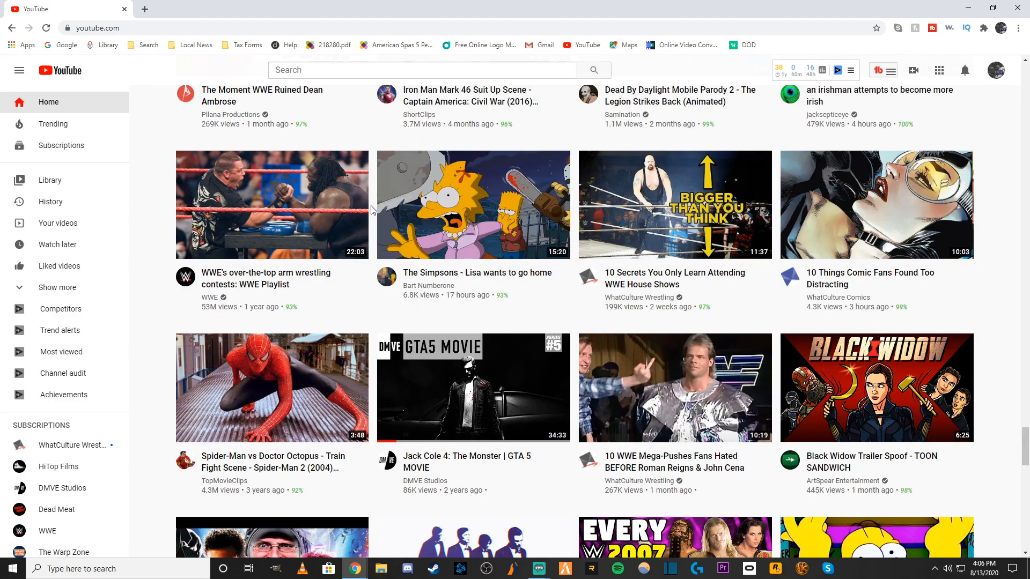
scroll("down", 3)
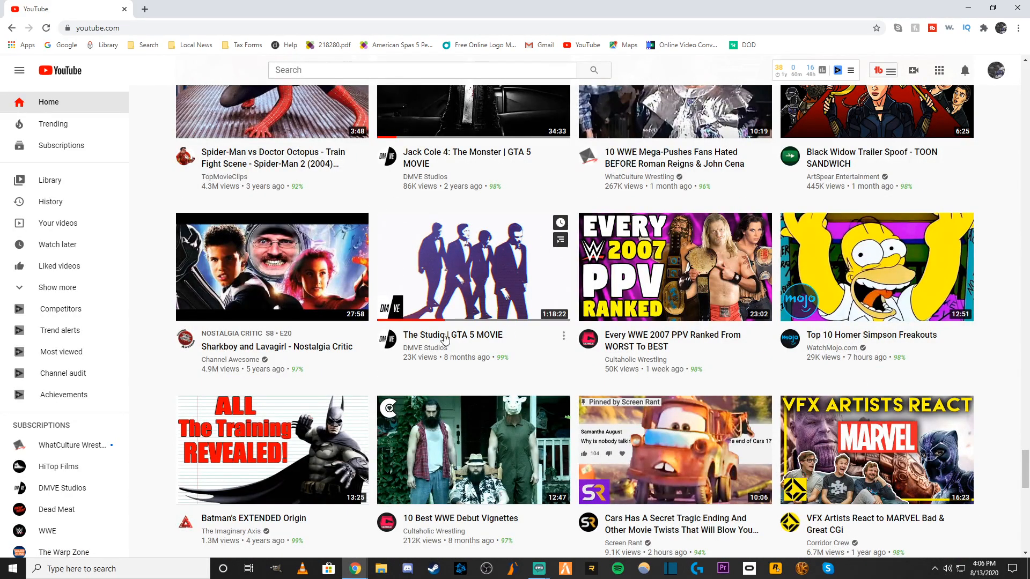
mouse_move(425, 347)
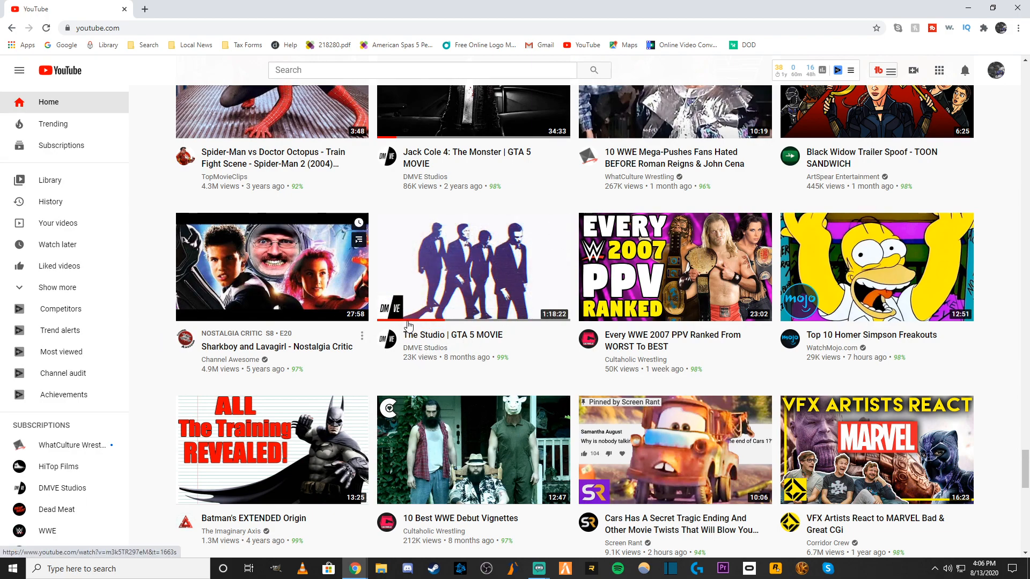
mouse_move(388, 355)
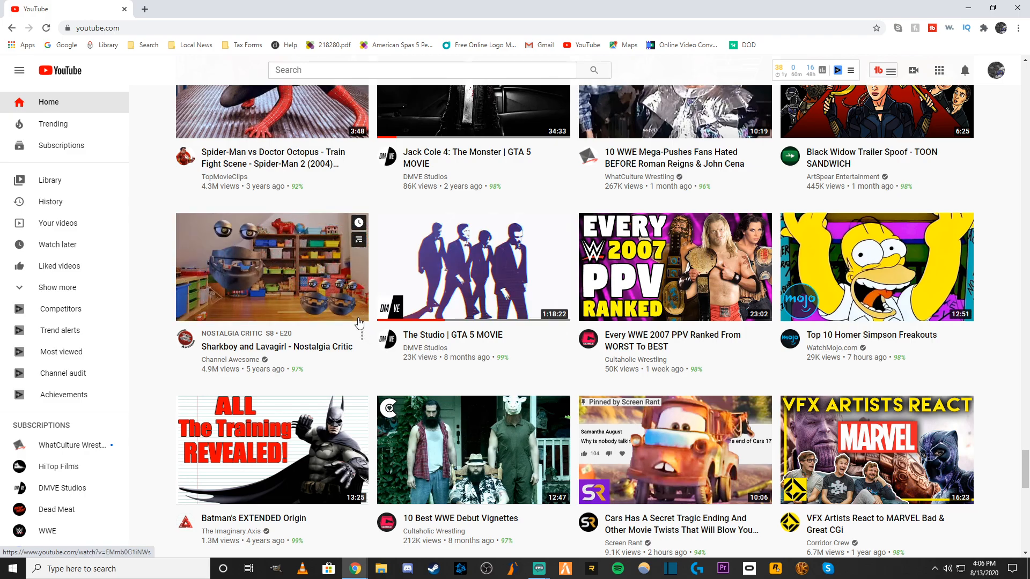
scroll("down", 3)
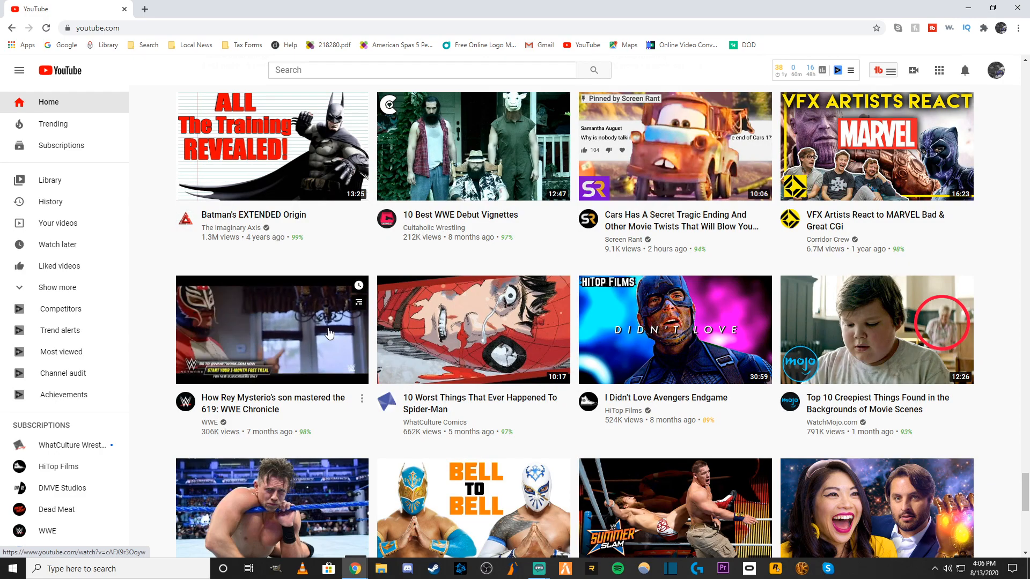
scroll("down", 3)
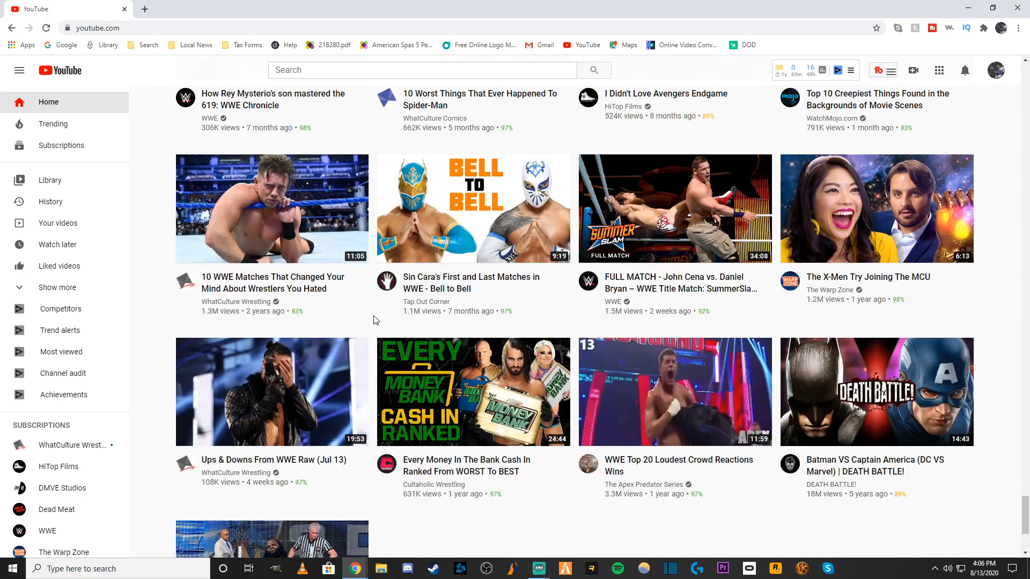
scroll("down", 3)
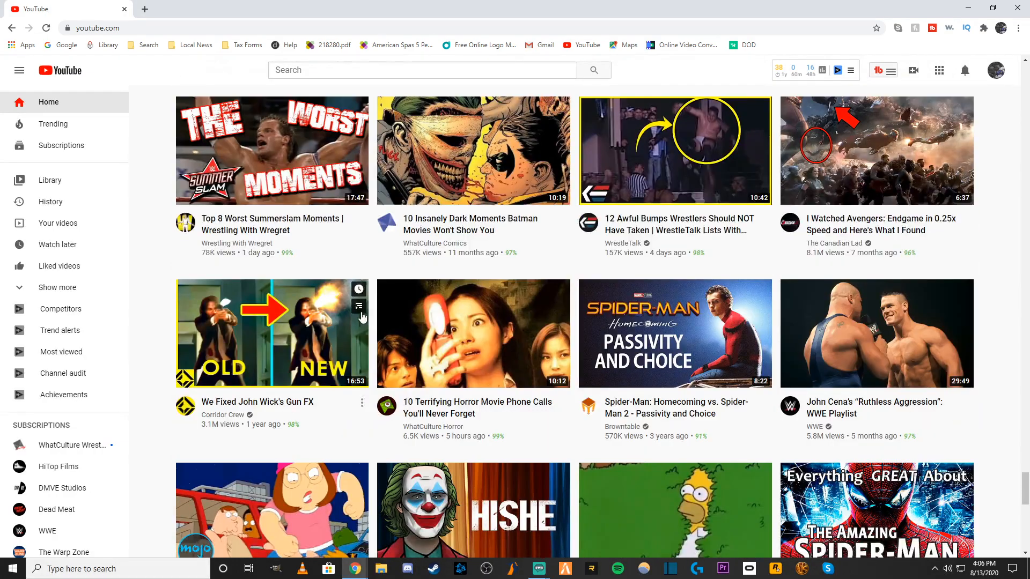
scroll("down", 3)
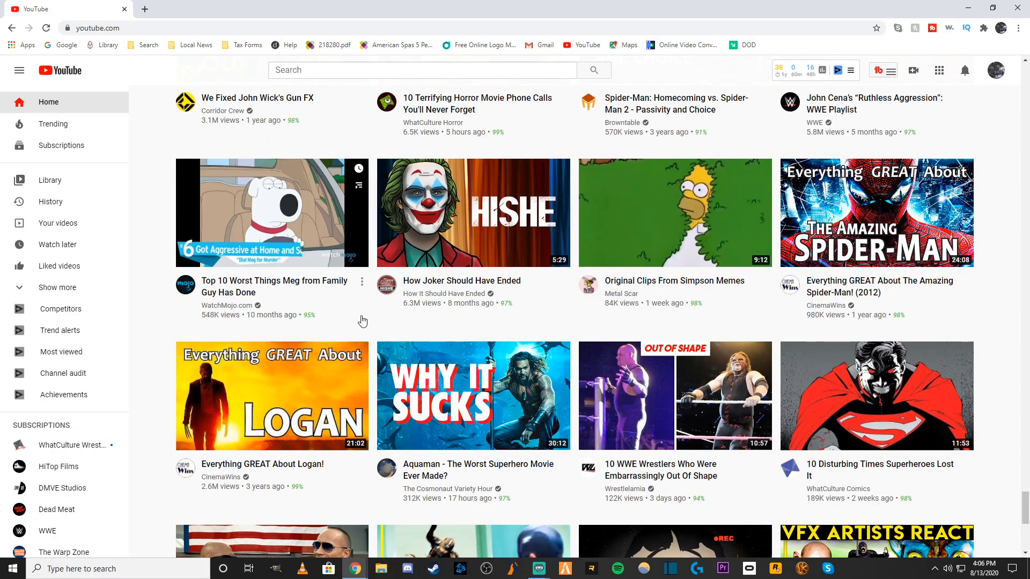
scroll("down", 3)
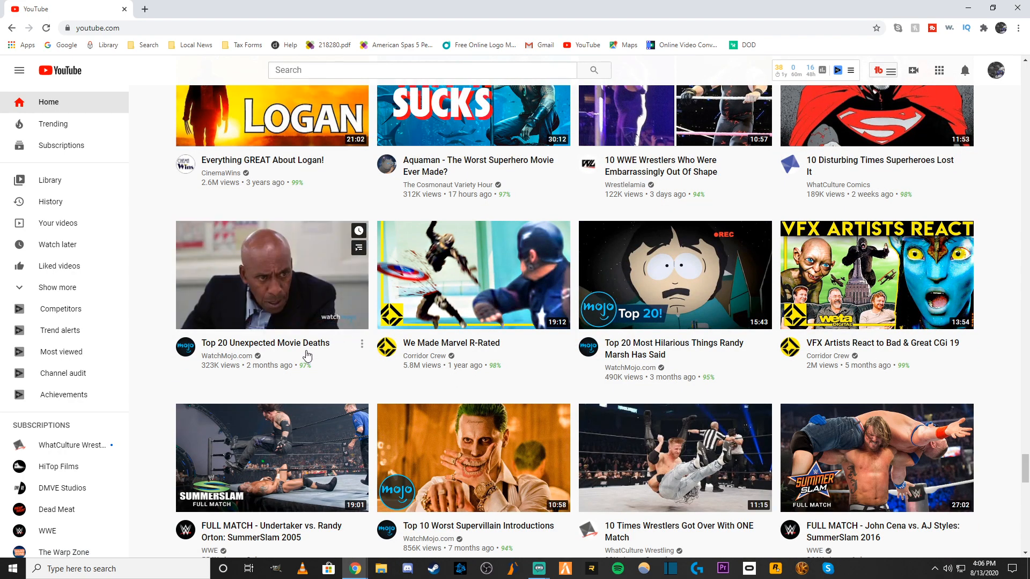
scroll("down", 3)
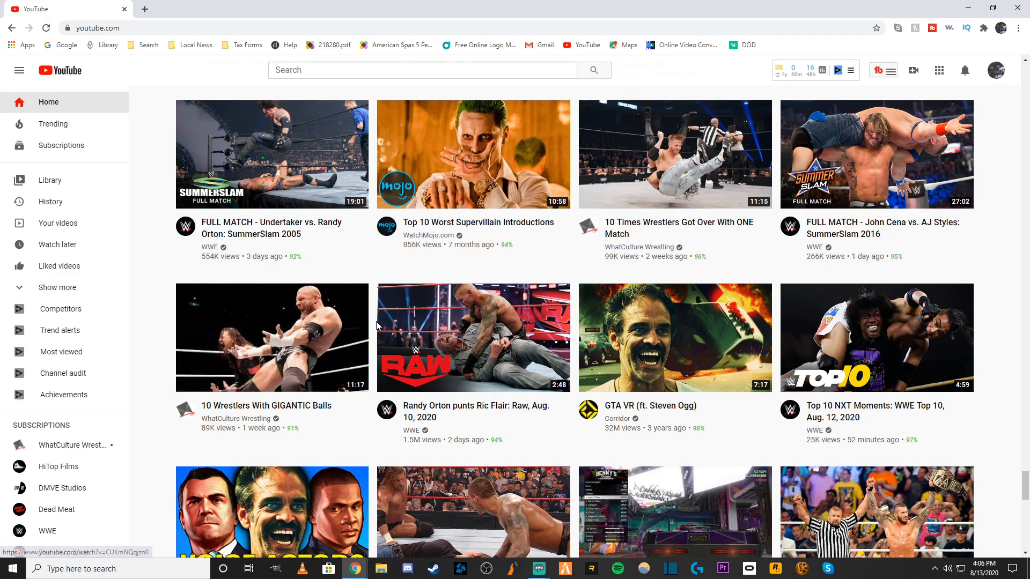
scroll("down", 3)
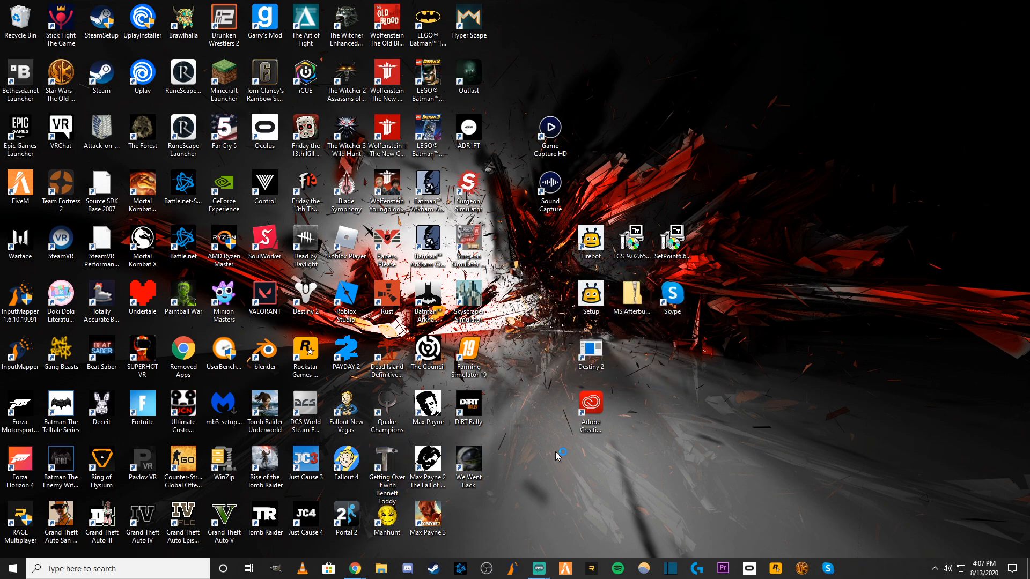
mouse_move(727, 521)
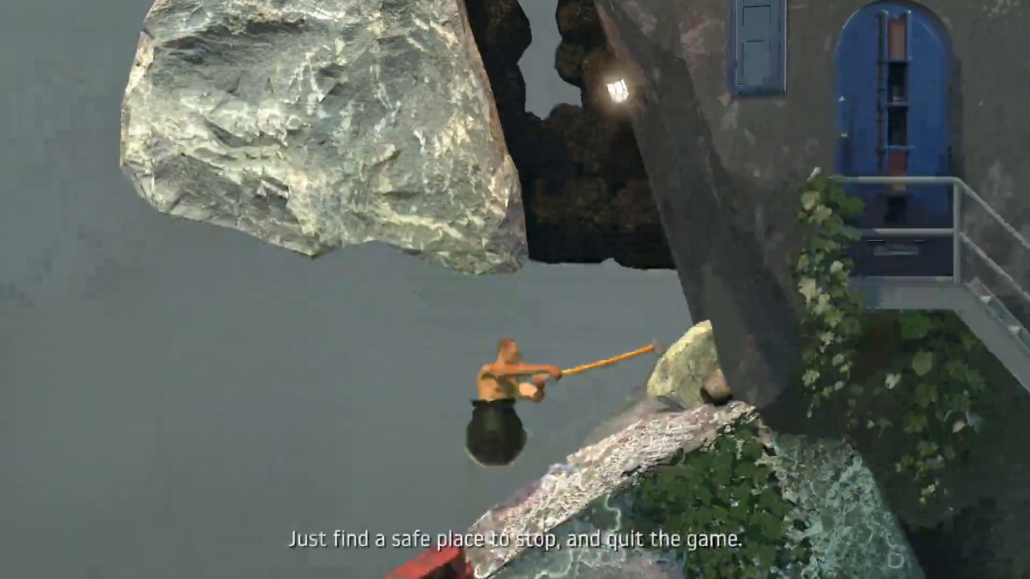
- Quit Getting Over It with Bennett Foddy from the Esc menu
key("Escape")
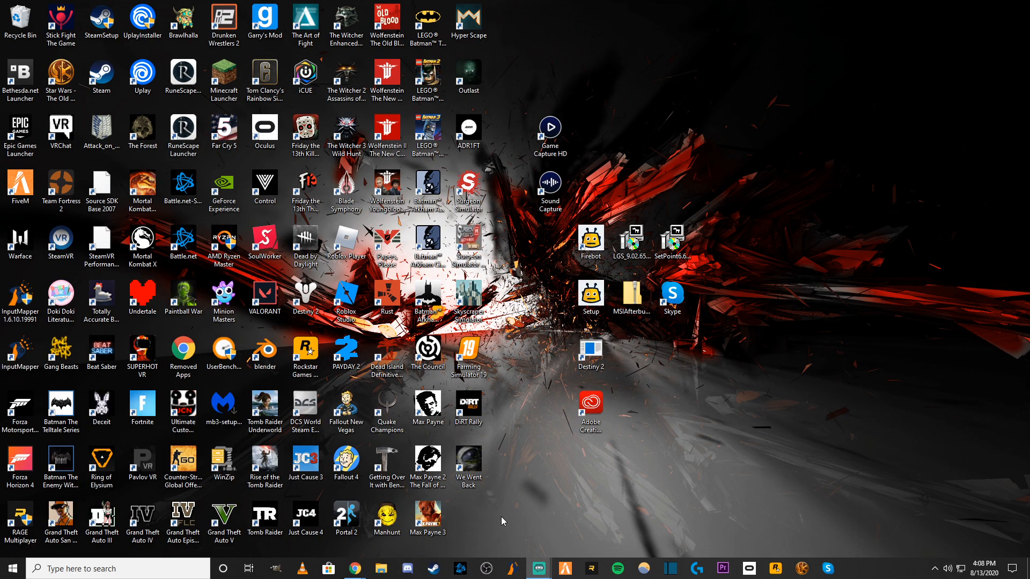
mouse_move(420, 558)
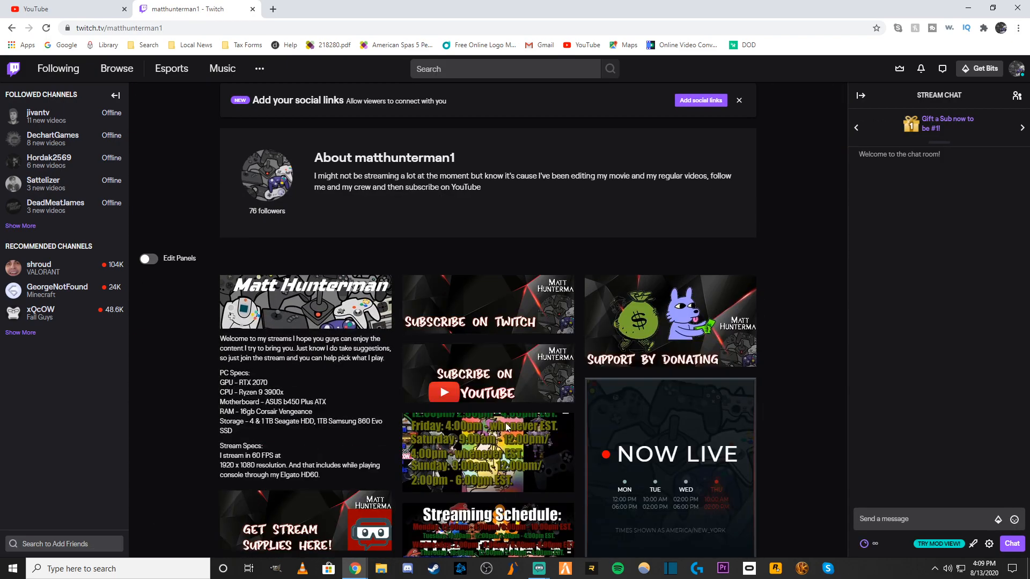
- Scroll through matthunterman1's Twitch About panels and leaderboard, then return to the YouTube tab
scroll("down", 3)
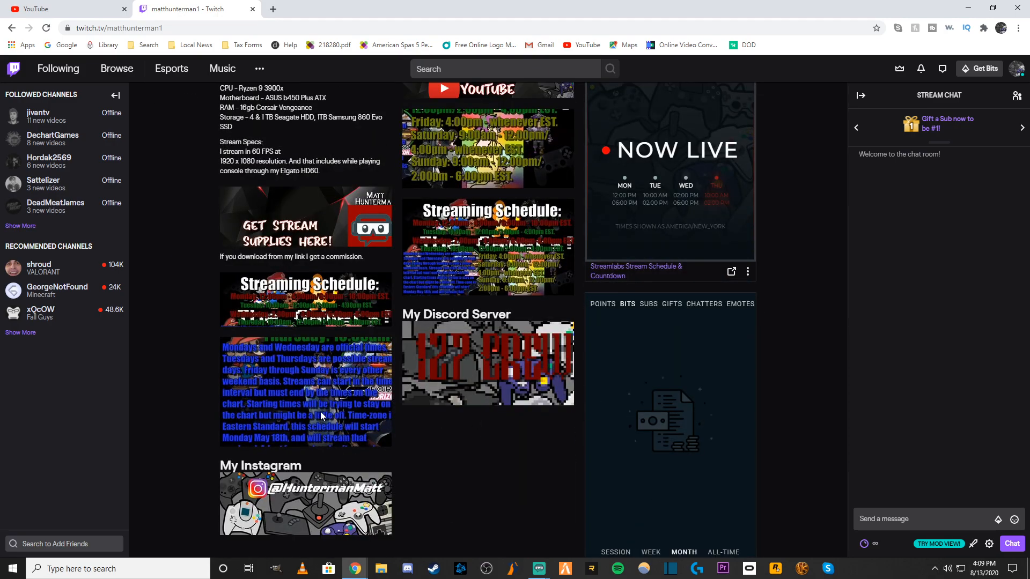
mouse_move(654, 283)
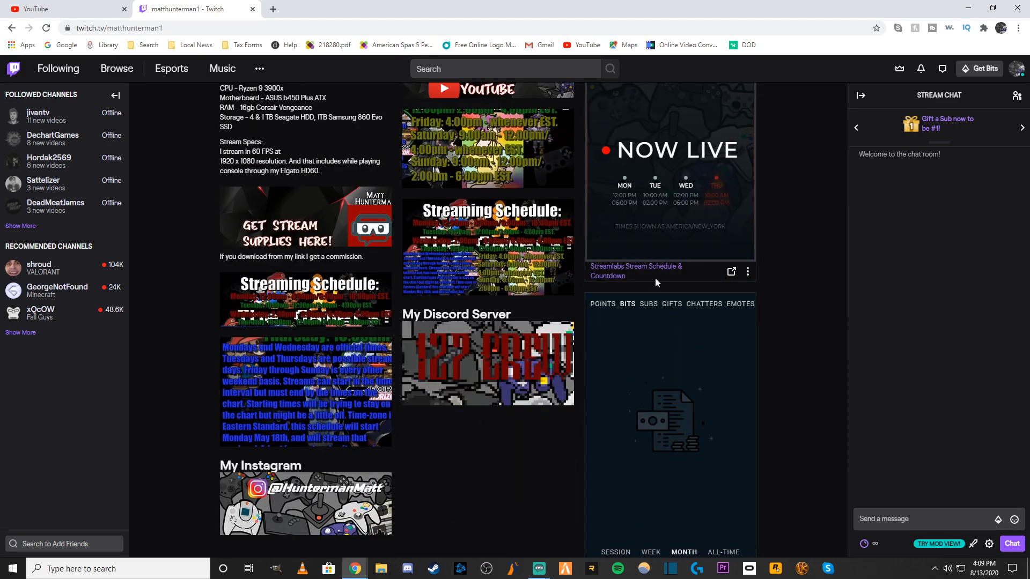
mouse_move(668, 524)
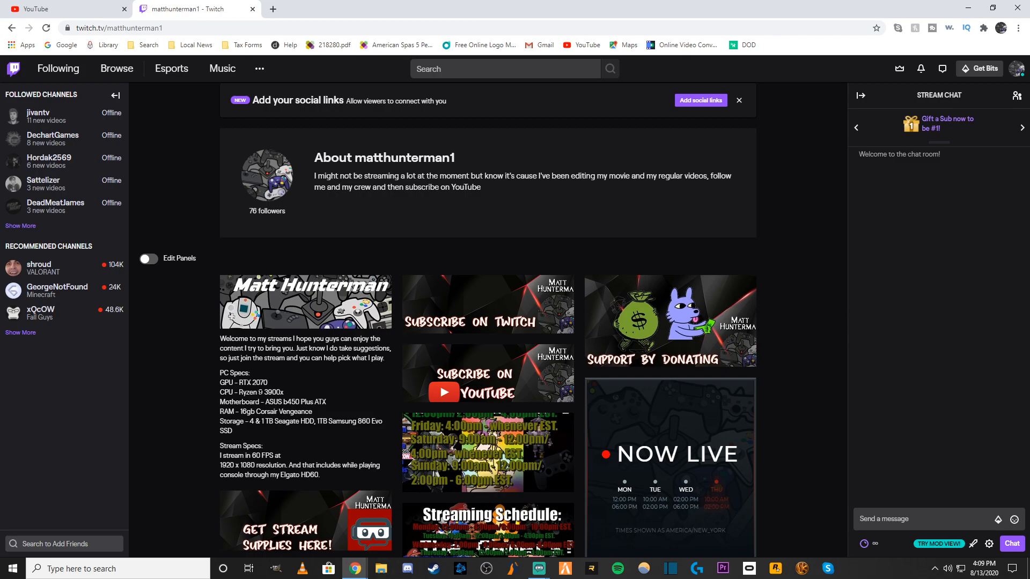
scroll("down", 3)
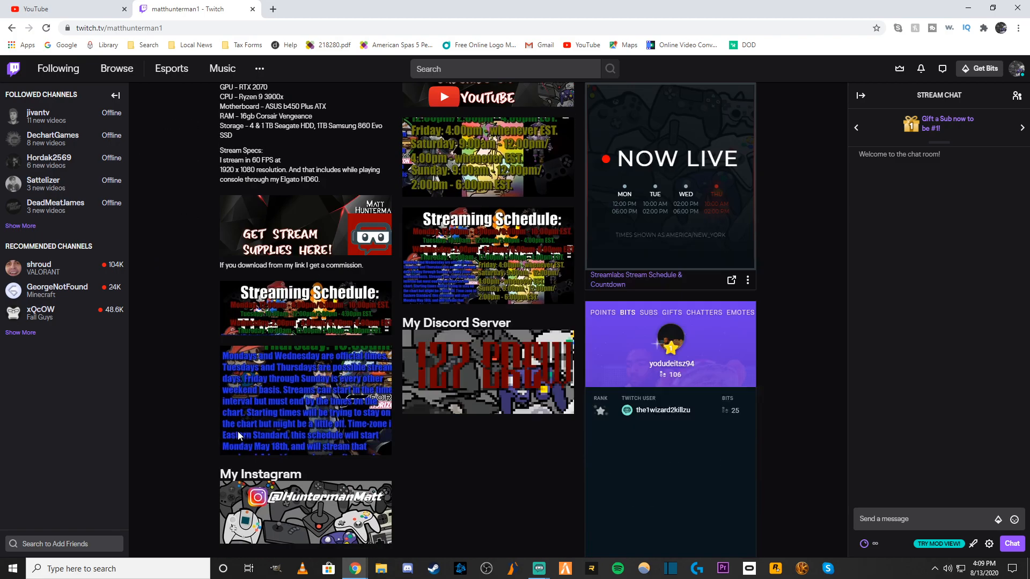
scroll("down", 3)
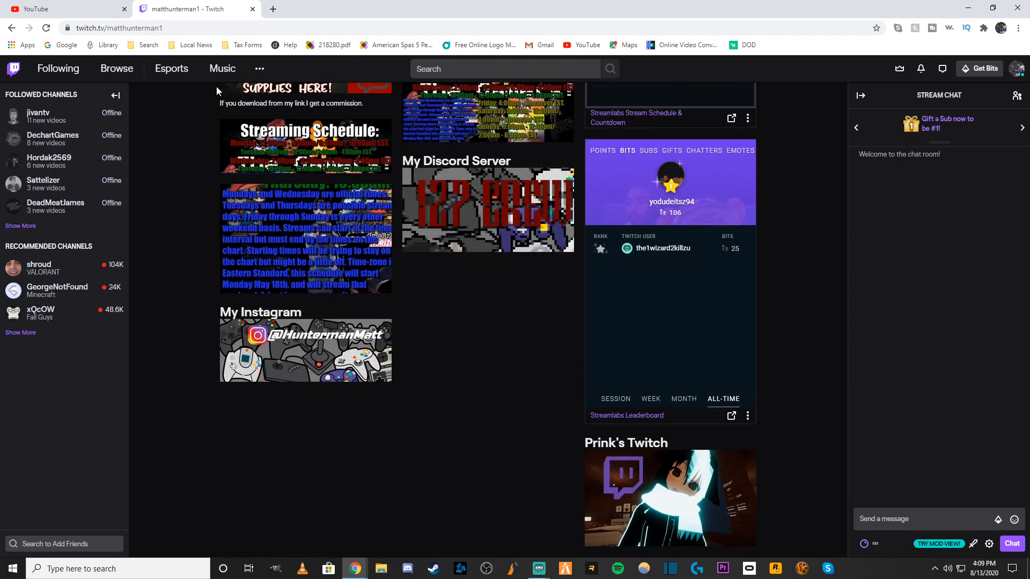
left_click(42, 9)
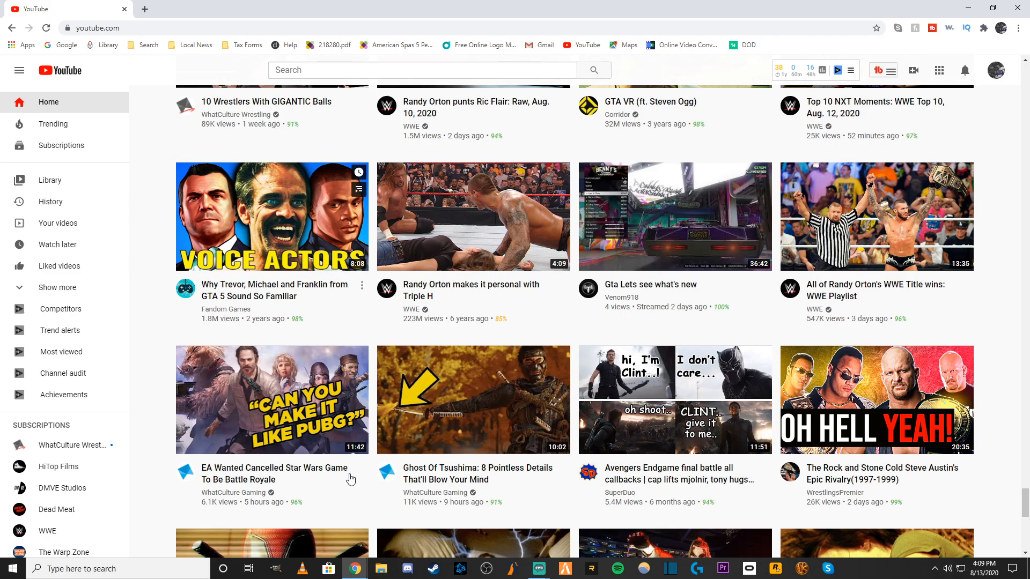
scroll("down", 3)
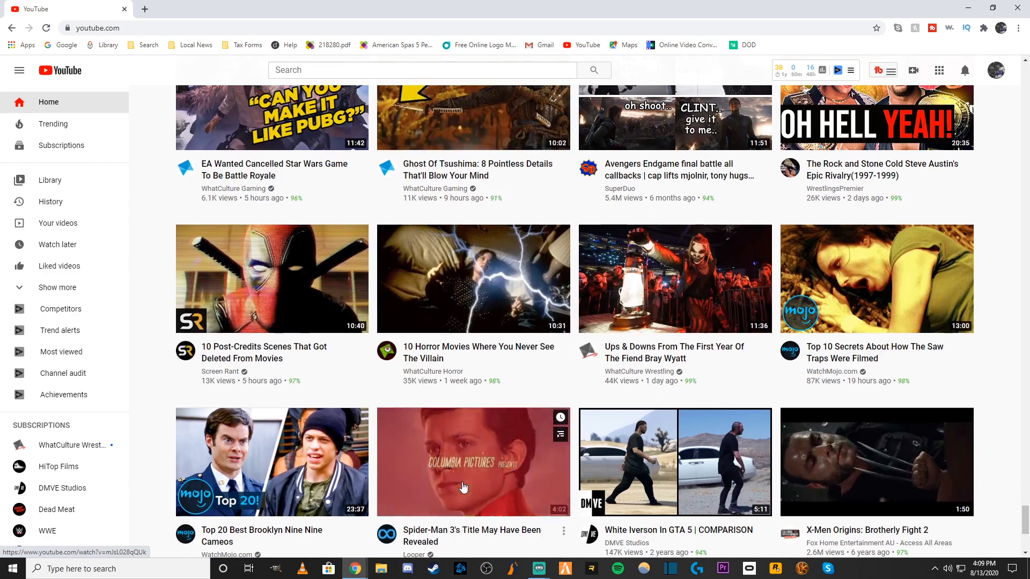
scroll("down", 3)
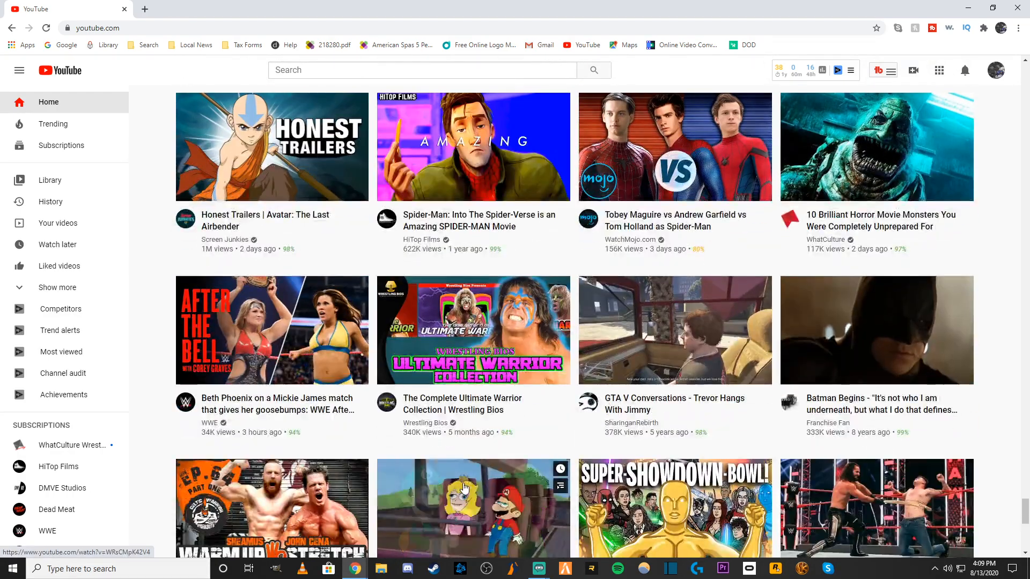
scroll("down", 3)
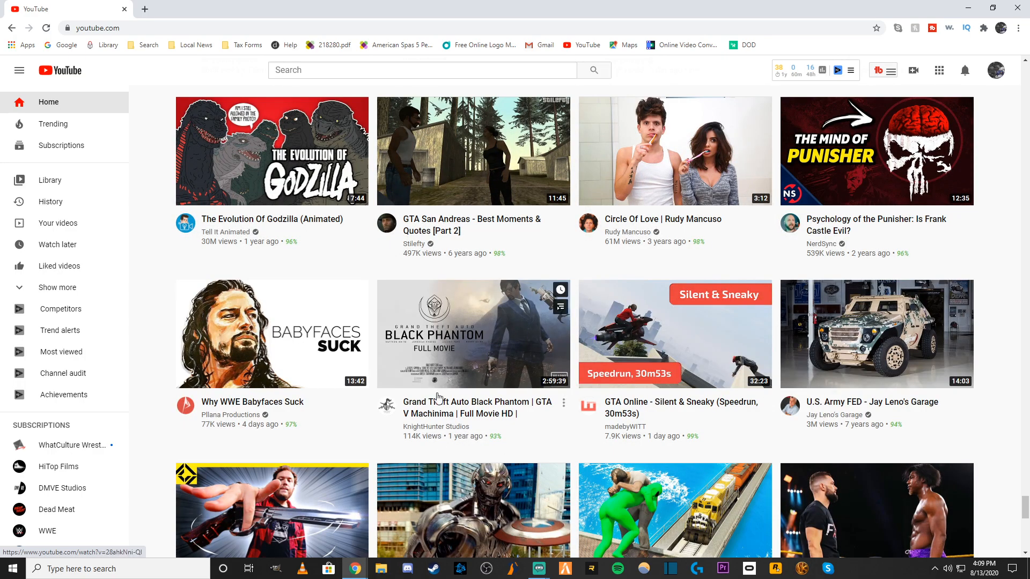
scroll("down", 3)
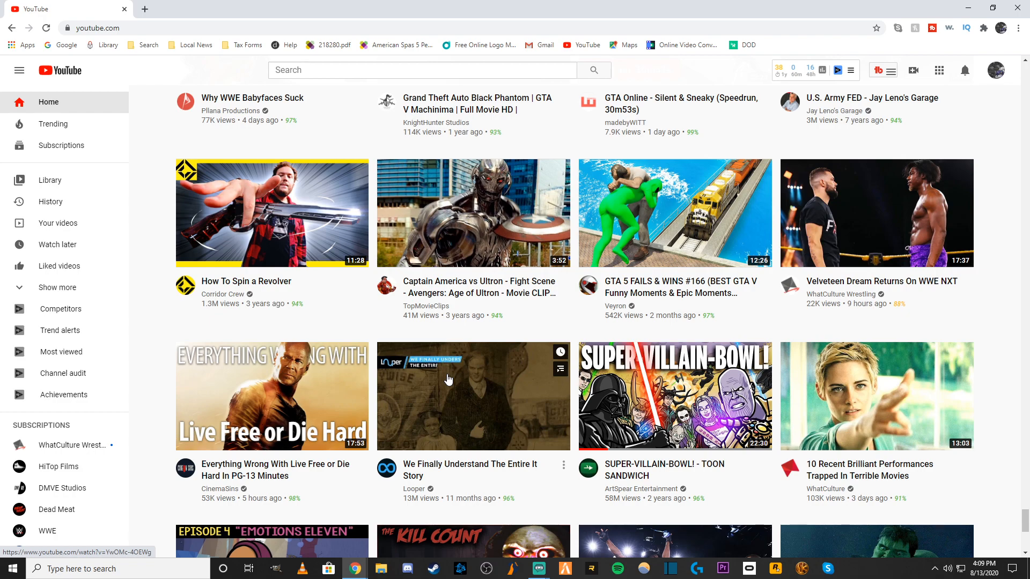
scroll("down", 3)
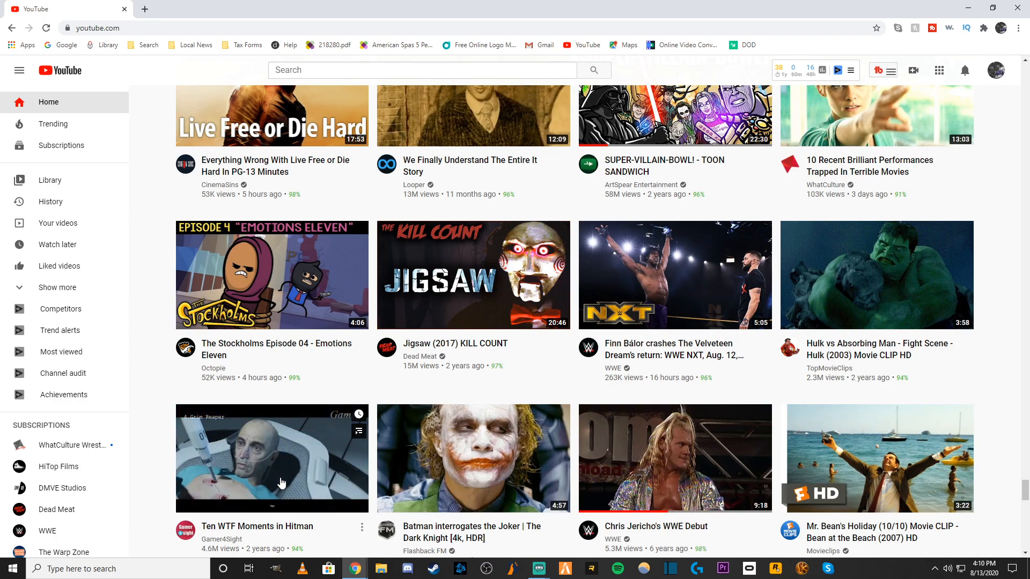
scroll("down", 3)
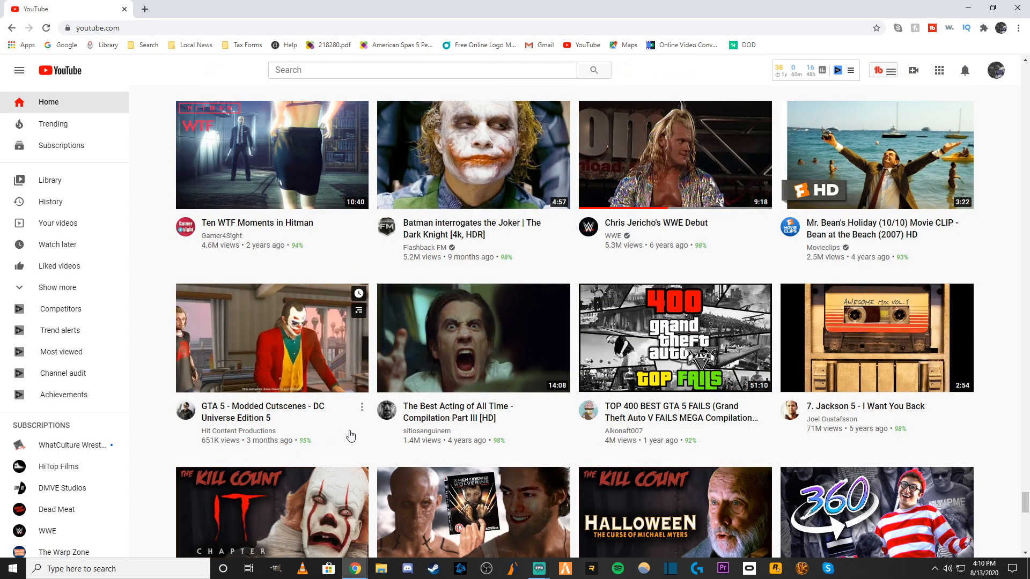
mouse_move(272, 338)
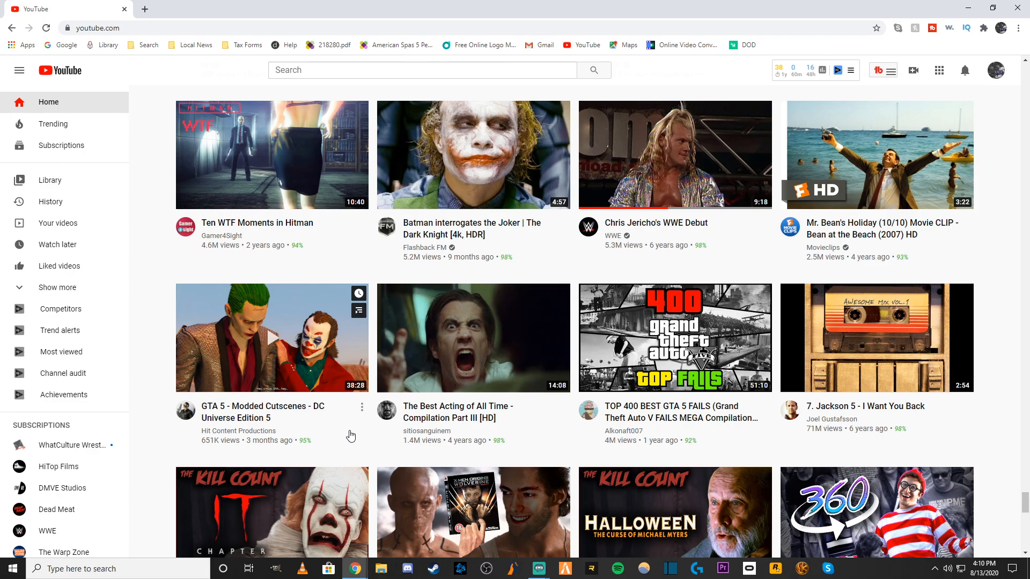
scroll("down", 3)
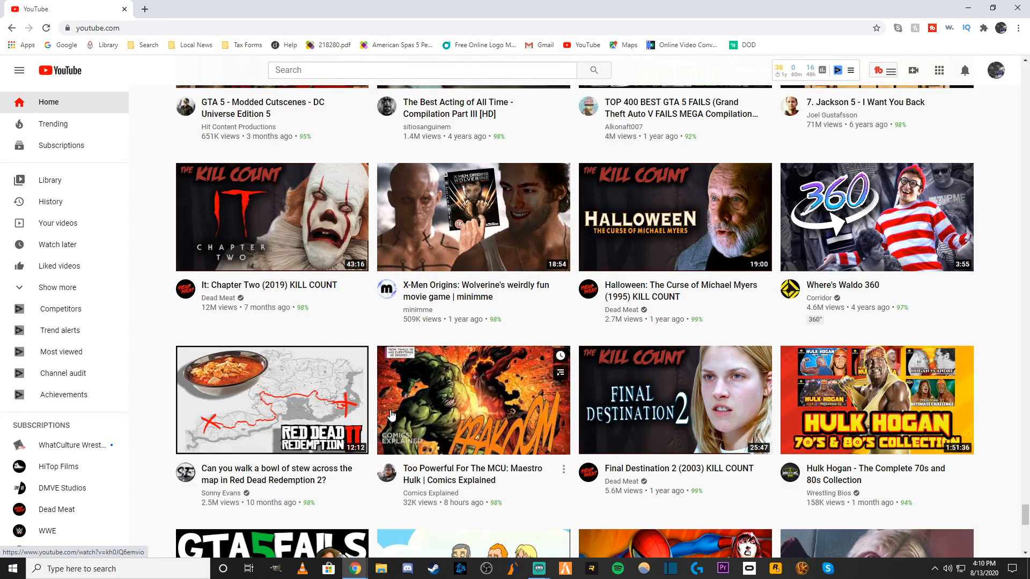
scroll("down", 3)
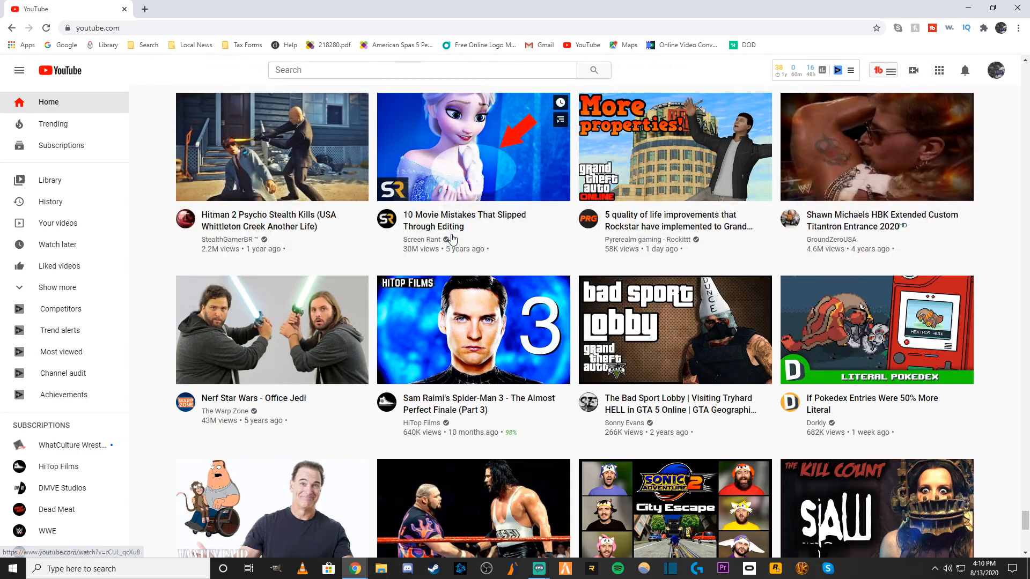
mouse_move(300, 288)
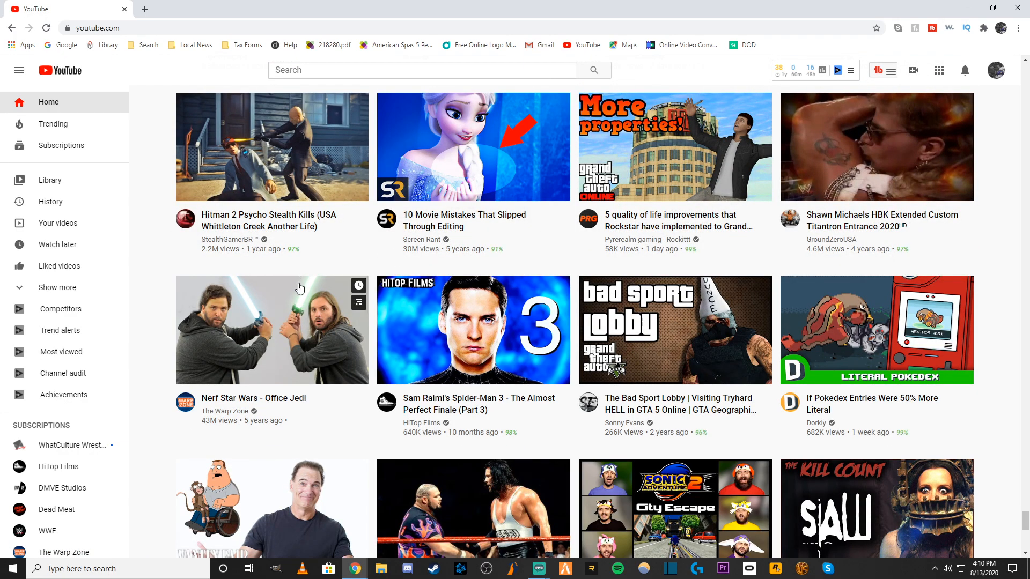
scroll("down", 3)
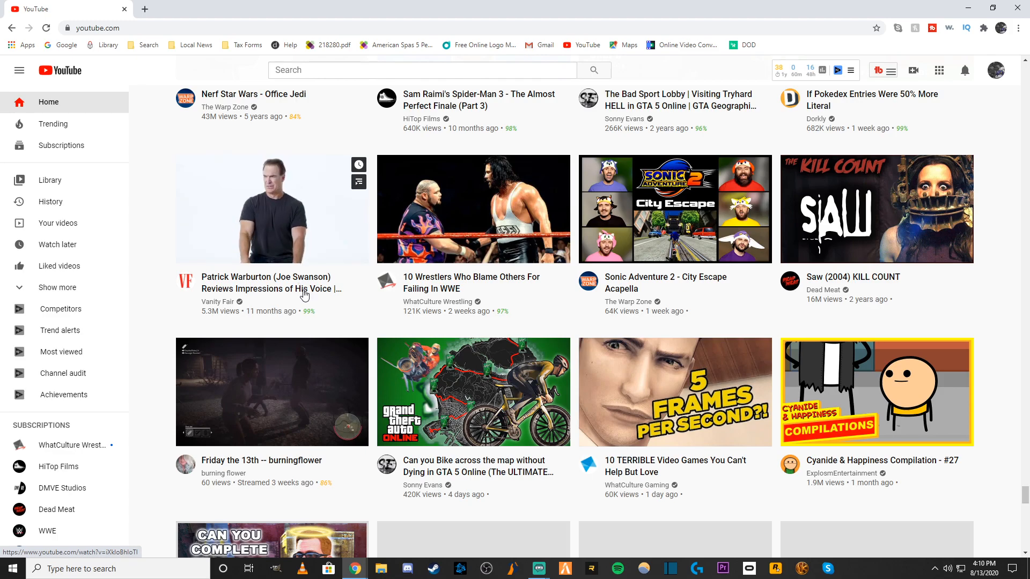
scroll("down", 3)
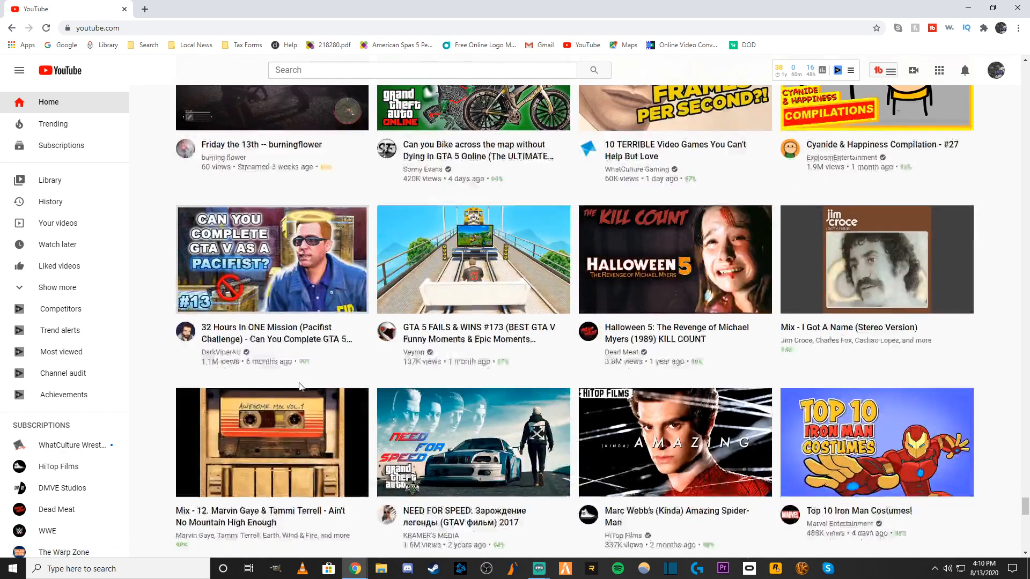
scroll("down", 3)
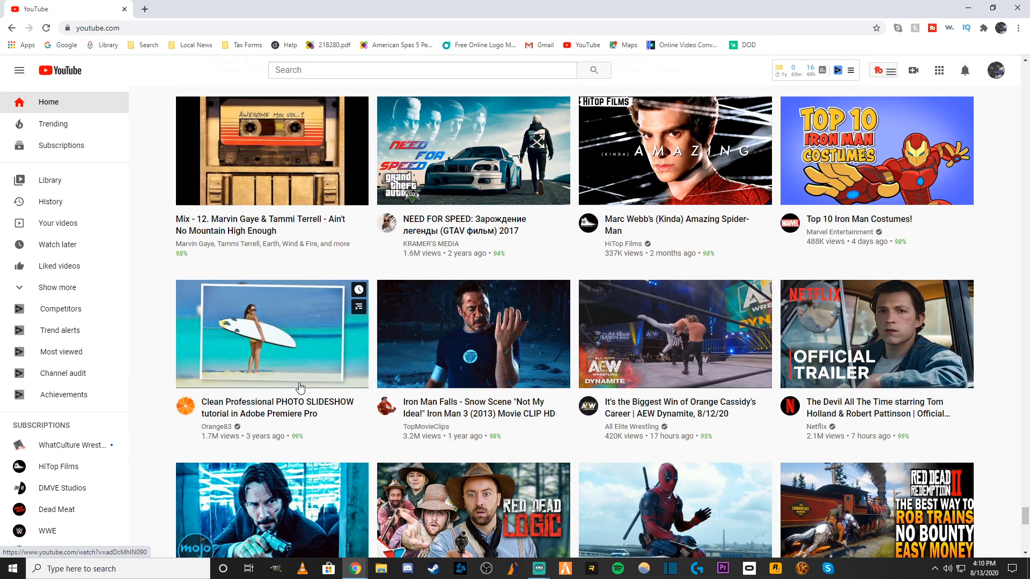